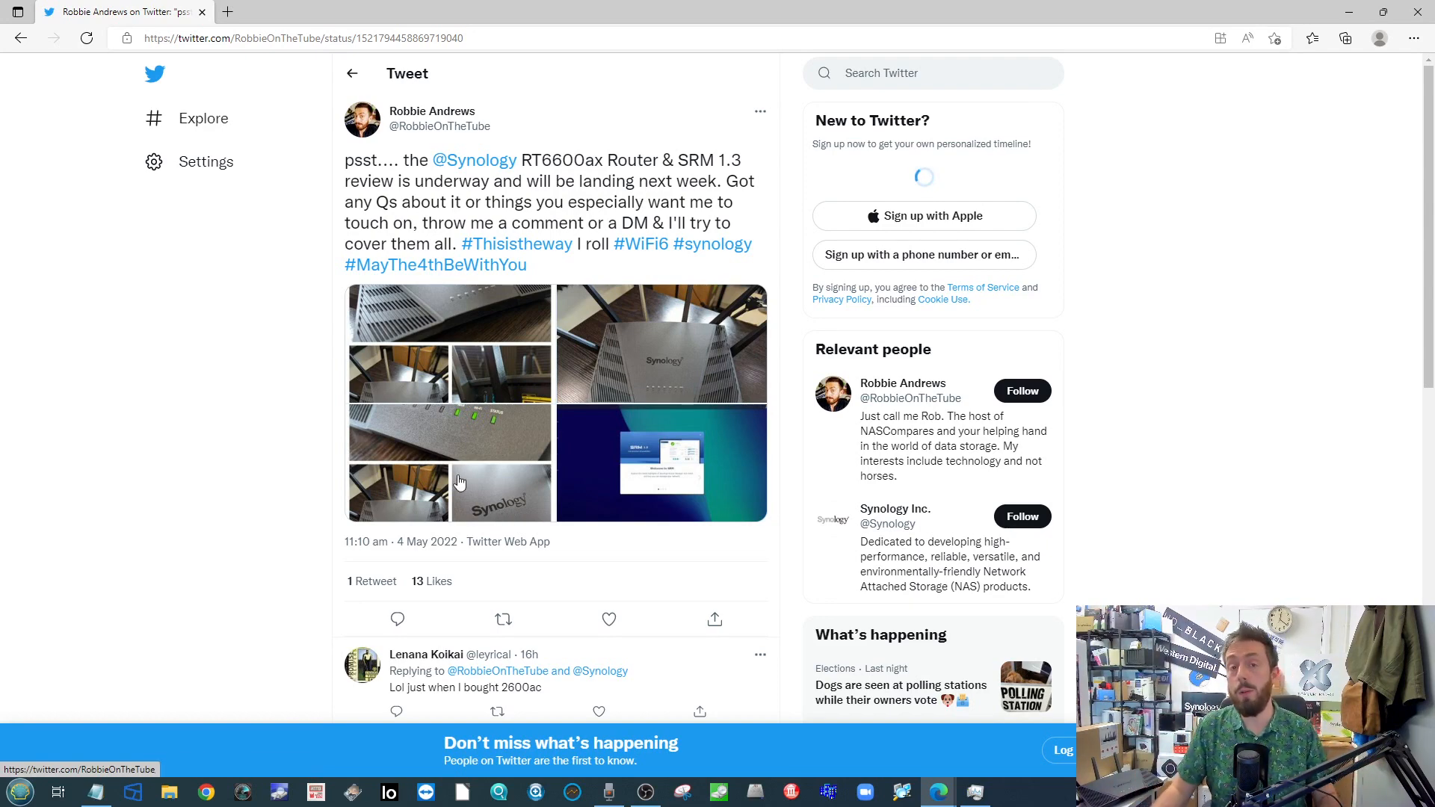
pyautogui.moveTo(449, 427)
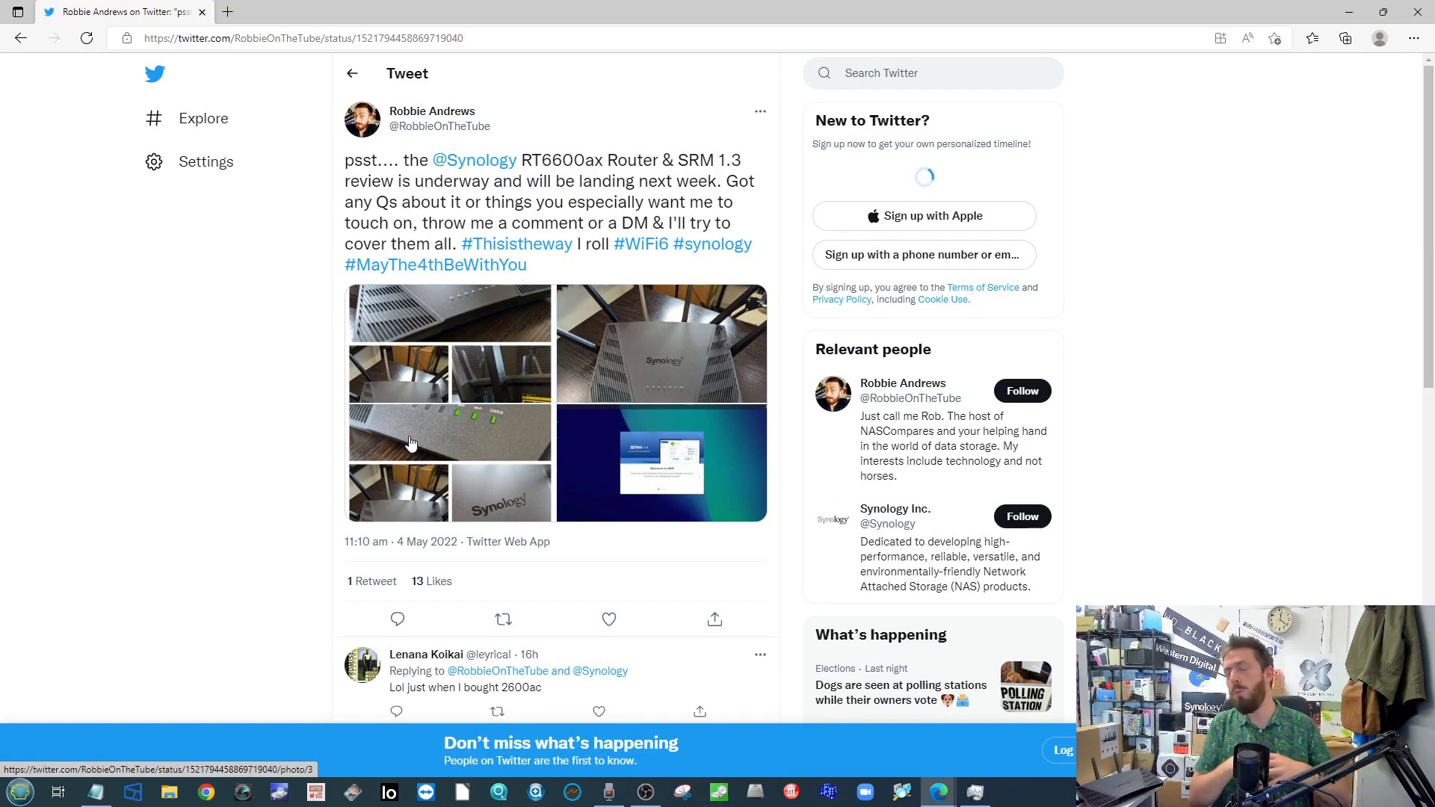
pyautogui.moveTo(1043, 560)
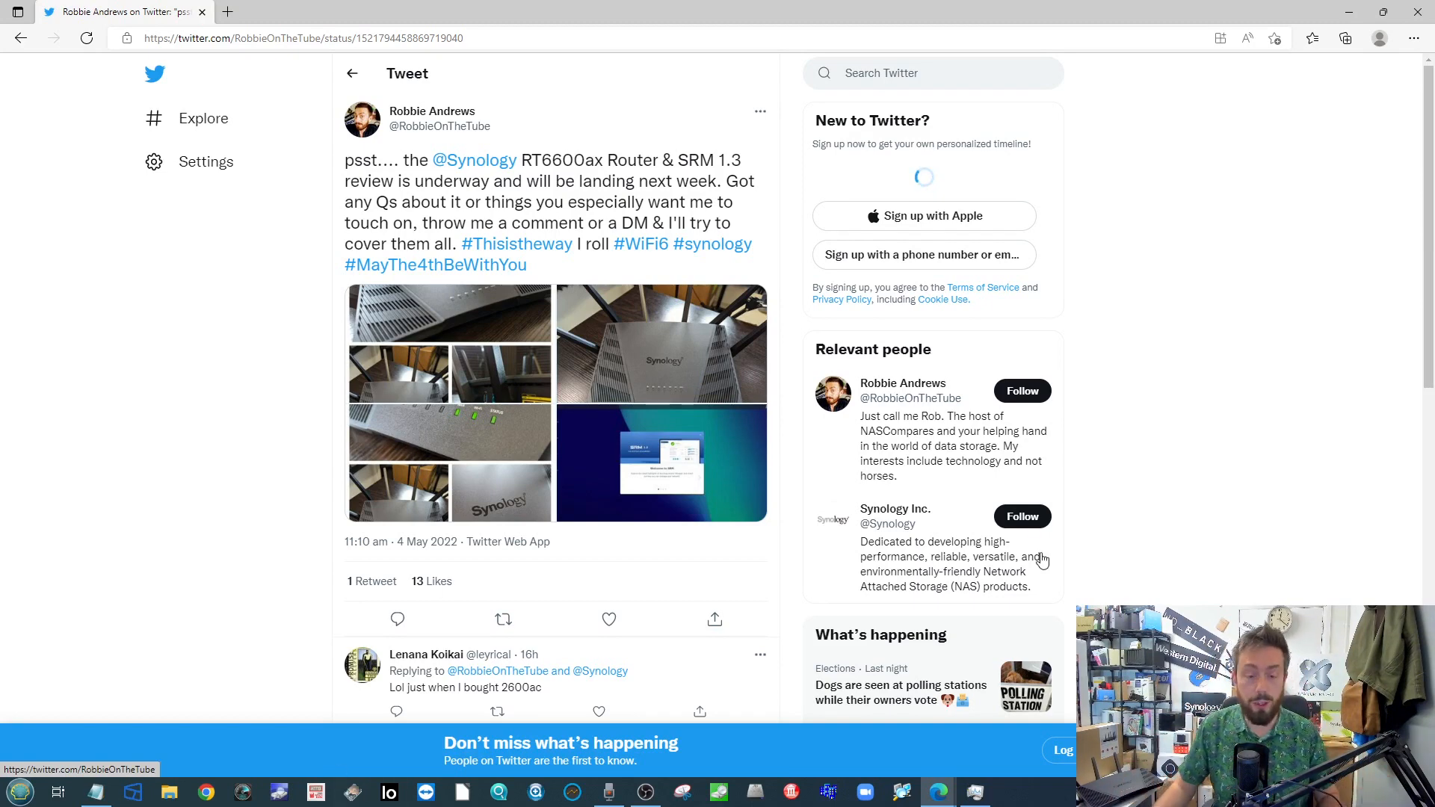
# Switch to the wifi7-2.png tab showing 6 GHz channel allocations from 20 to 320 MHz
pyautogui.click(645, 791)
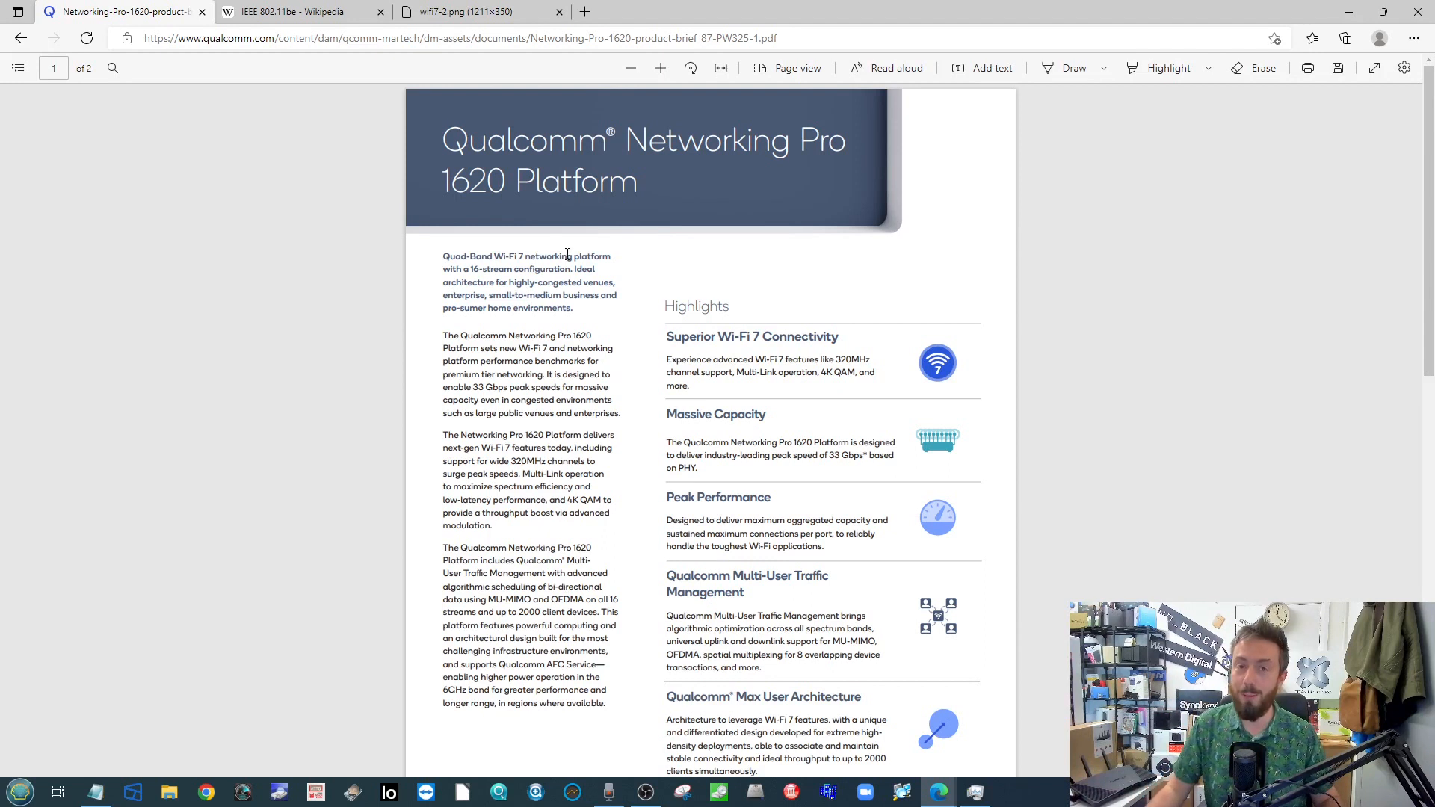
pyautogui.moveTo(591, 257)
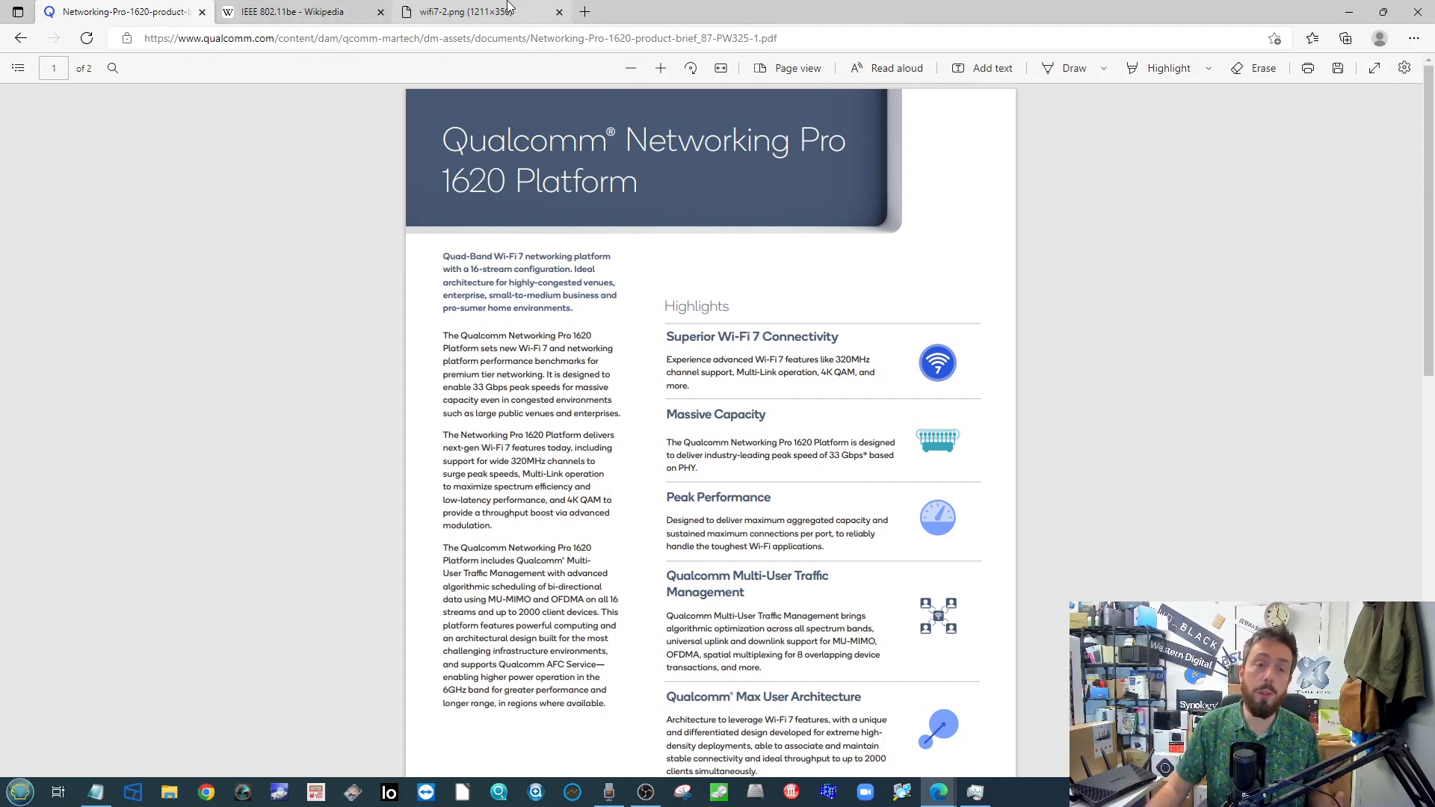
pyautogui.click(476, 11)
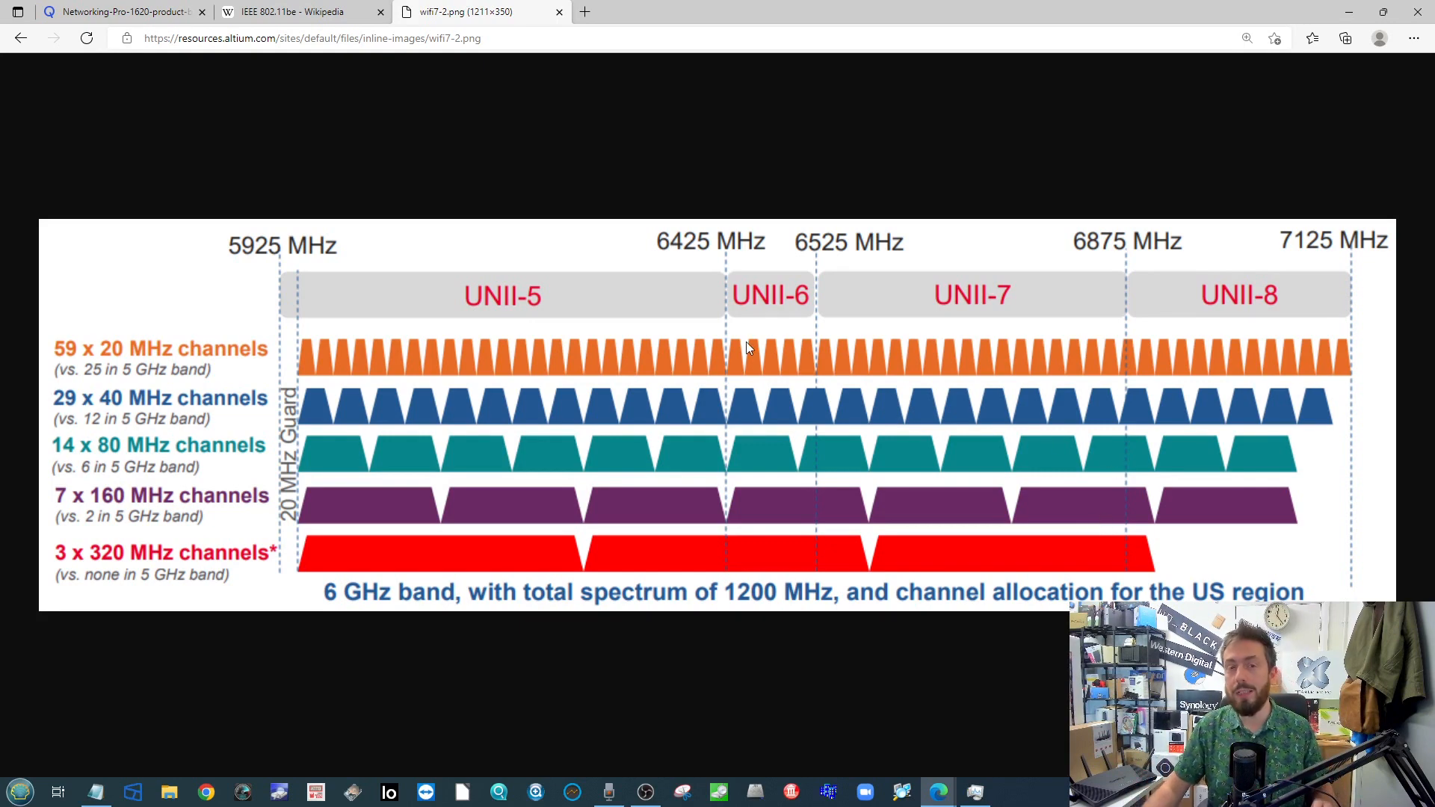
pyautogui.moveTo(793, 167)
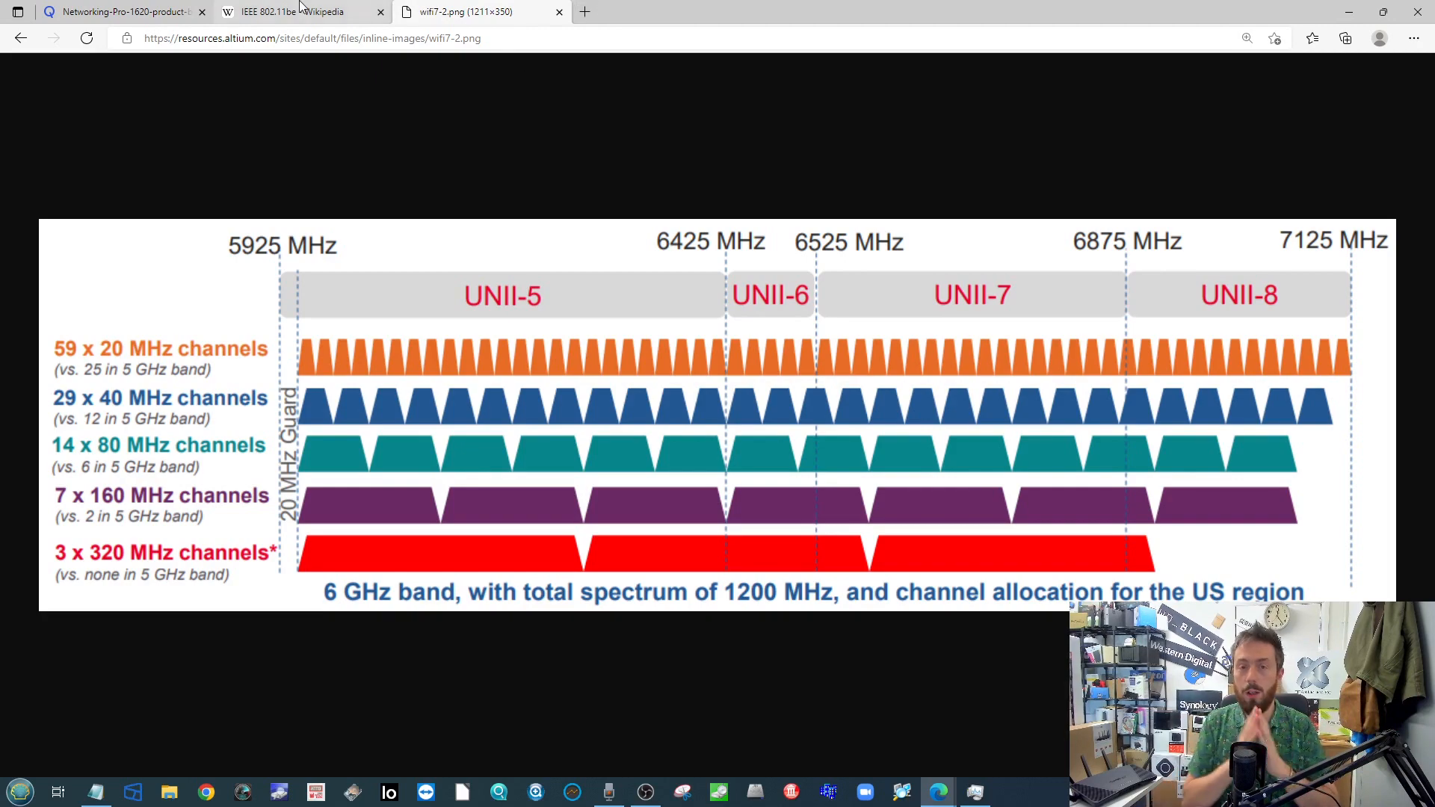
# Glance at the IEEE 802.11be Wikipedia article, then scroll the Qualcomm Networking Pro 1620 brief
pyautogui.click(302, 11)
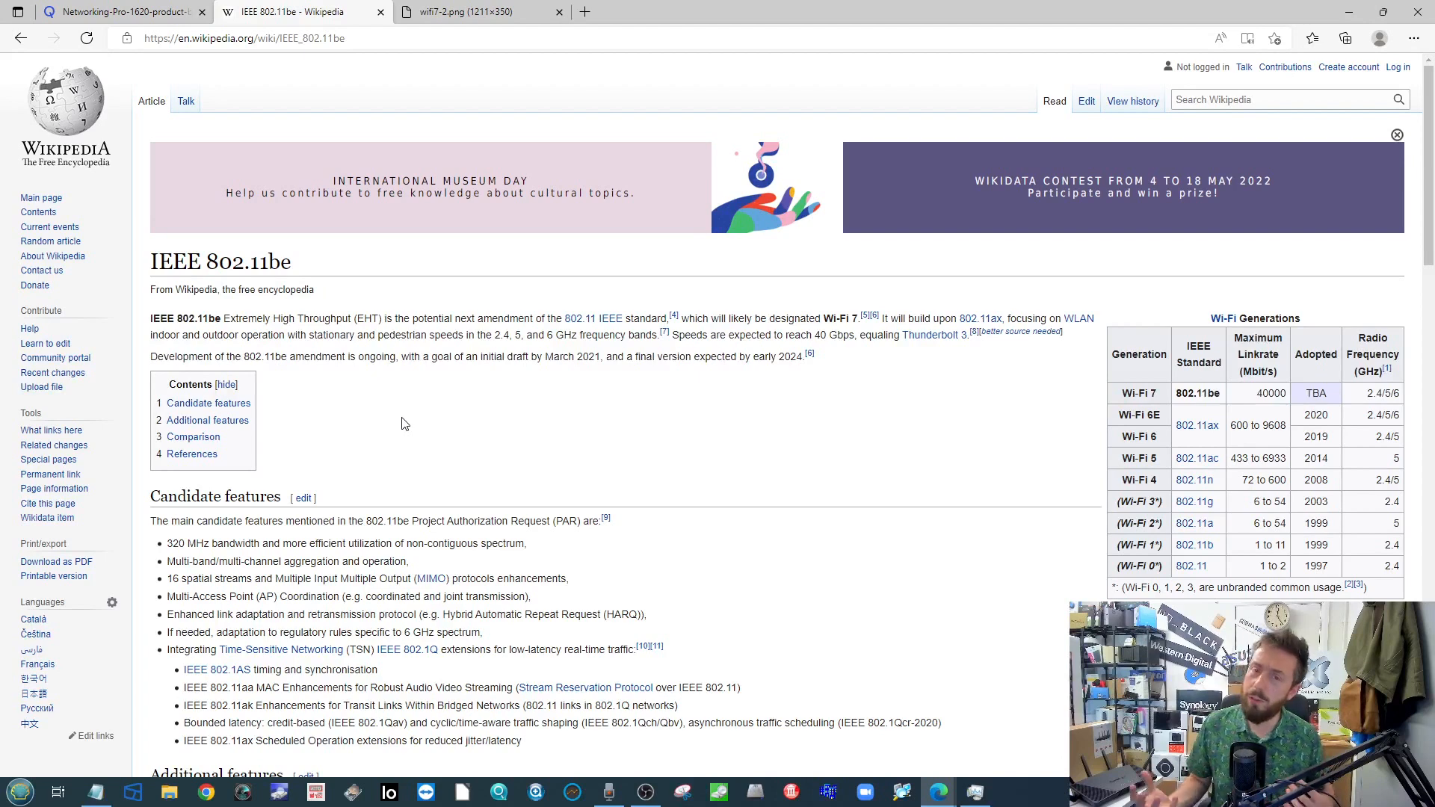
pyautogui.click(118, 12)
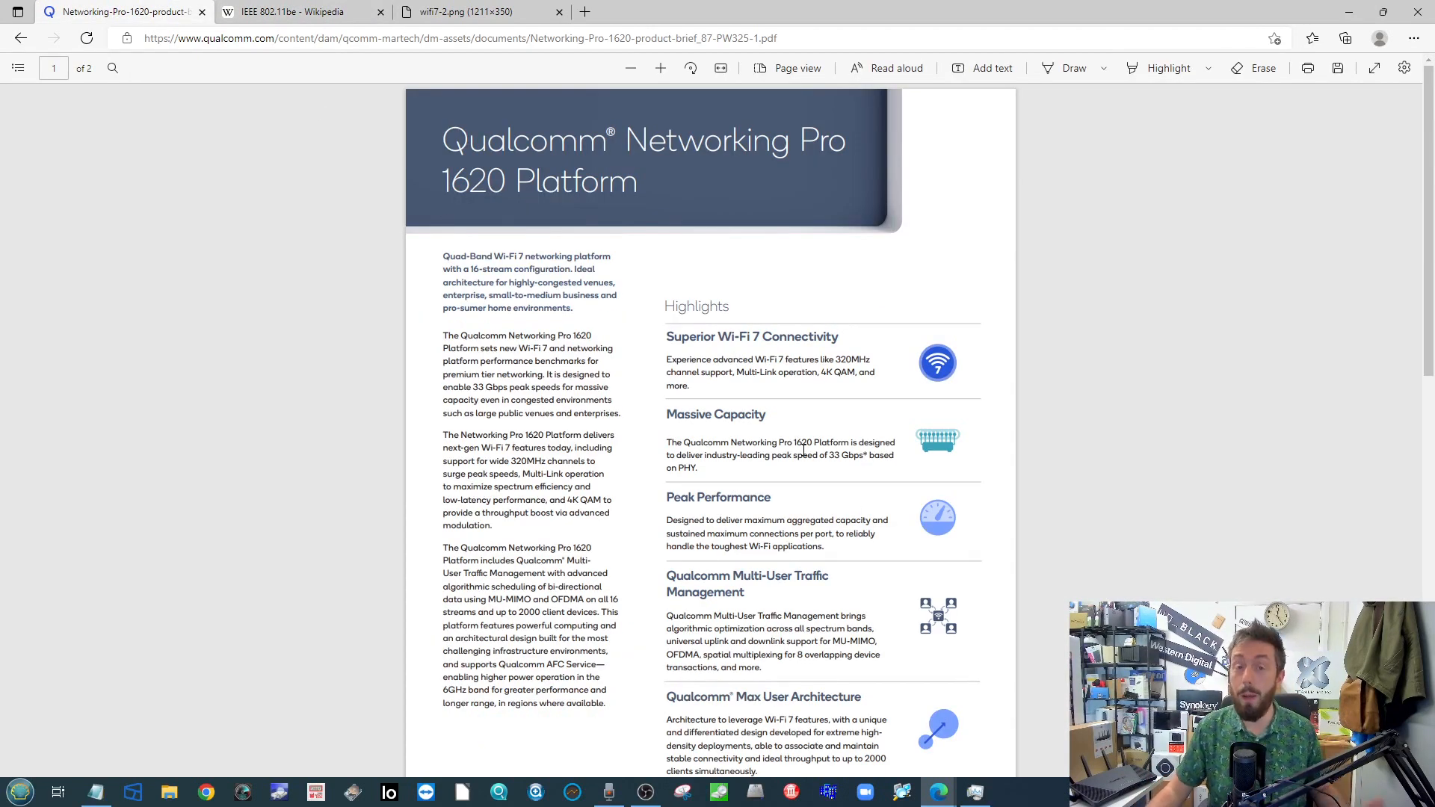
pyautogui.scroll(-3)
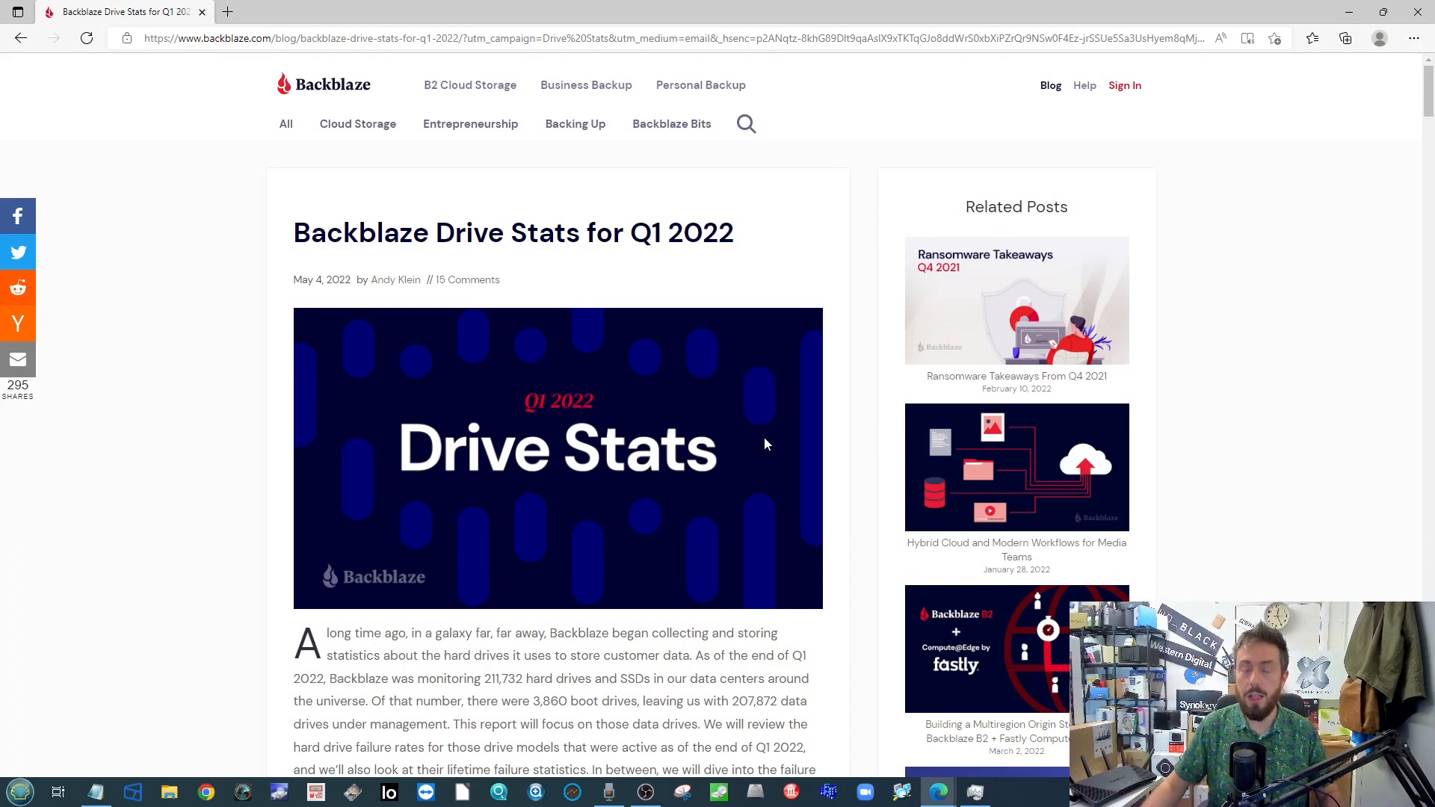
pyautogui.moveTo(888, 357)
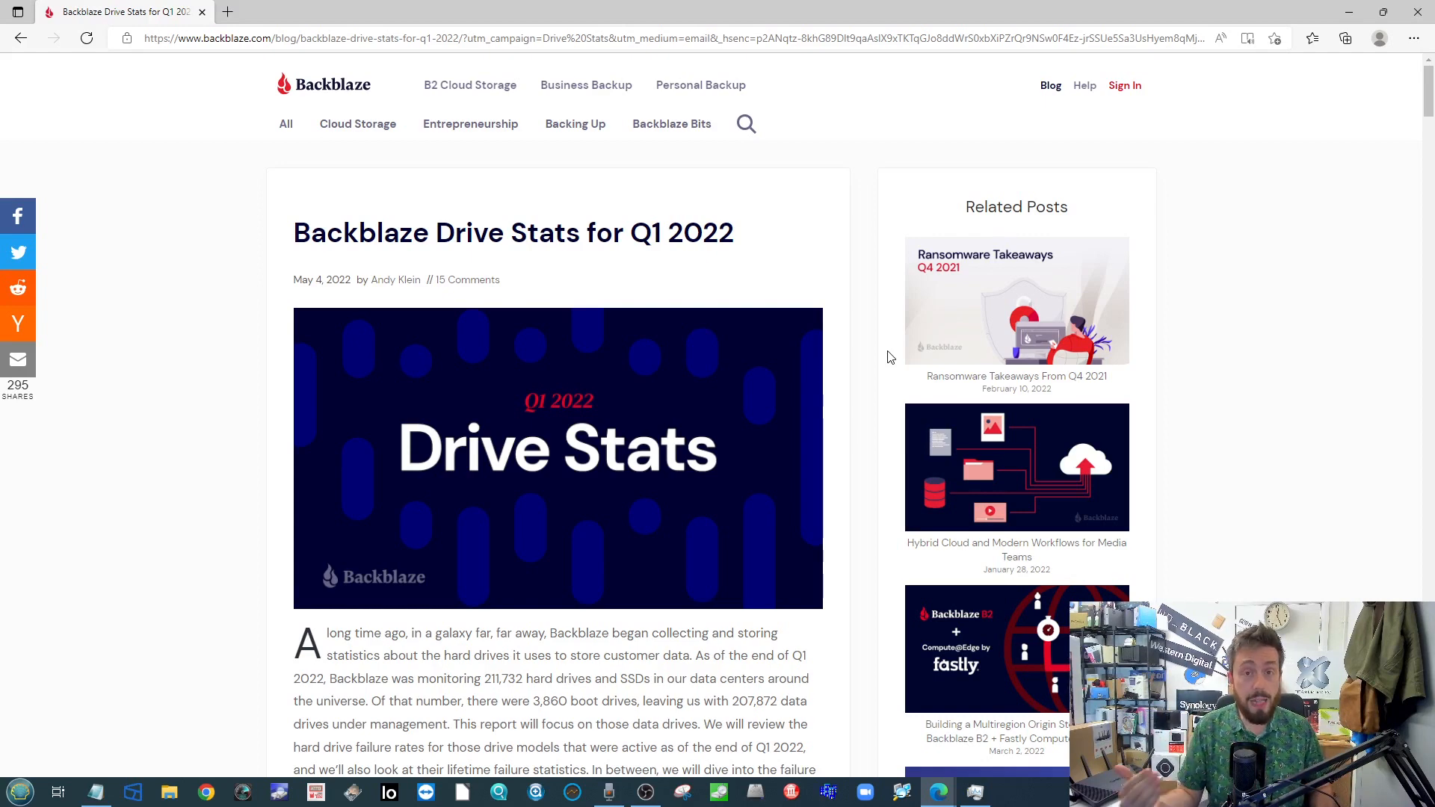
pyautogui.moveTo(873, 366)
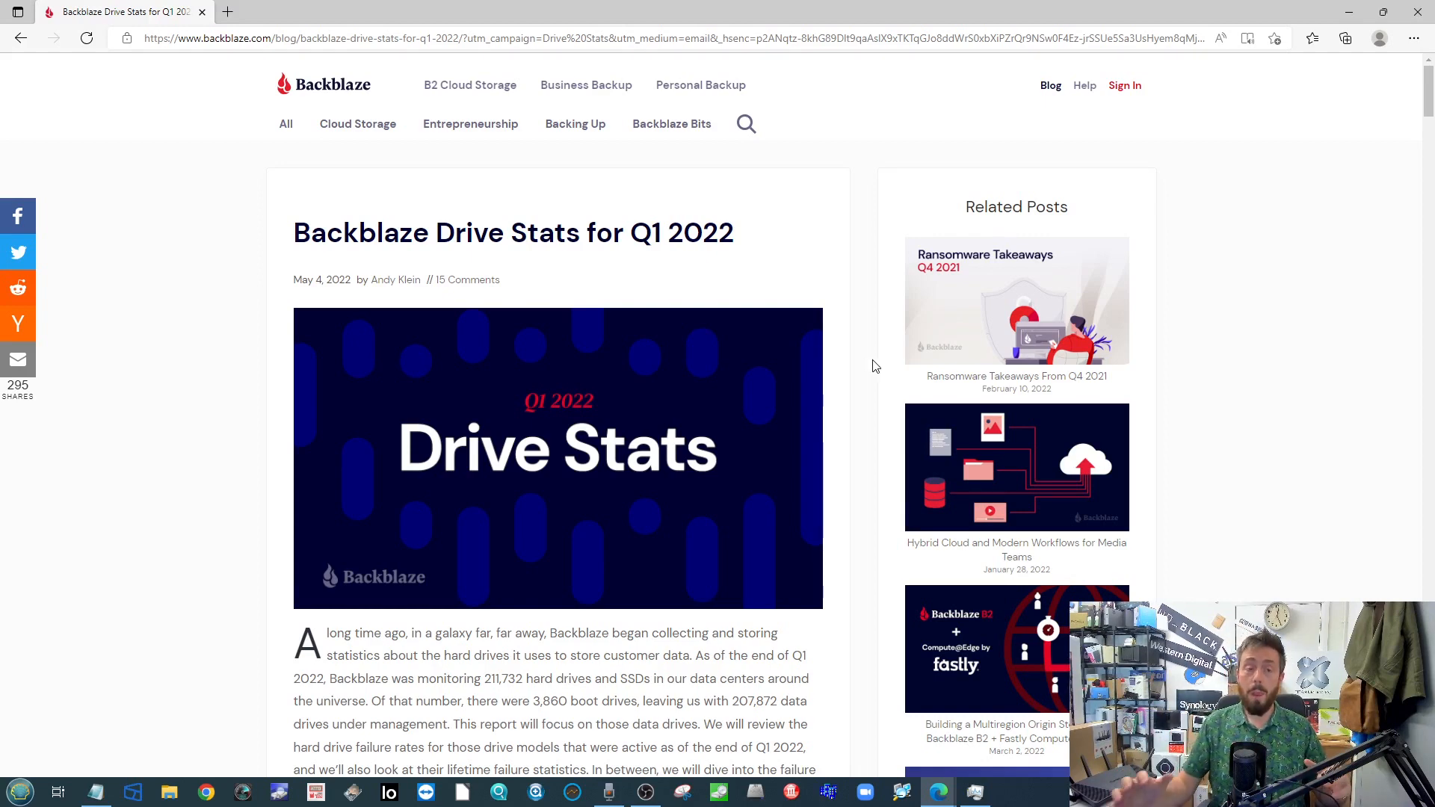
pyautogui.moveTo(870, 371)
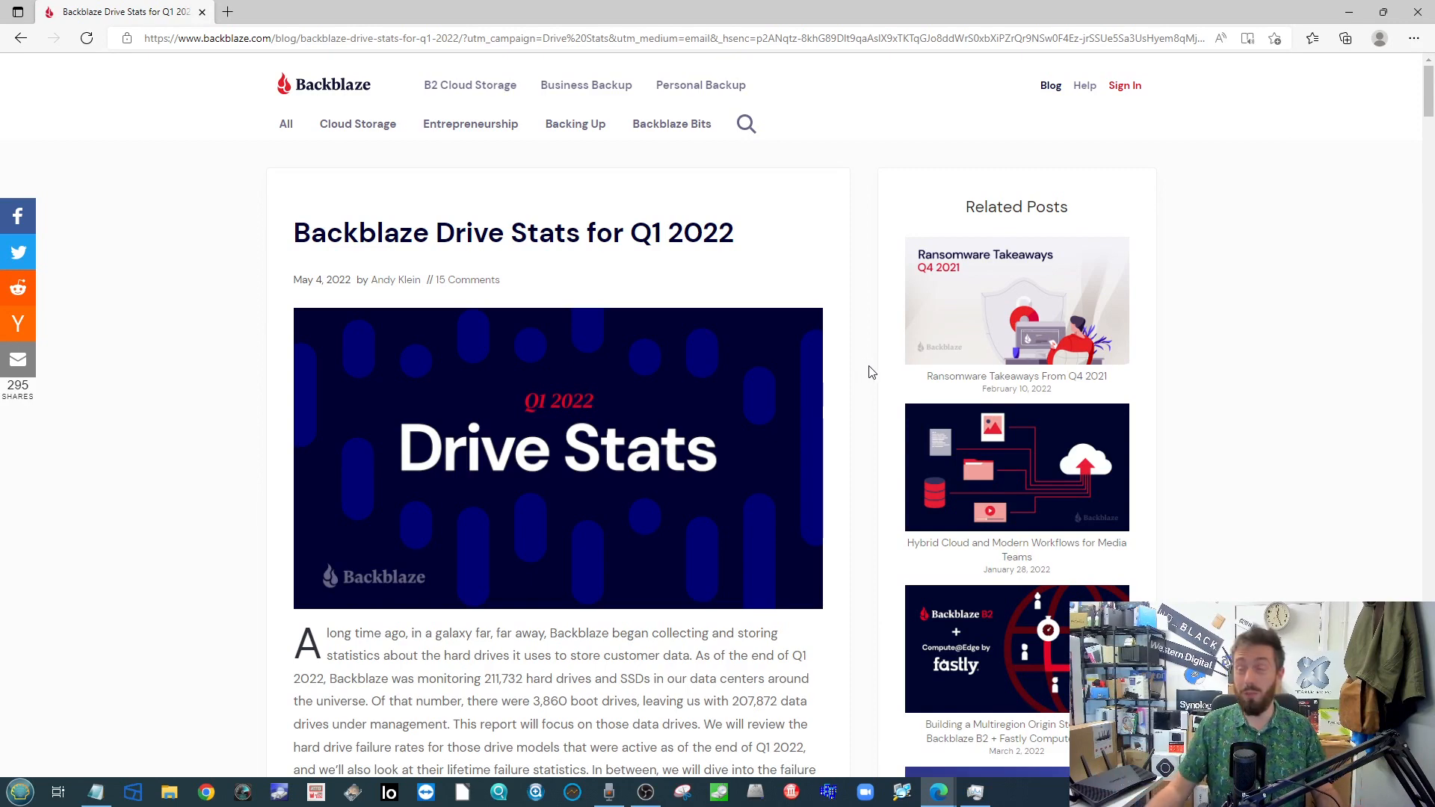
pyautogui.moveTo(833, 350)
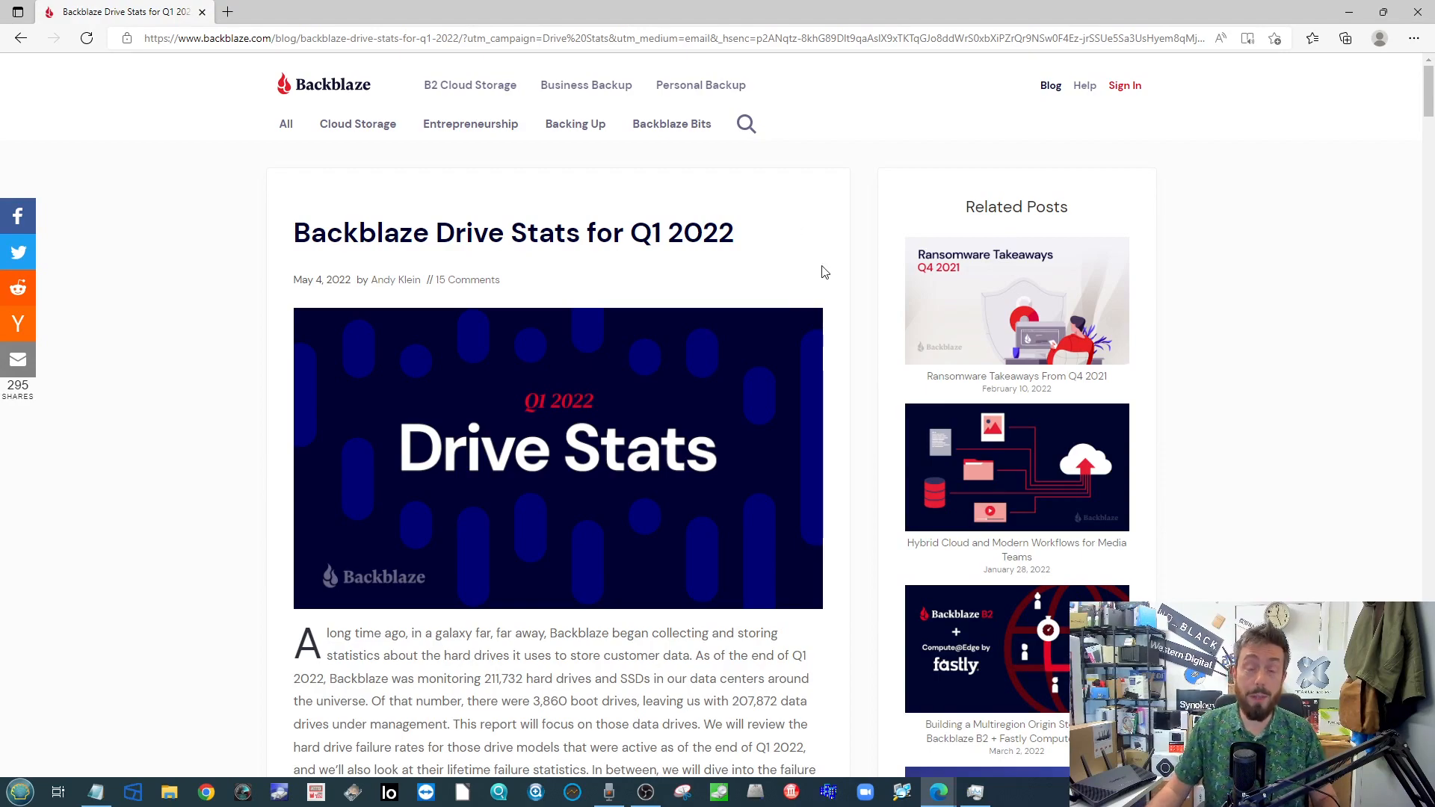
# Highlight the four best-performing drive bullet points per manufacturer, with models and AFRs
pyautogui.scroll(-3)
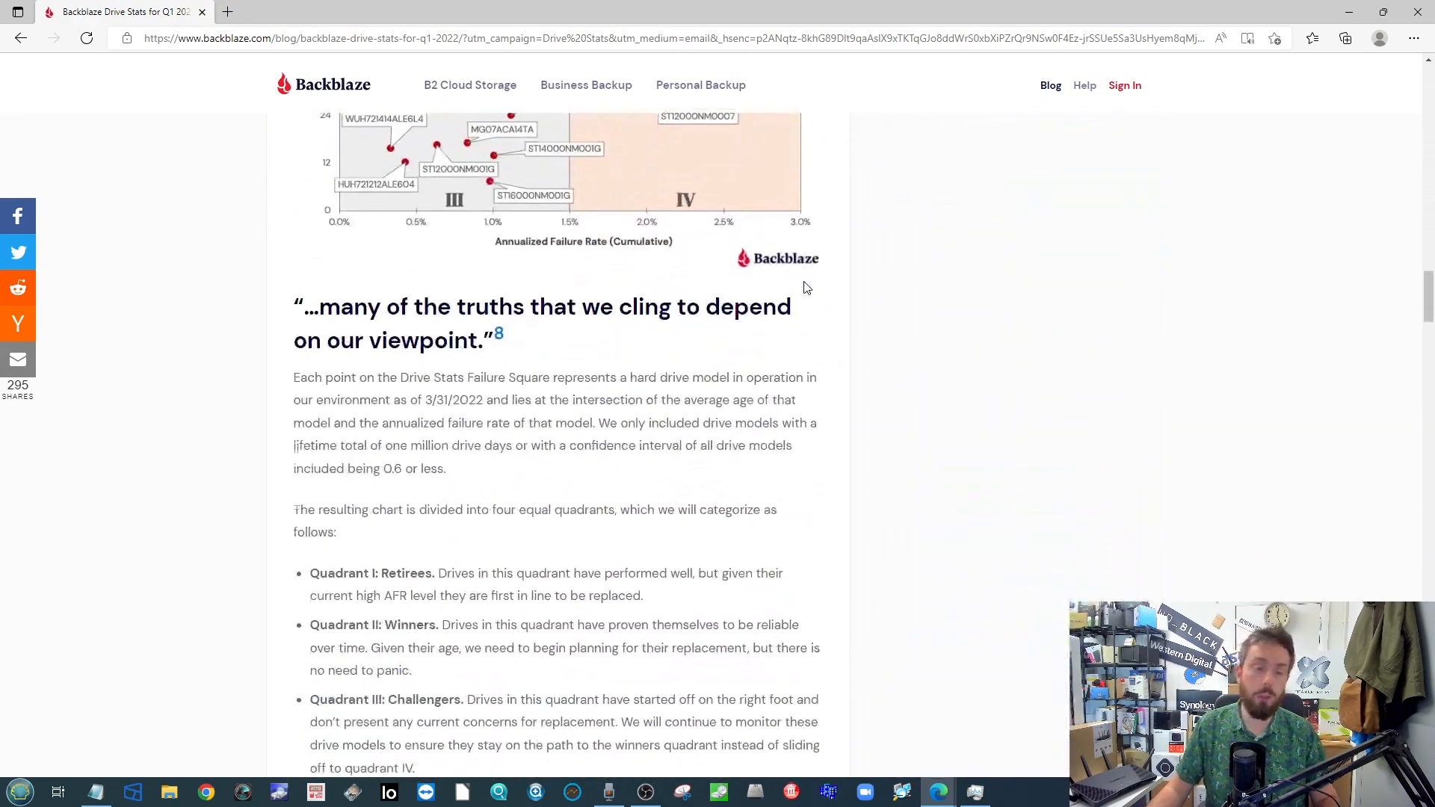
pyautogui.scroll(-3)
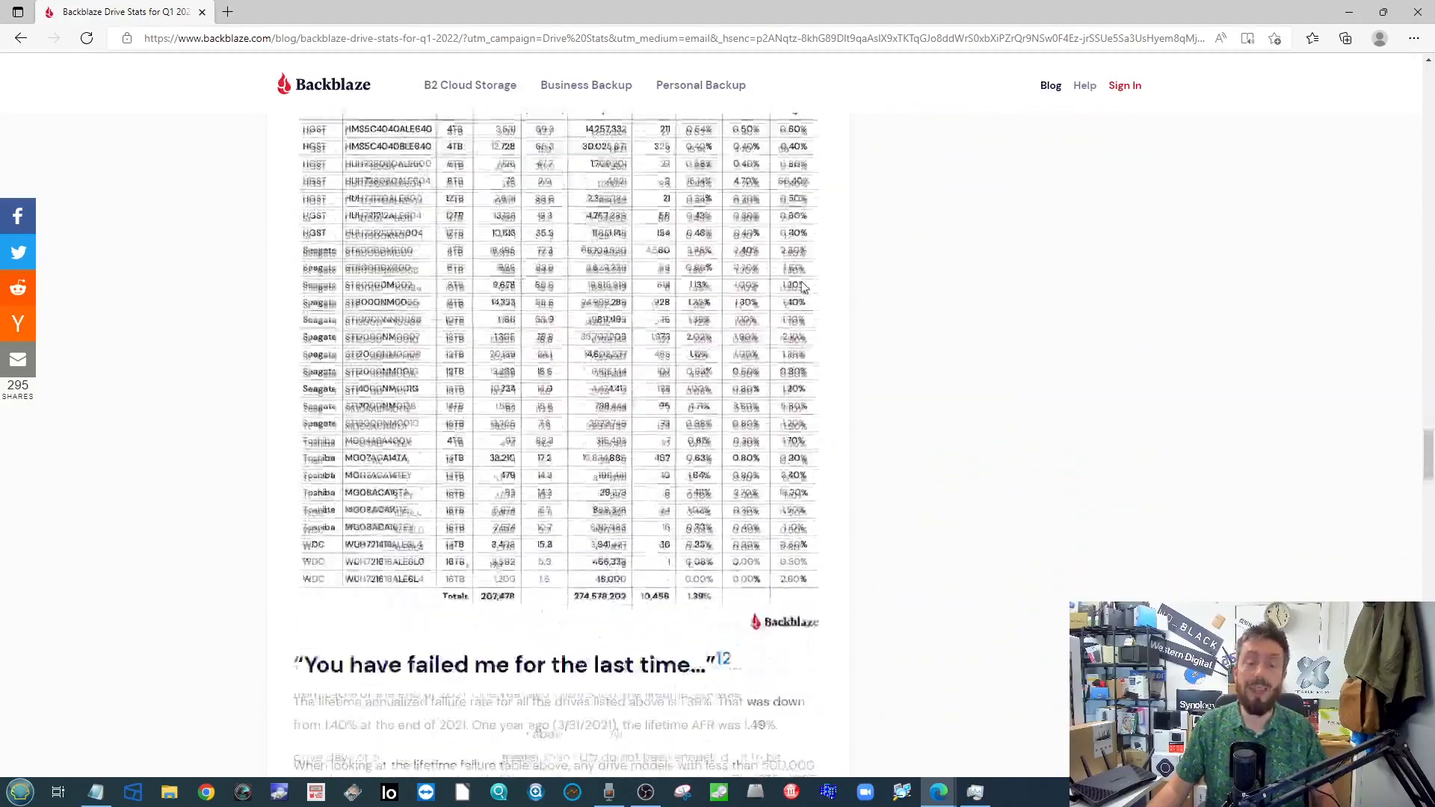
pyautogui.scroll(-3)
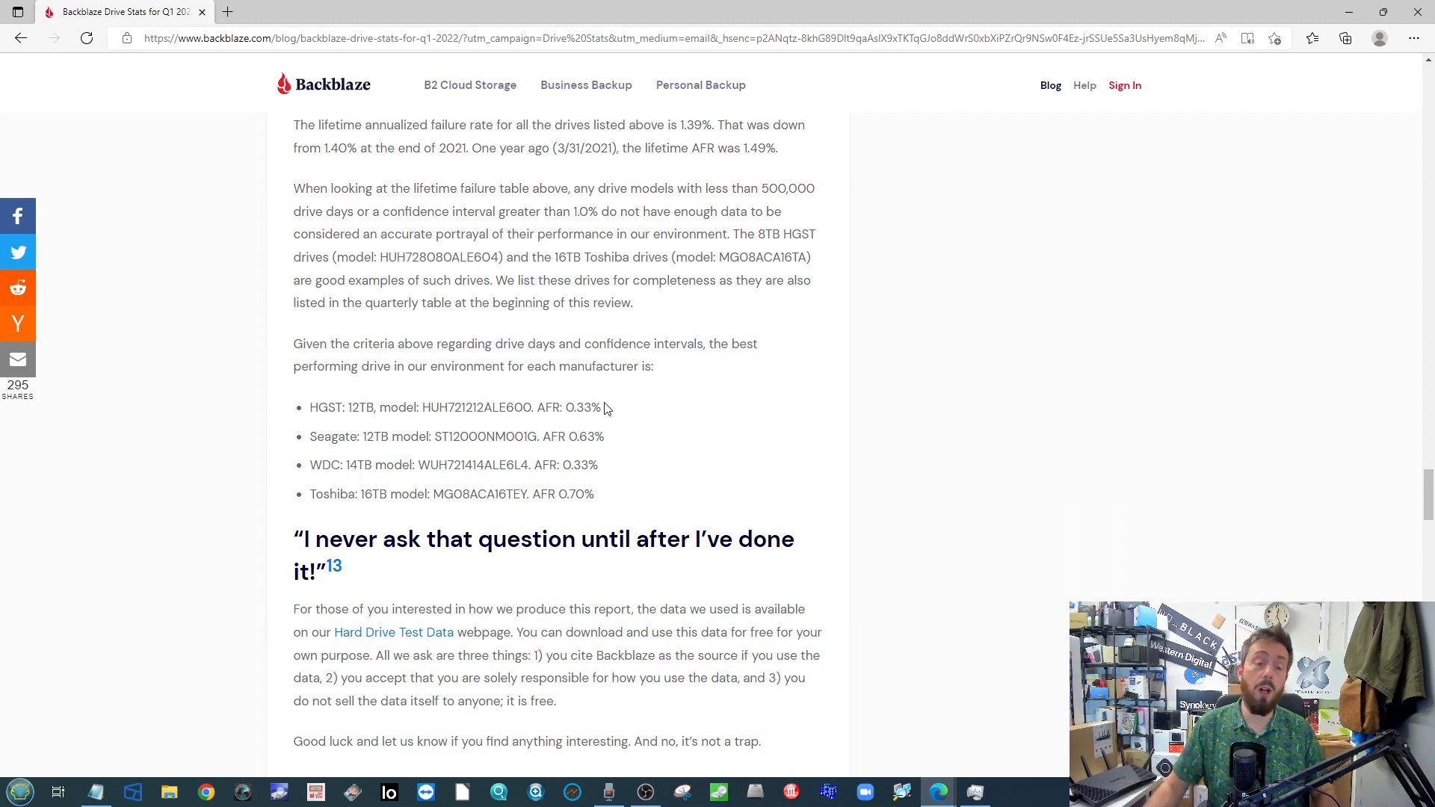
pyautogui.moveTo(311, 407); pyautogui.dragTo(604, 494)
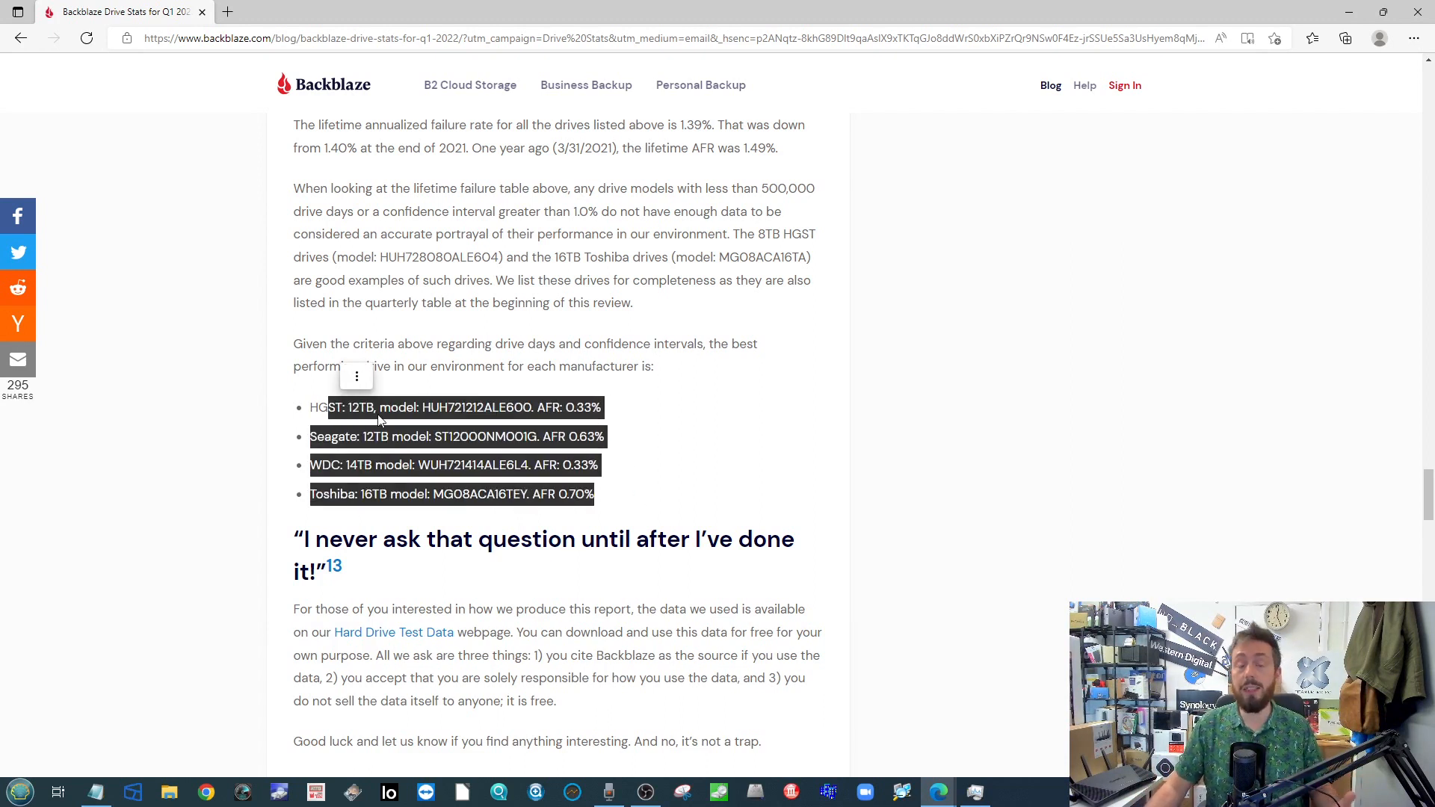
pyautogui.moveTo(398, 357)
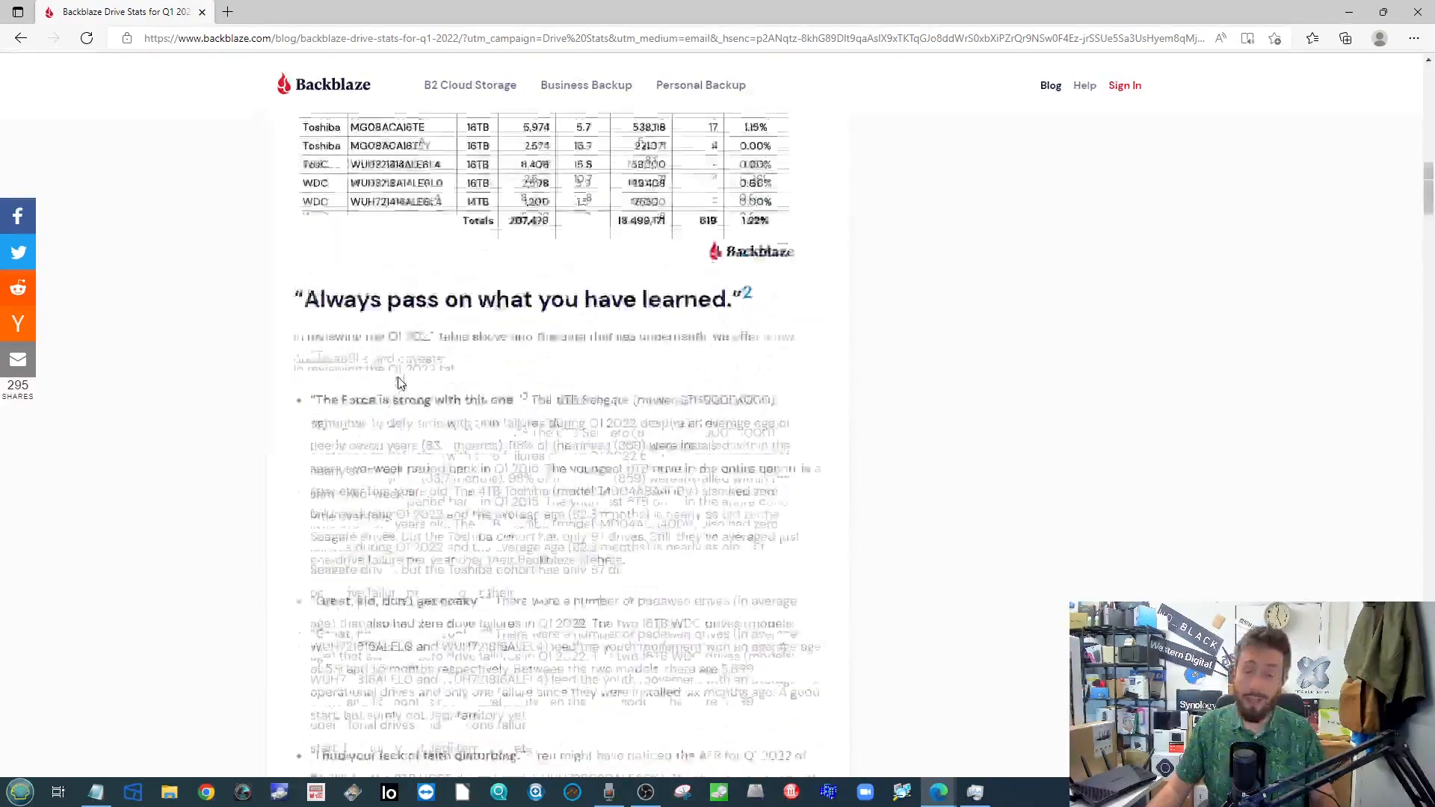
# Scroll past the Failure Square chart, quadrant list and quarterly age-versus-AFR chart to lifetime failure rates
pyautogui.scroll(3)
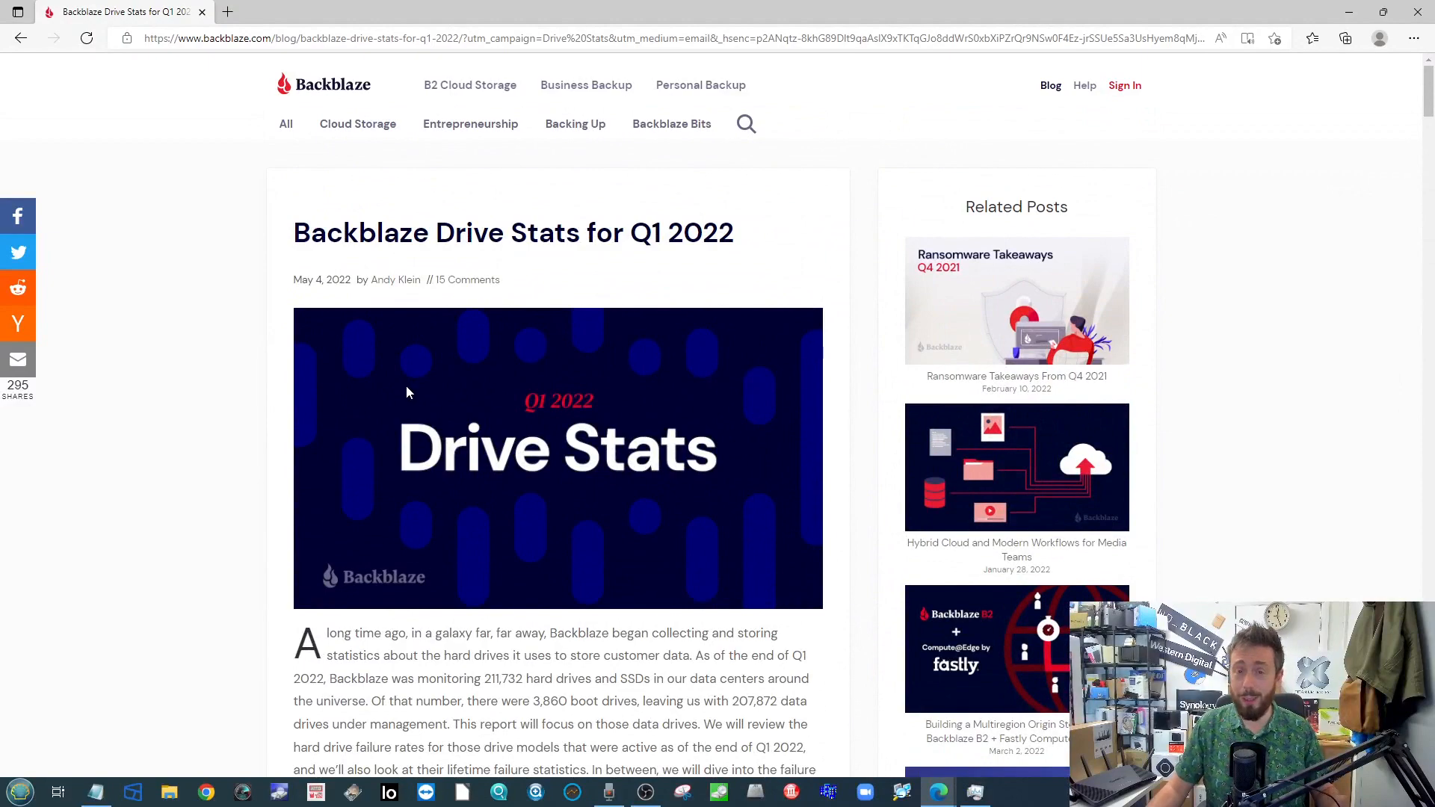
pyautogui.scroll(-3)
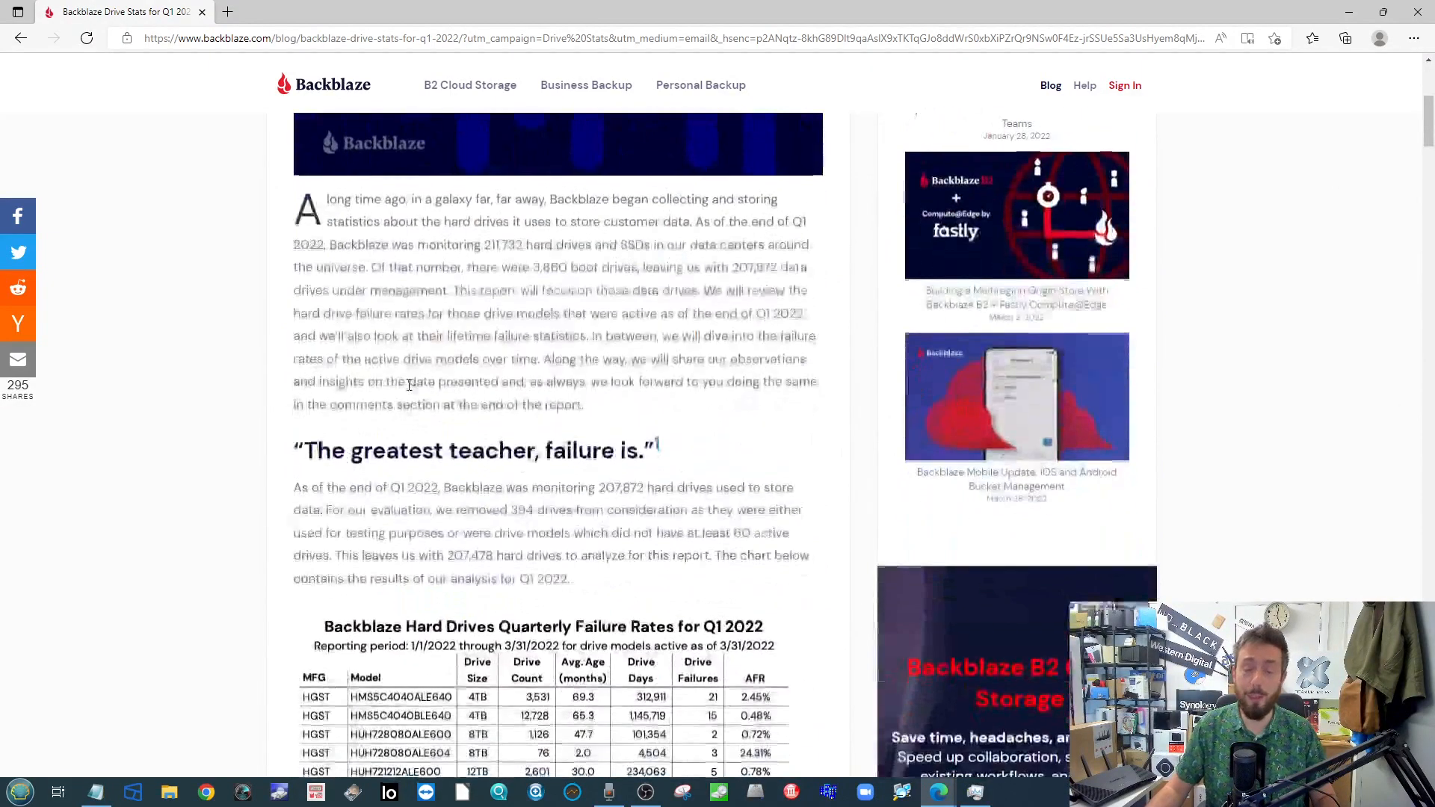
pyautogui.scroll(-3)
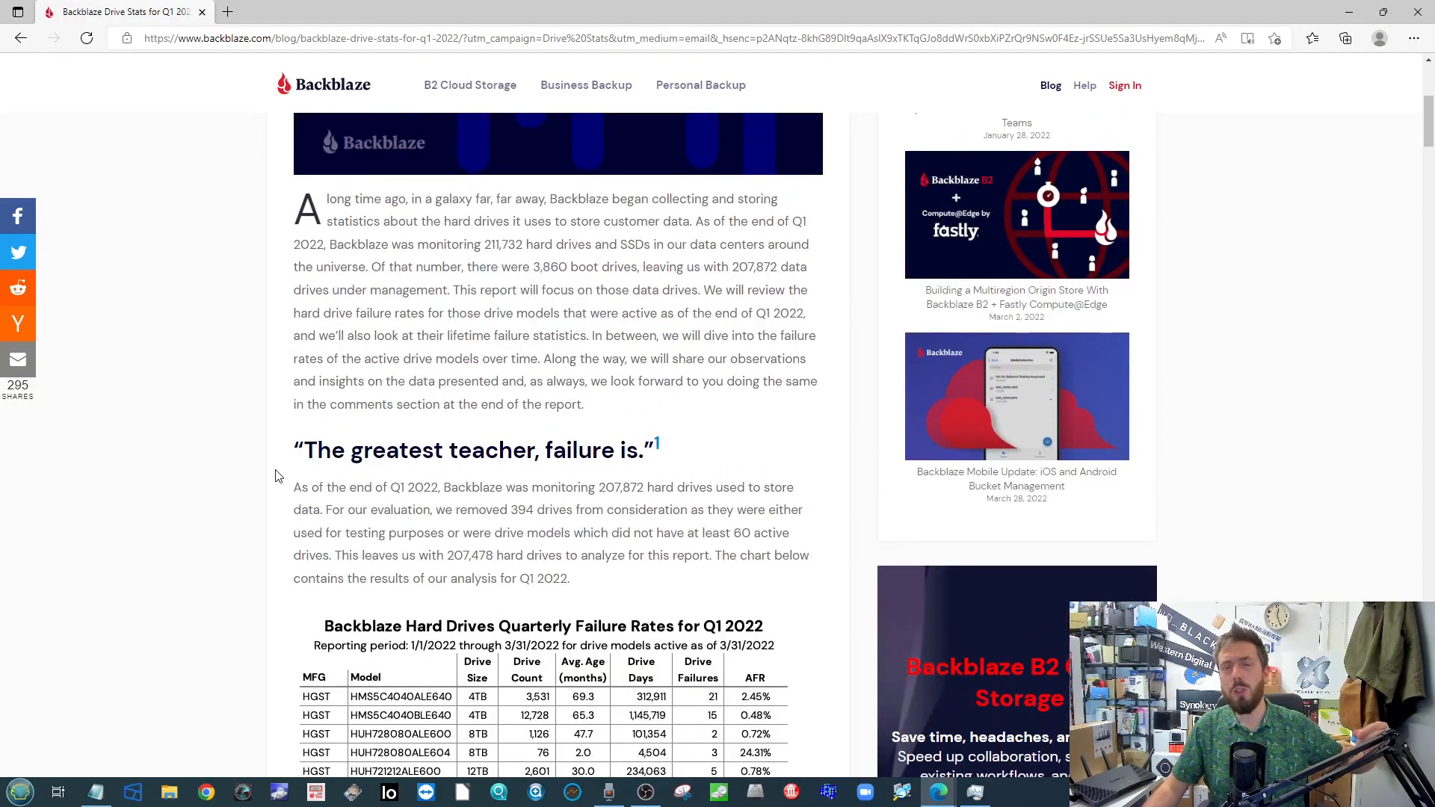
pyautogui.scroll(-3)
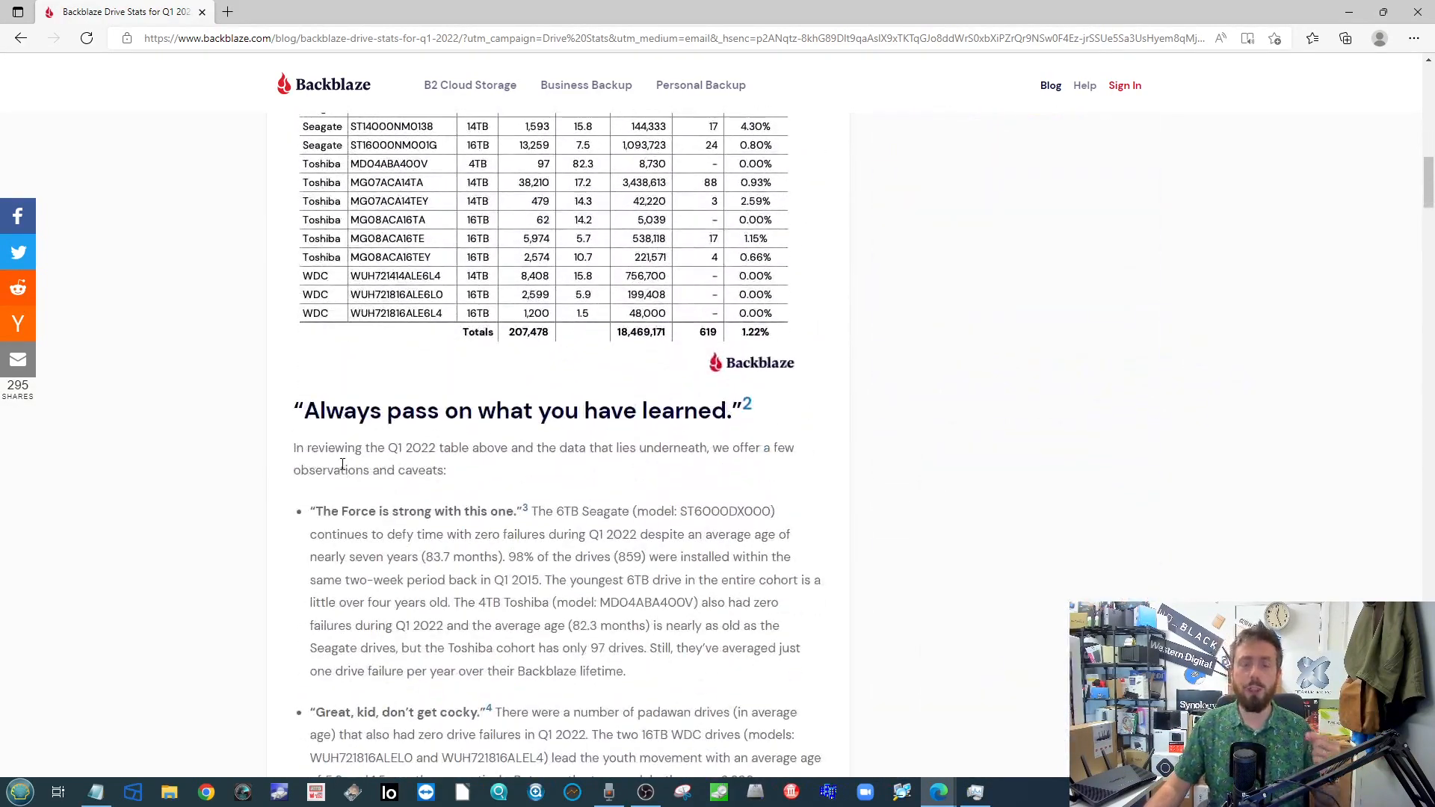
pyautogui.scroll(-3)
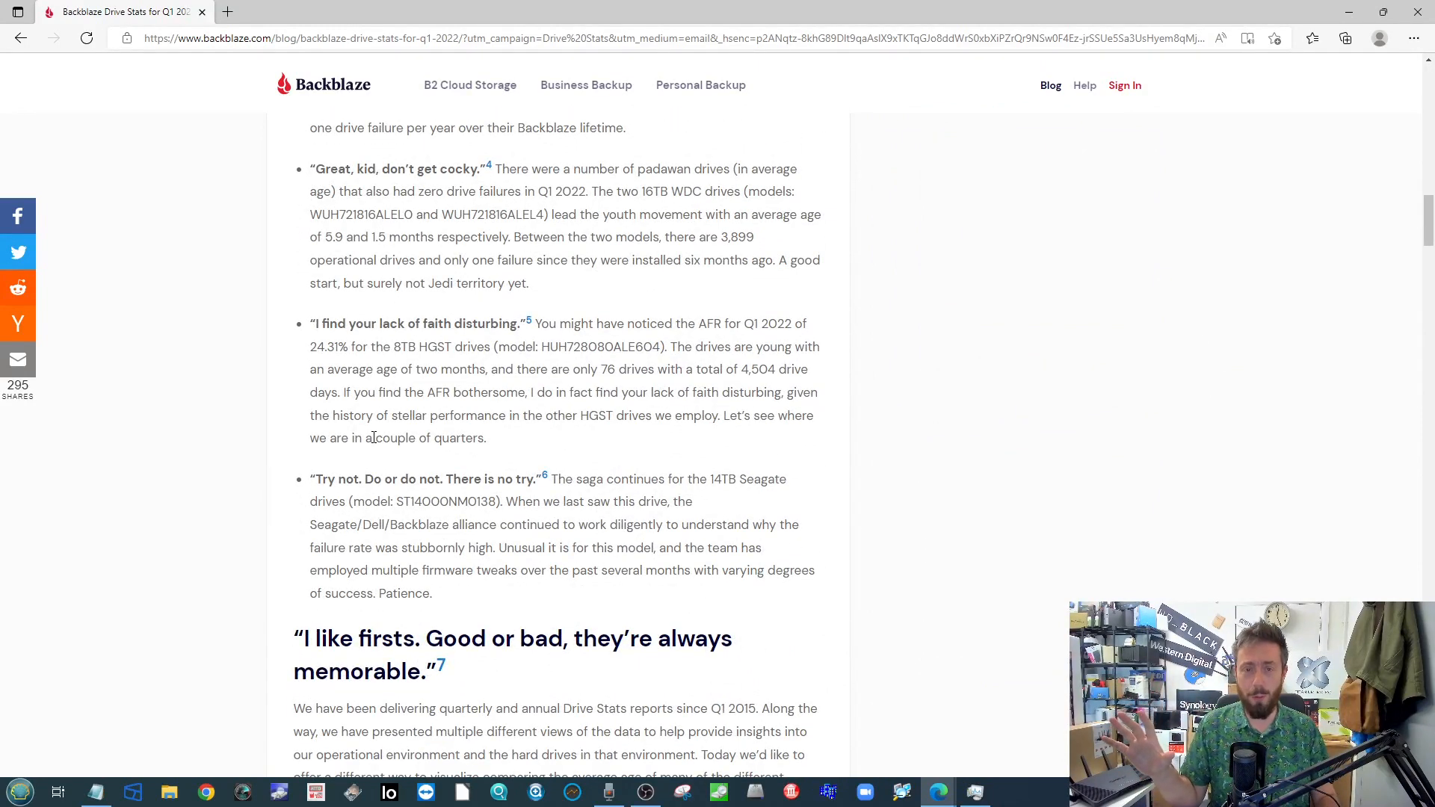
pyautogui.scroll(-3)
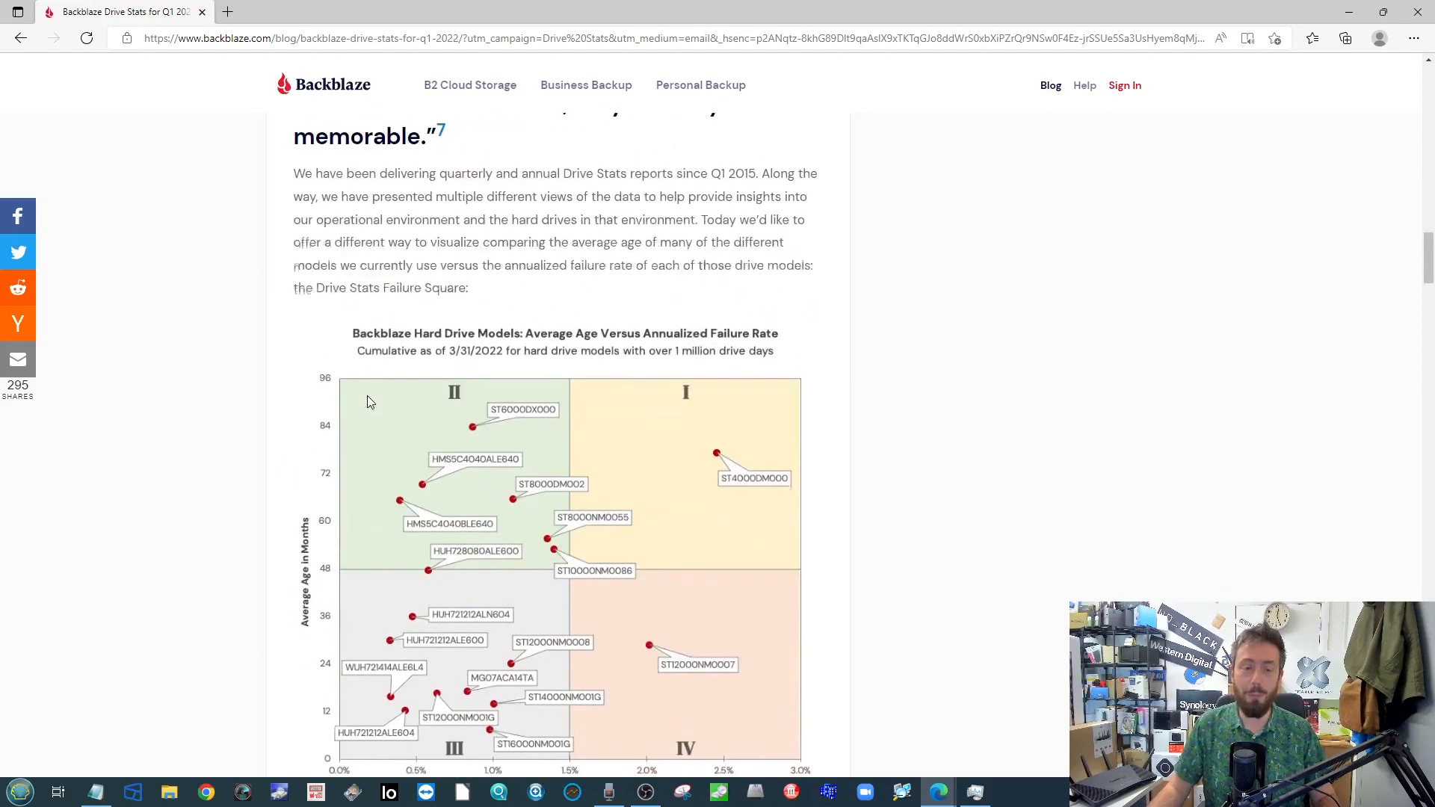
pyautogui.scroll(-3)
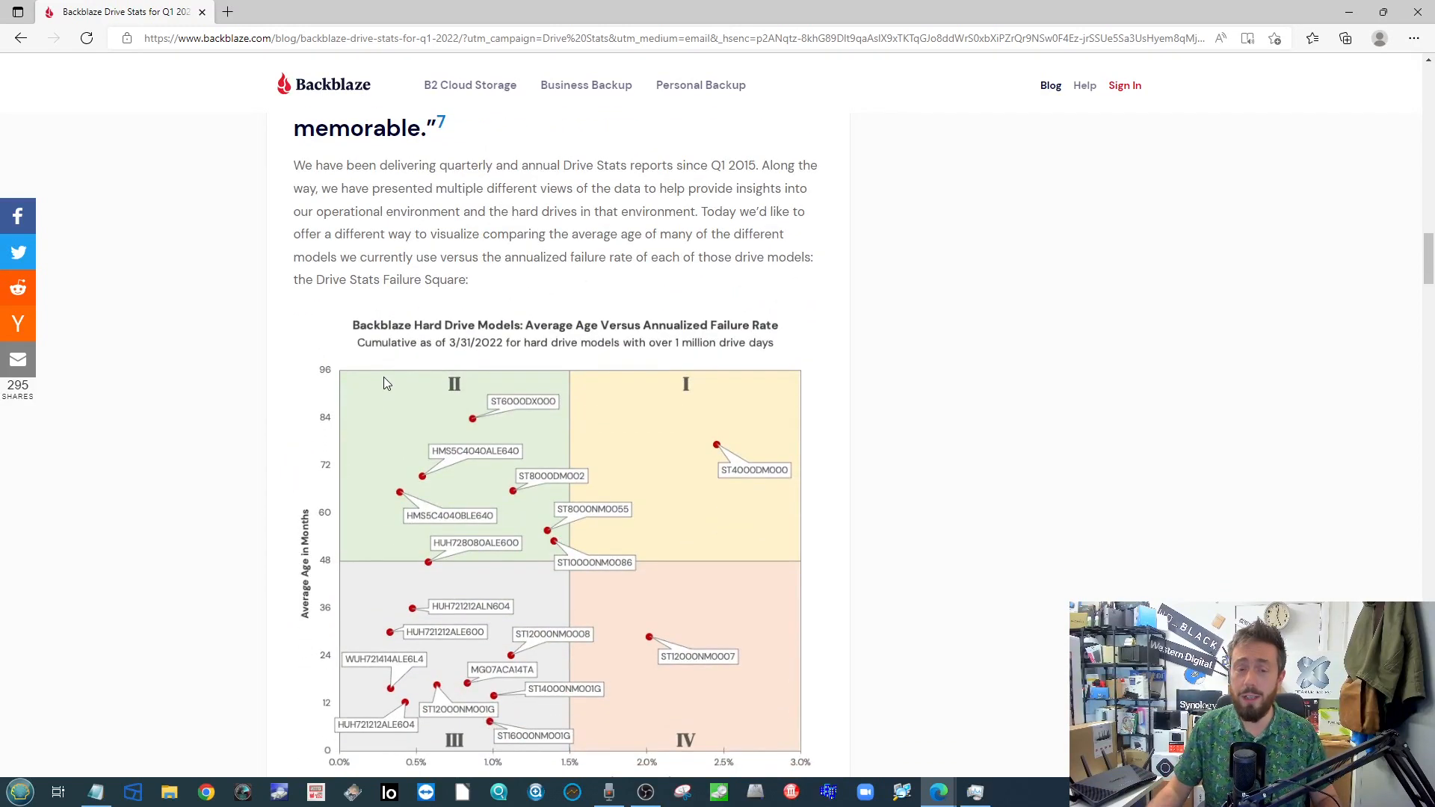
pyautogui.scroll(-3)
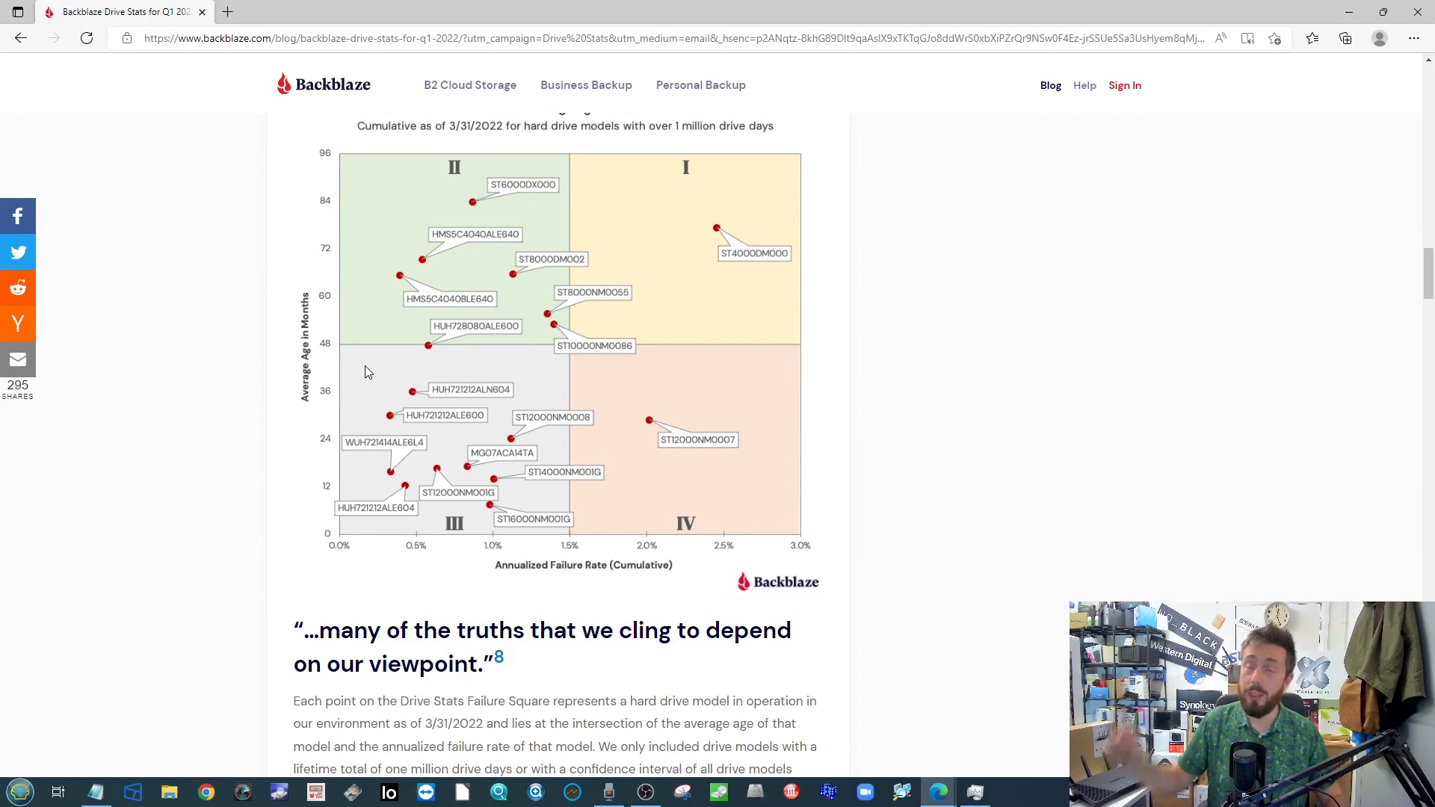
pyautogui.moveTo(309, 311)
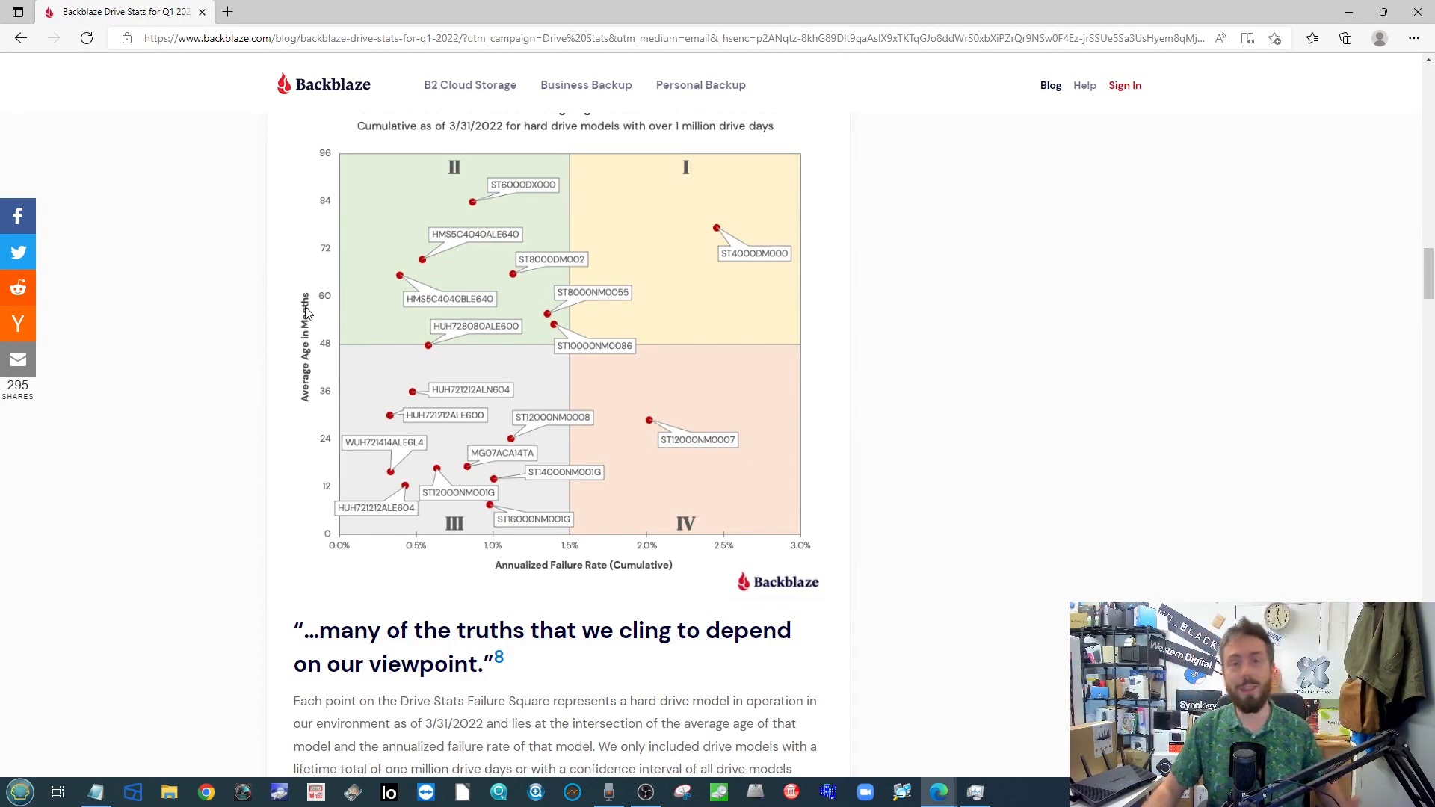
pyautogui.scroll(-3)
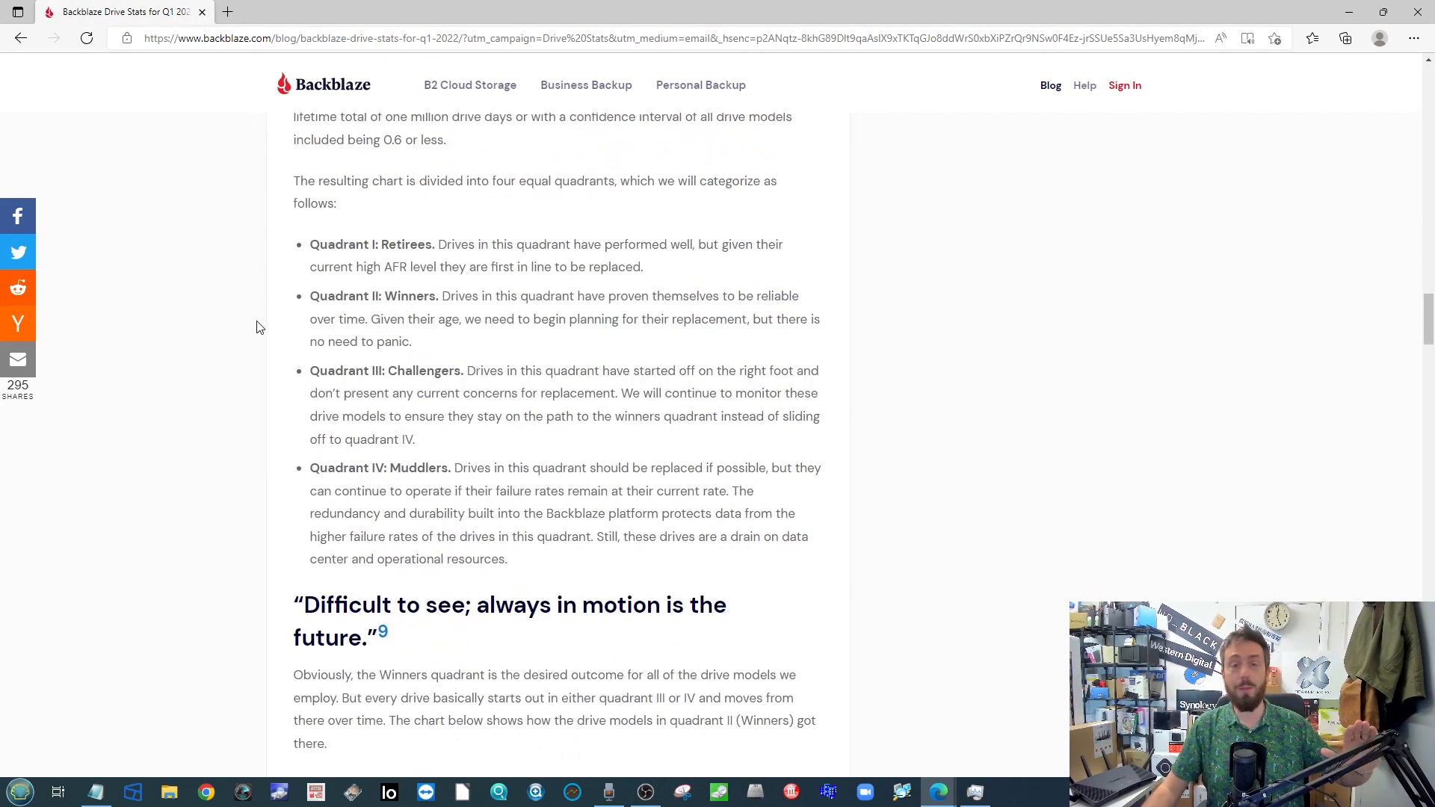
pyautogui.scroll(-3)
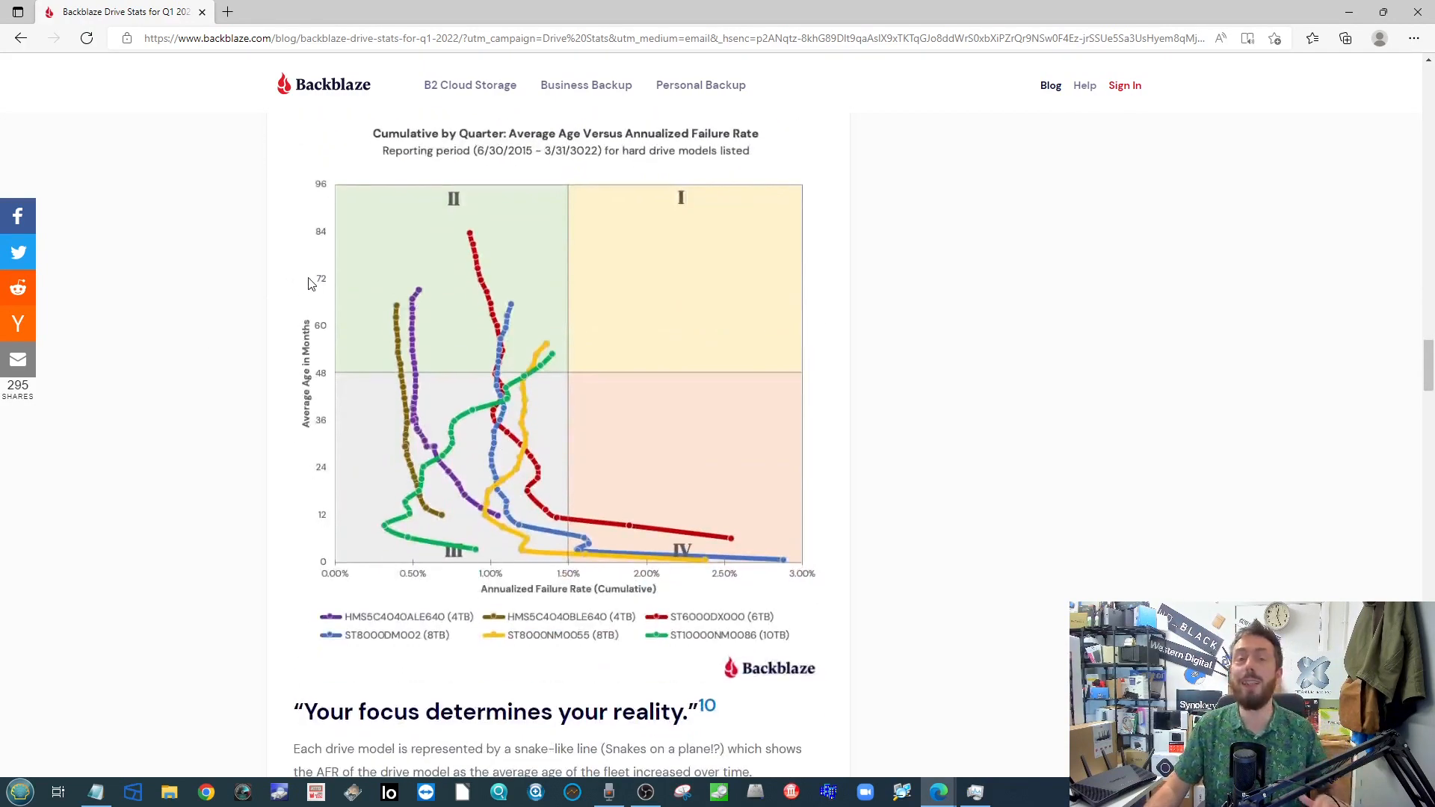
pyautogui.scroll(-3)
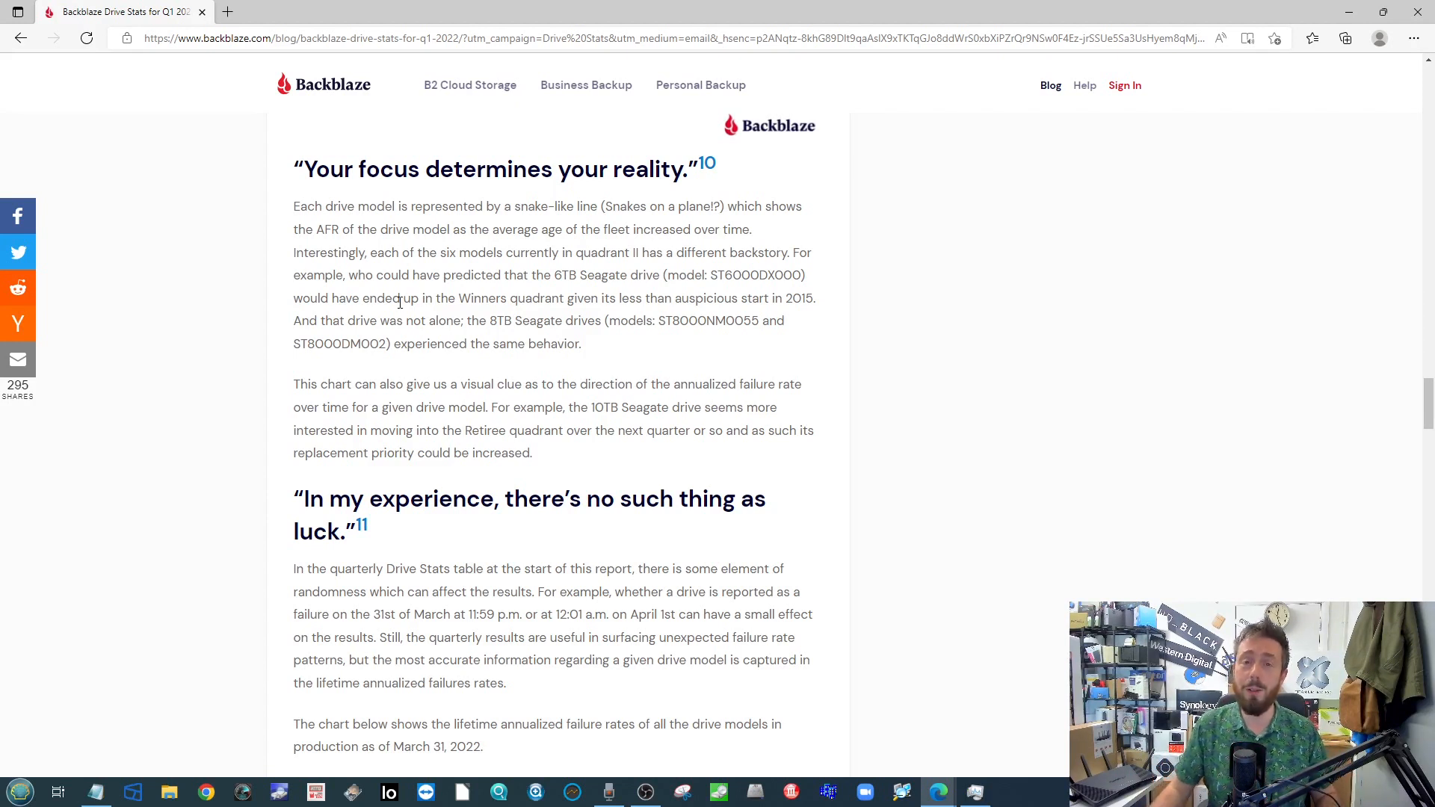
pyautogui.moveTo(467, 91)
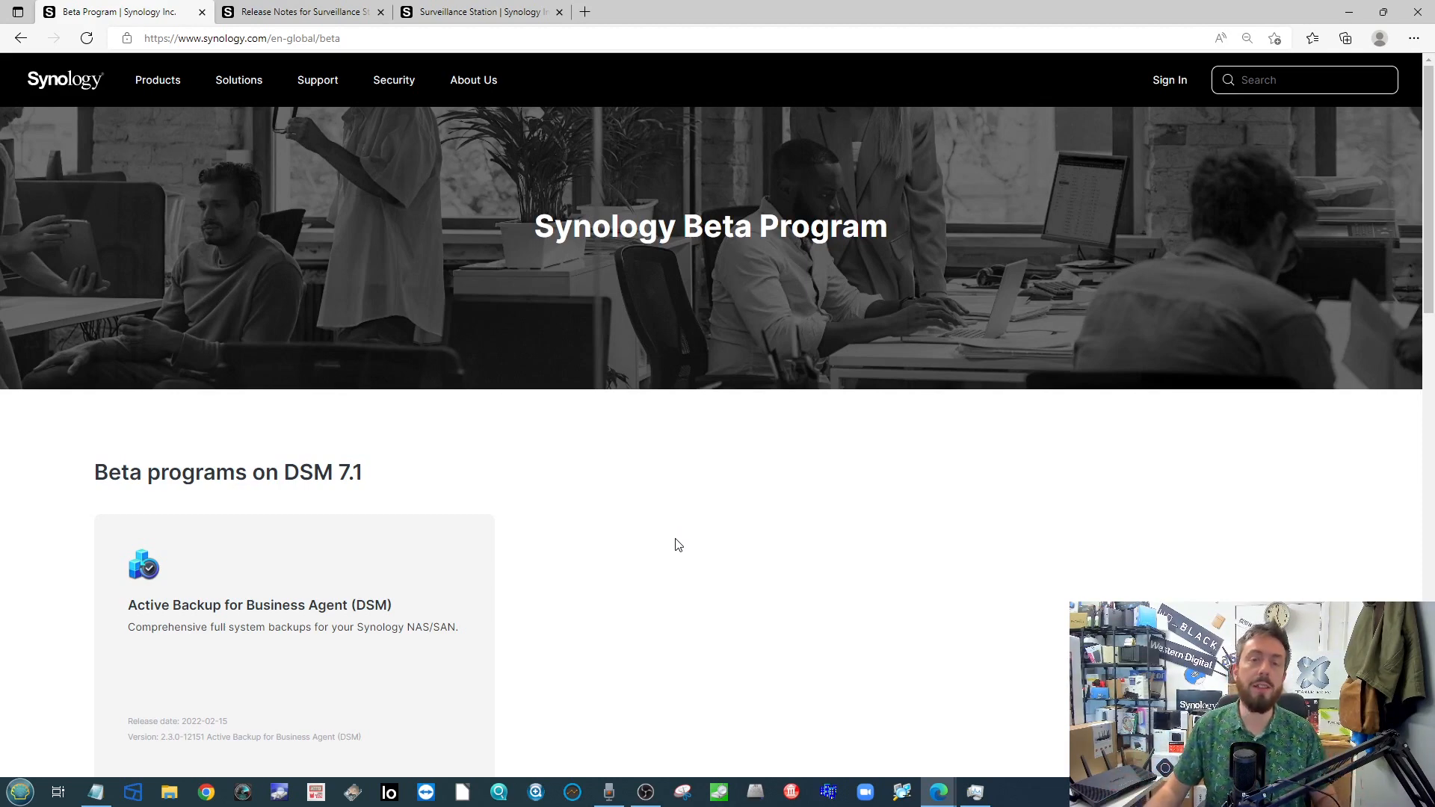
pyautogui.moveTo(640, 278)
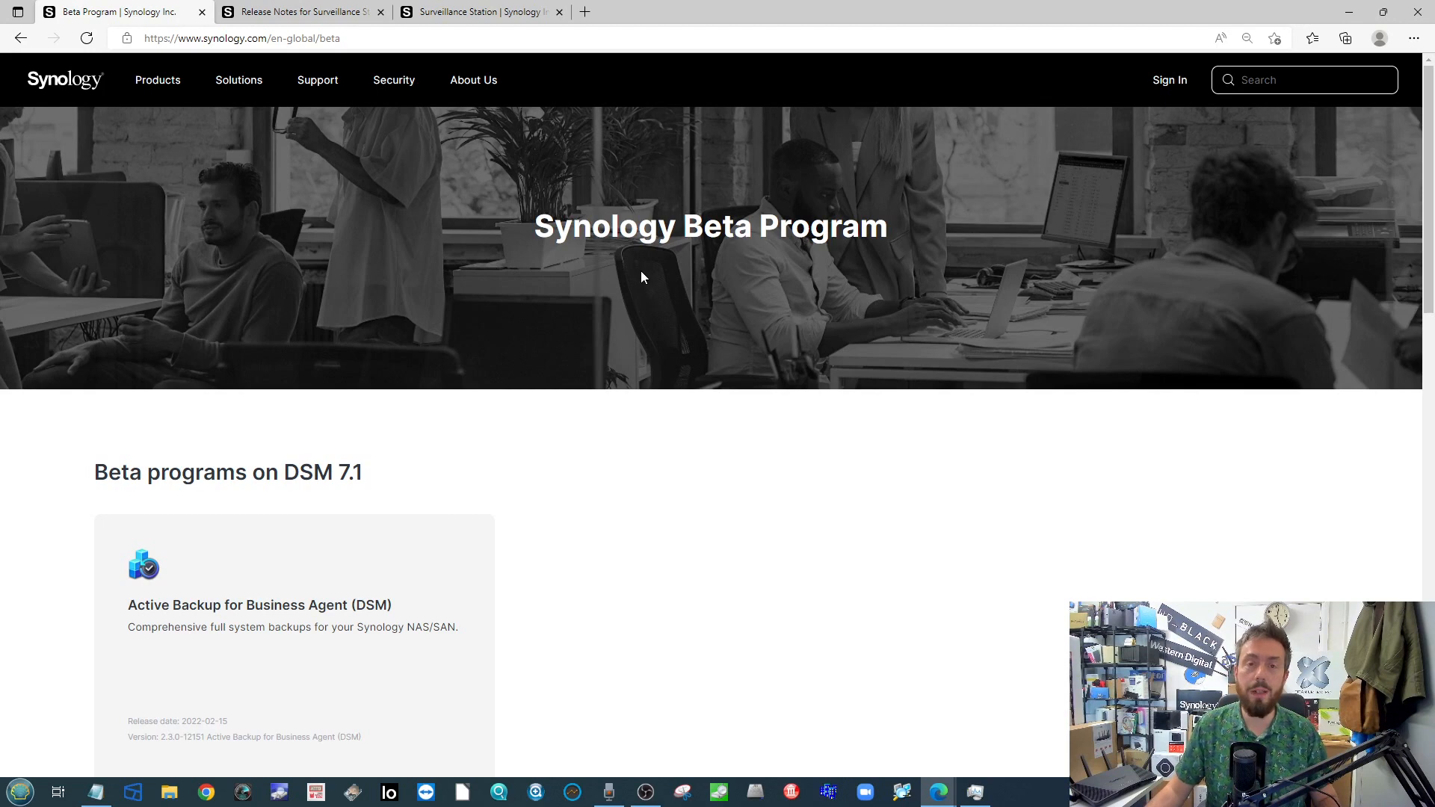
pyautogui.moveTo(543, 612)
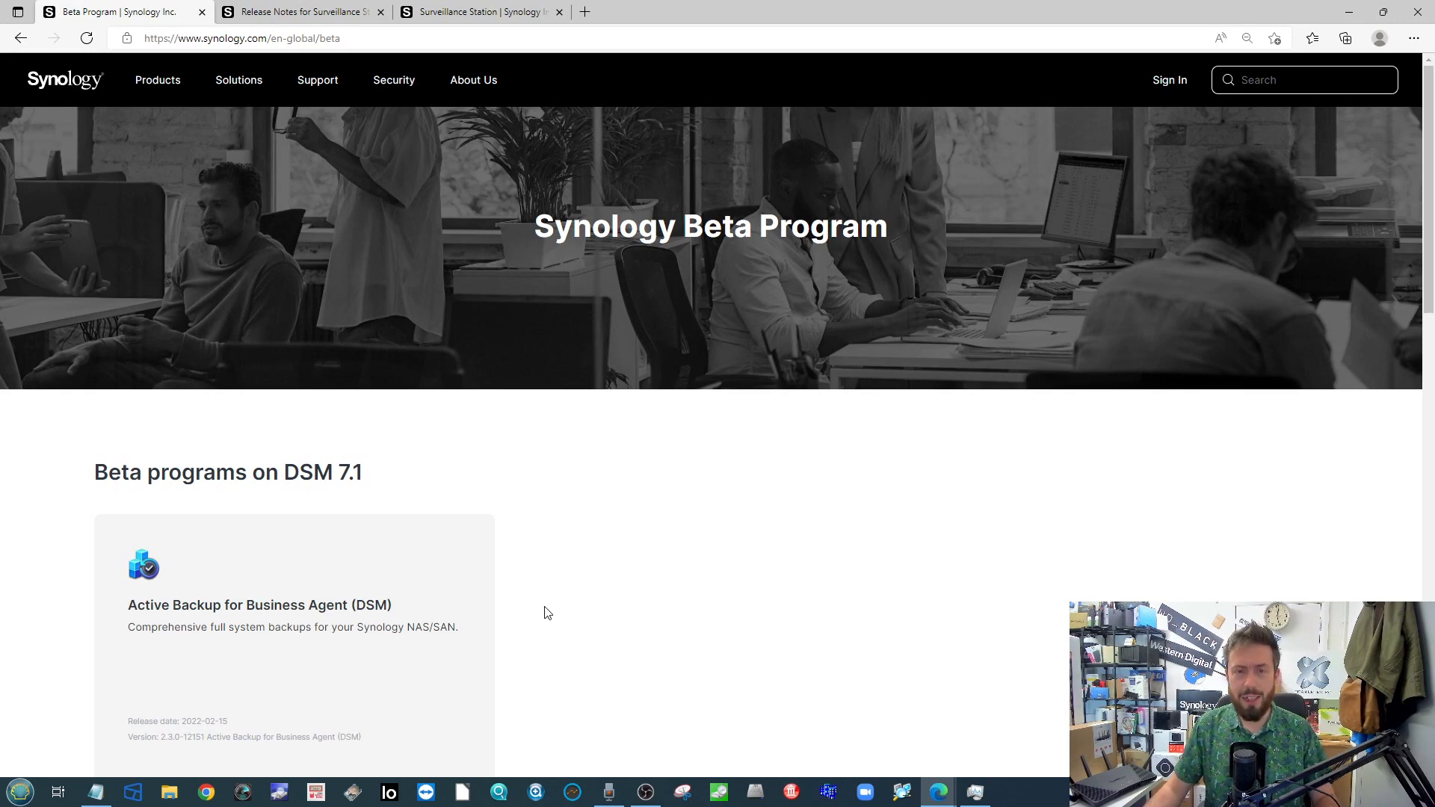
pyautogui.moveTo(665, 514)
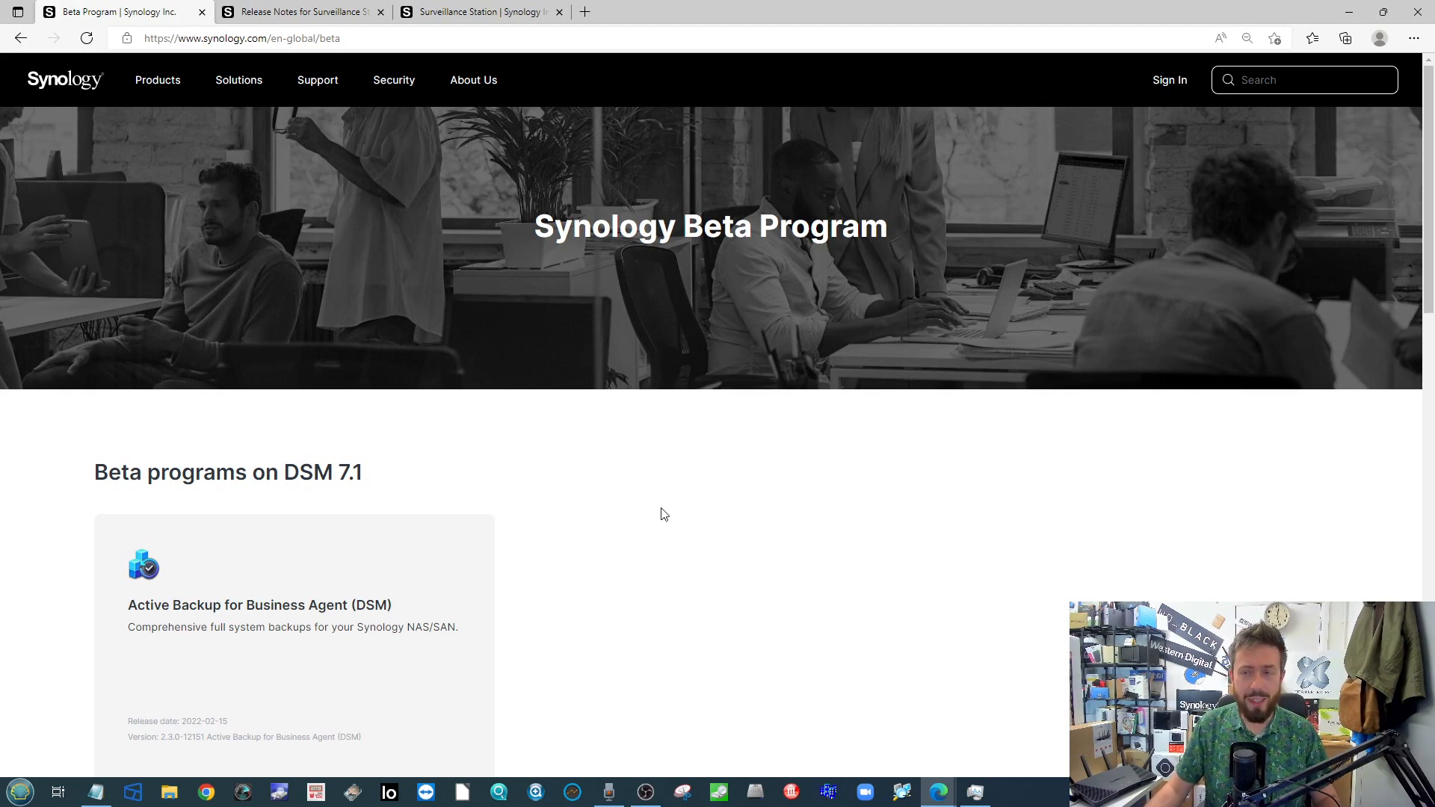
# Scroll the Synology Beta Program page to the DSM 7.1 Active Backup for Business Agent beta
pyautogui.scroll(-3)
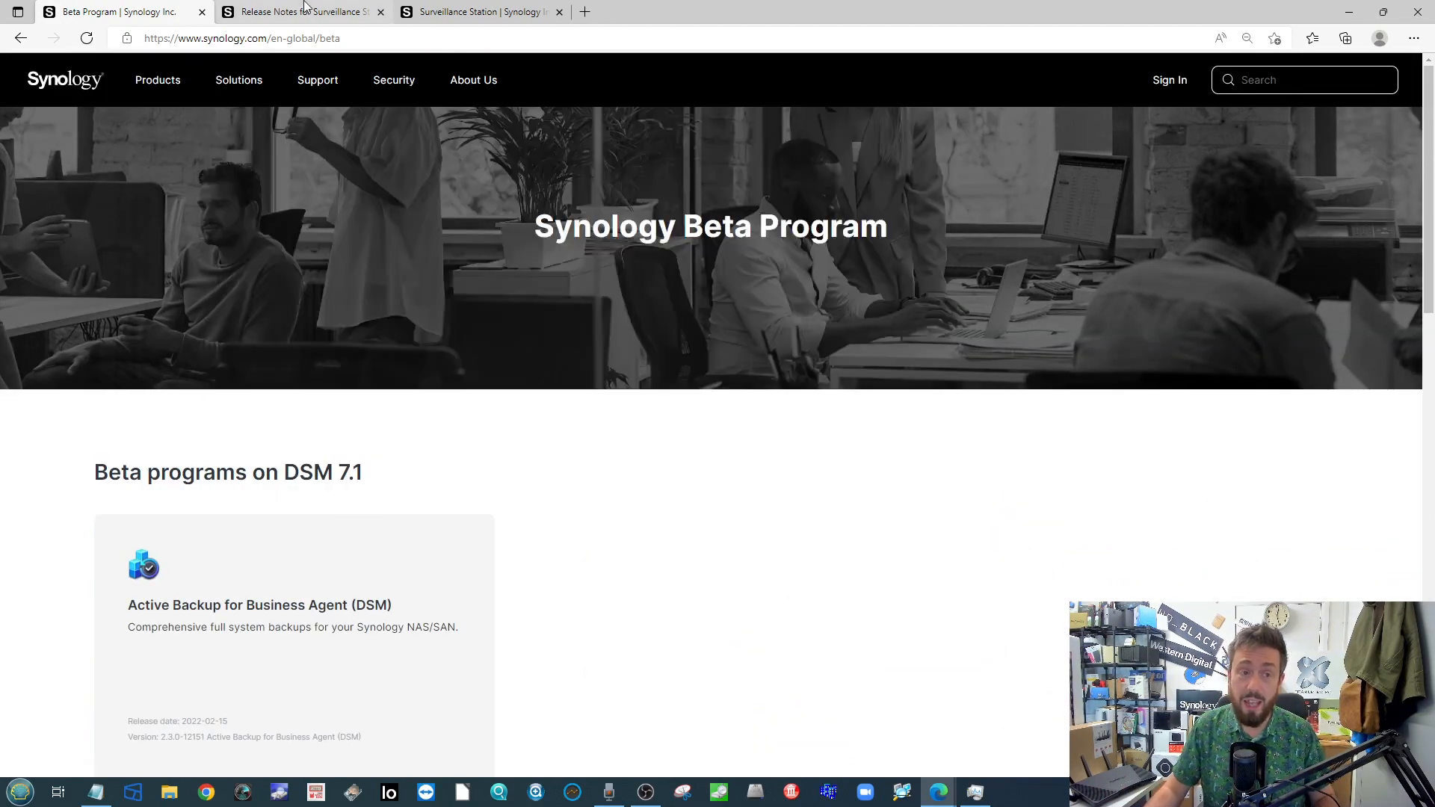
# Look over Surveillance Station 9.0 details, then view the 9.0.0-7656 release notes
pyautogui.click(476, 12)
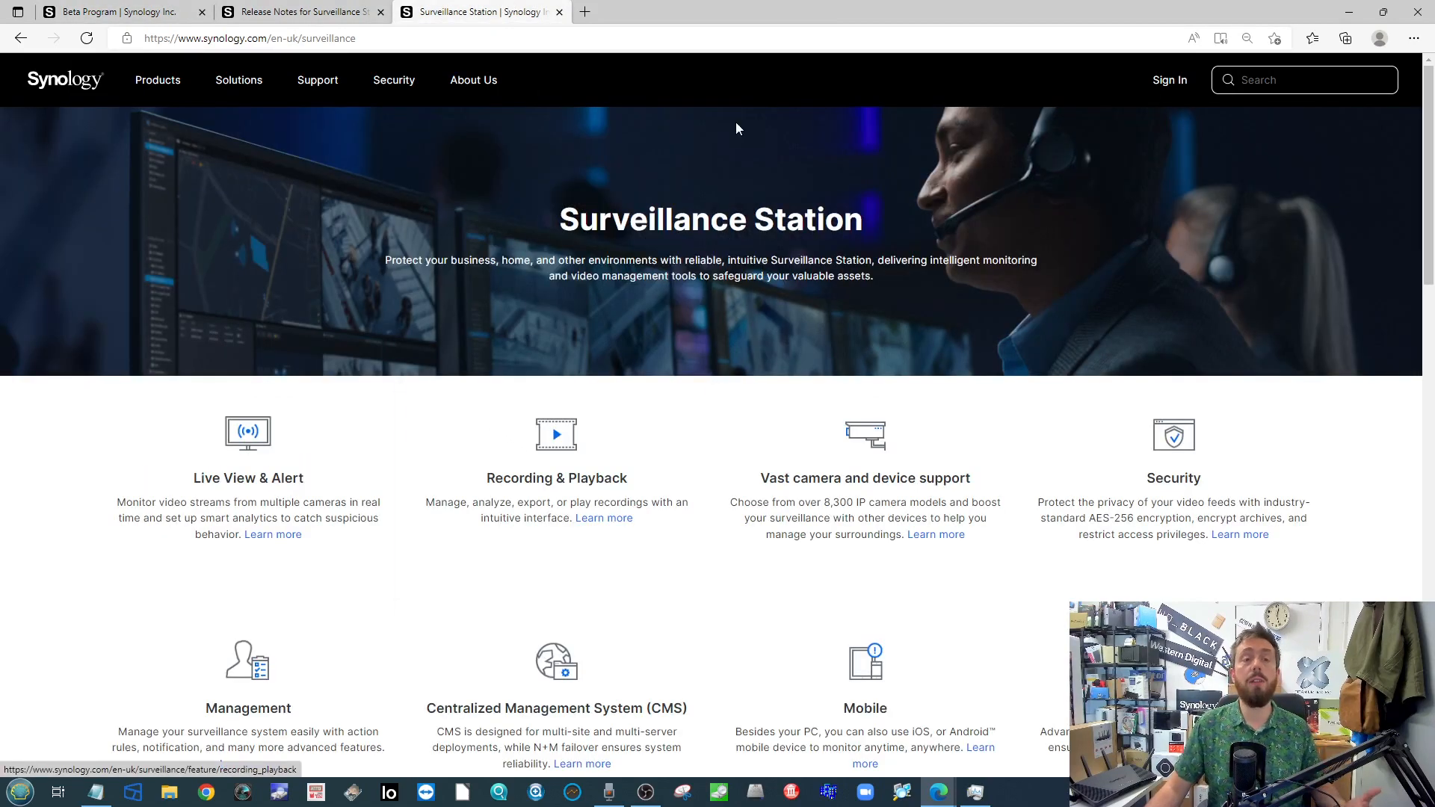
pyautogui.scroll(-3)
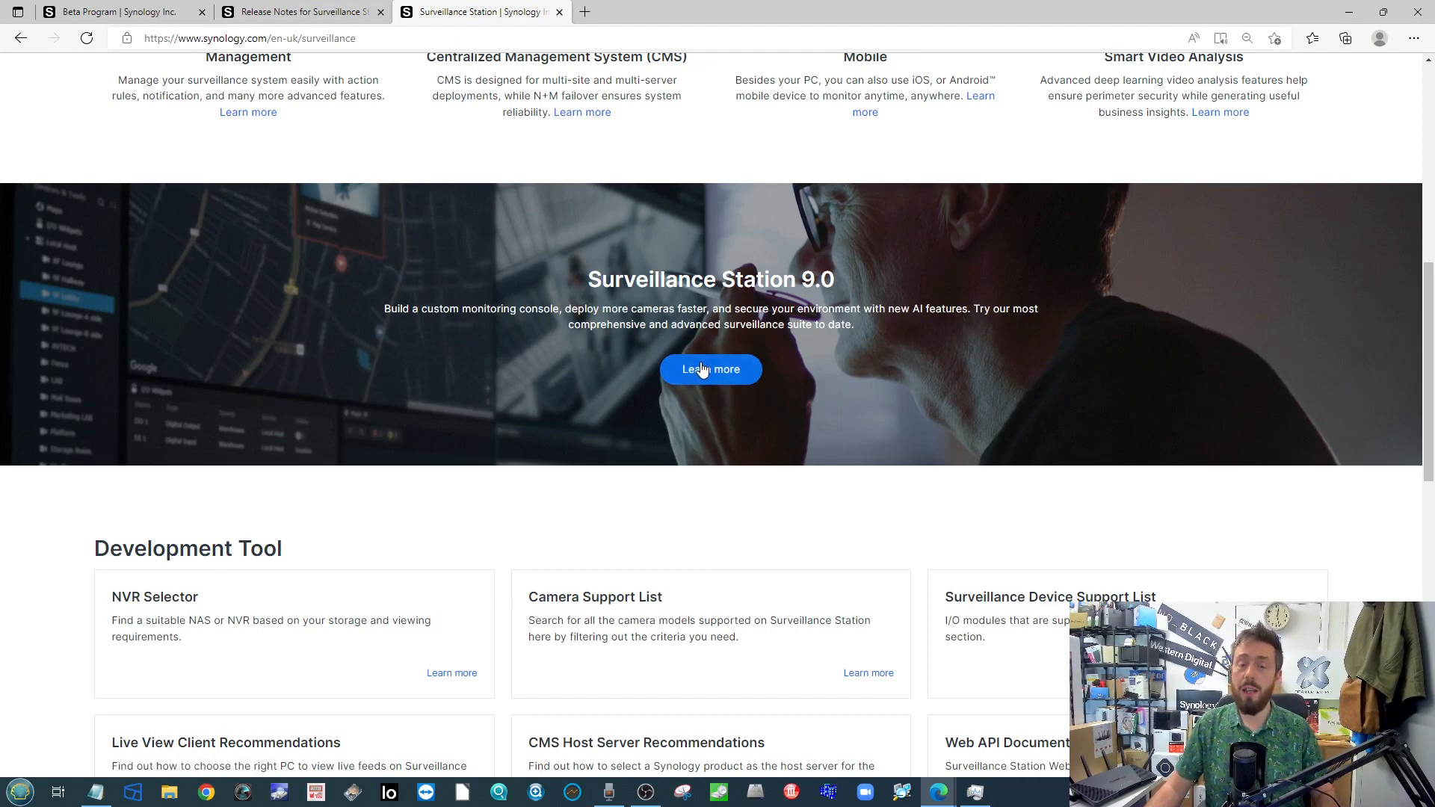
pyautogui.click(710, 368)
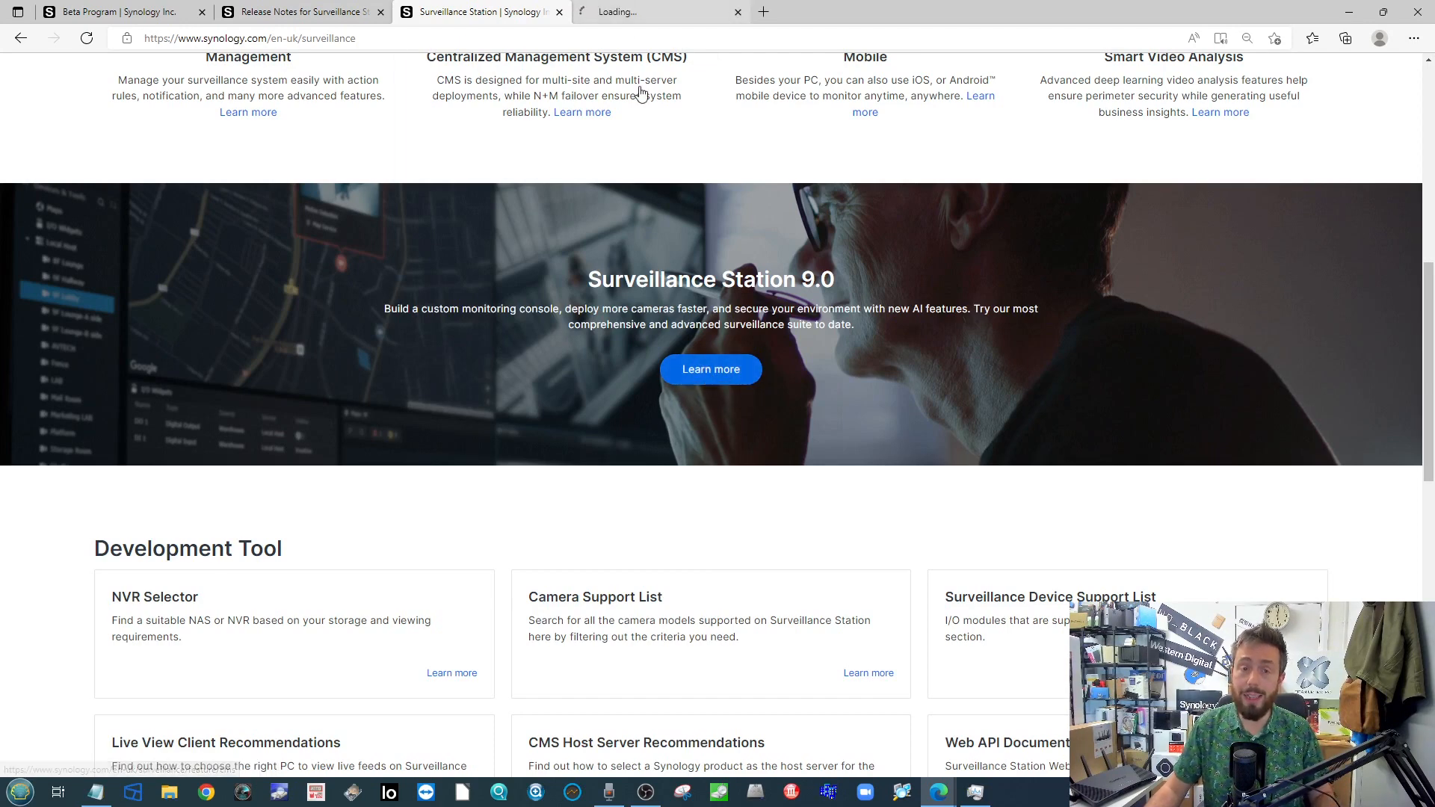
pyautogui.click(654, 12)
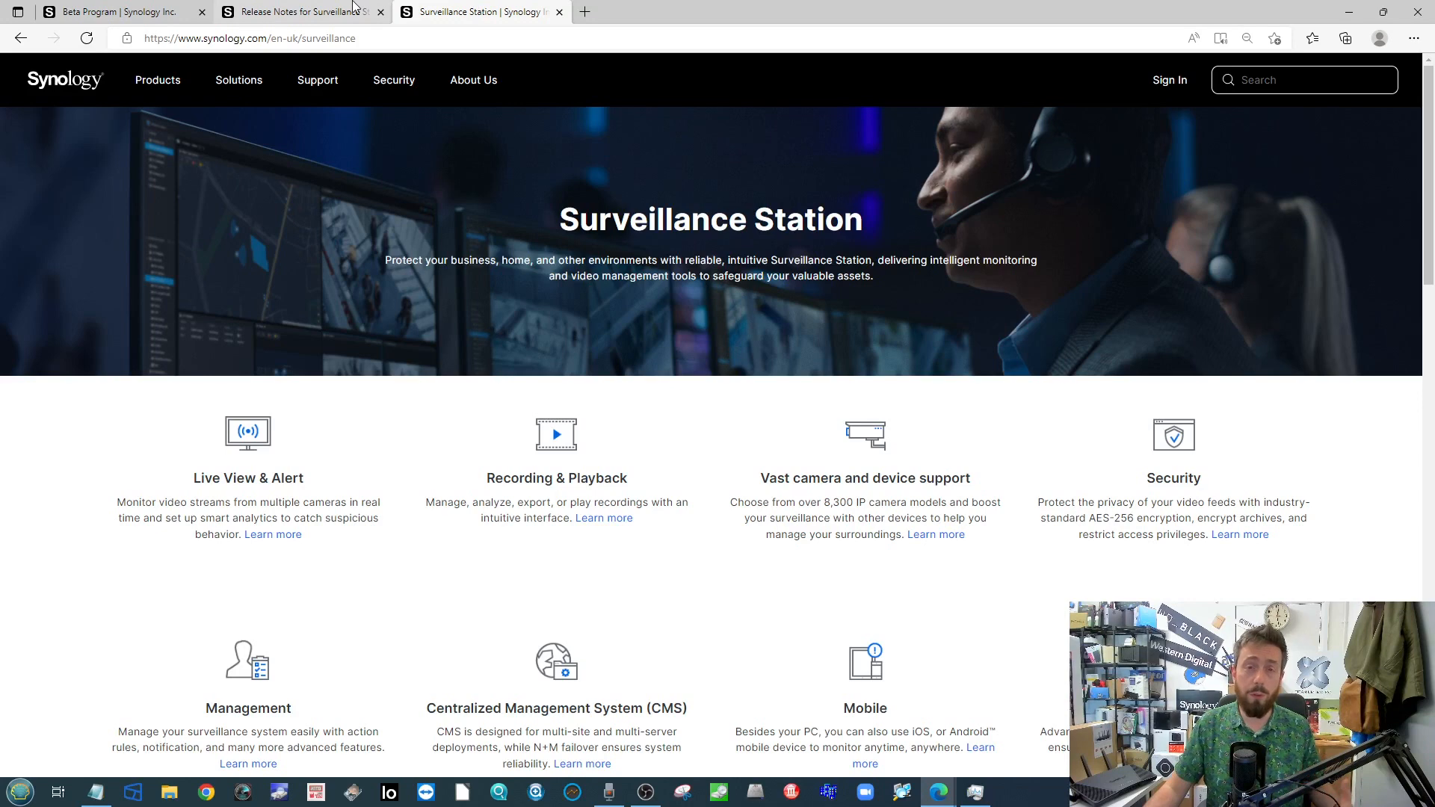
pyautogui.click(302, 12)
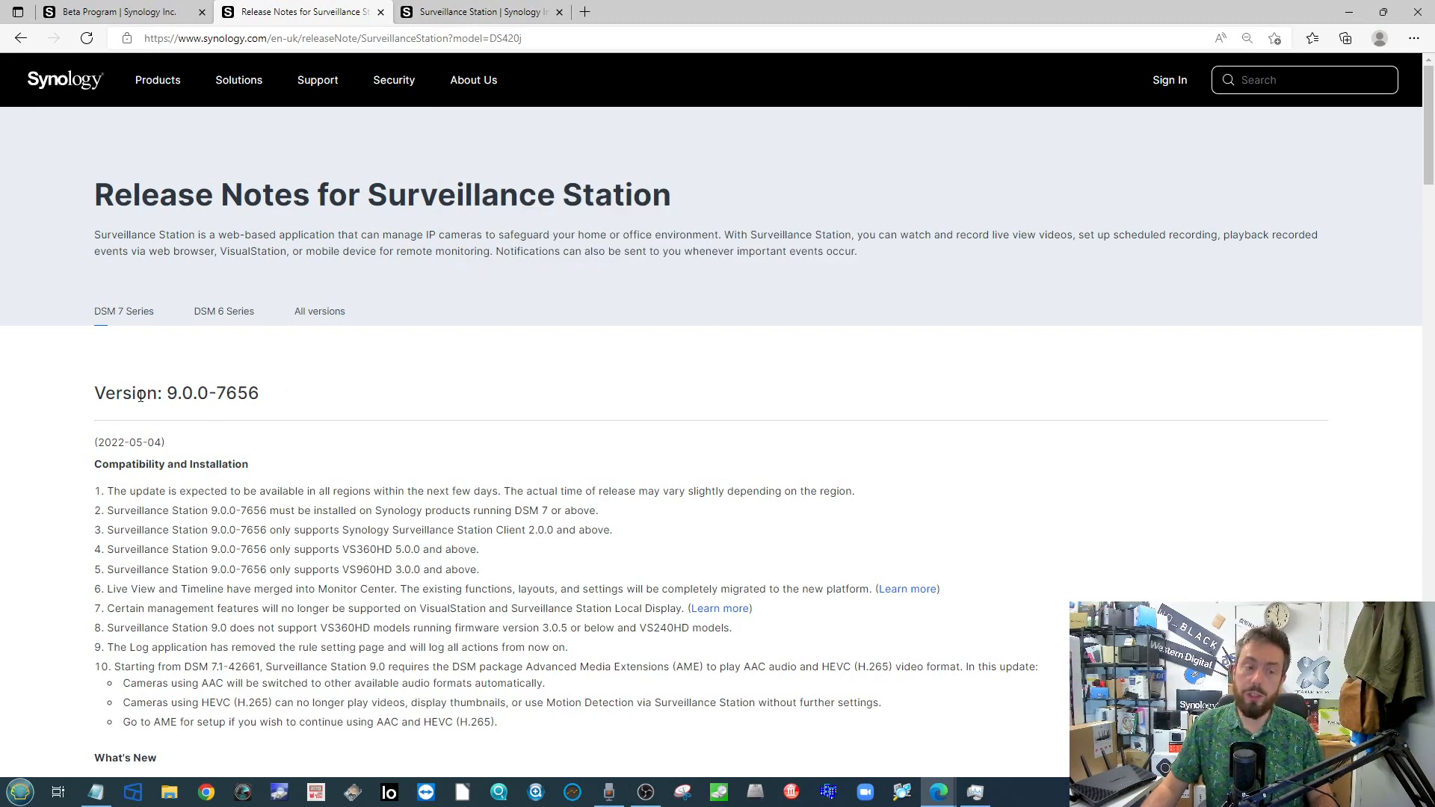
# Select the 9.0.0-7656 version heading and scroll through the release notes
pyautogui.doubleClick(176, 392)
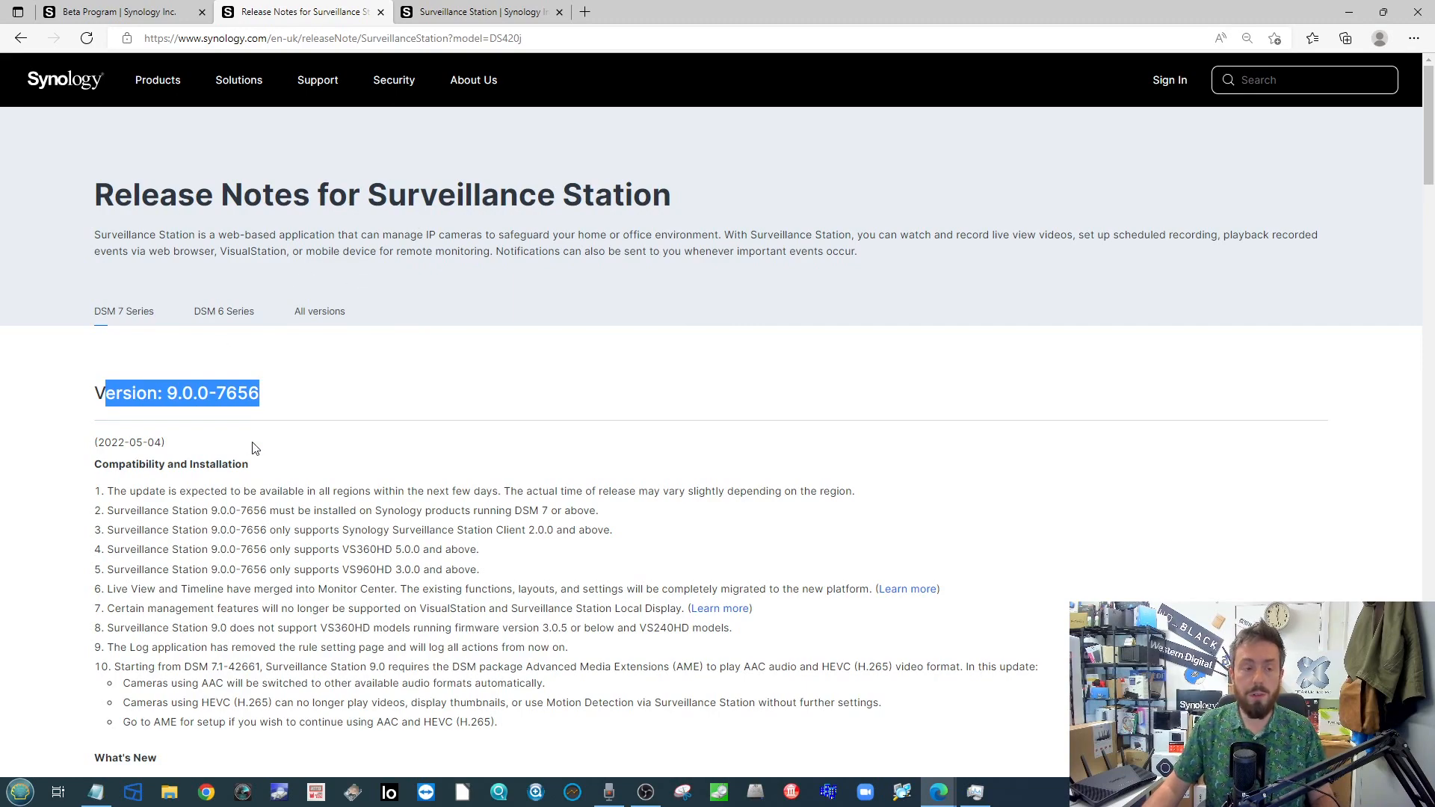
pyautogui.scroll(-3)
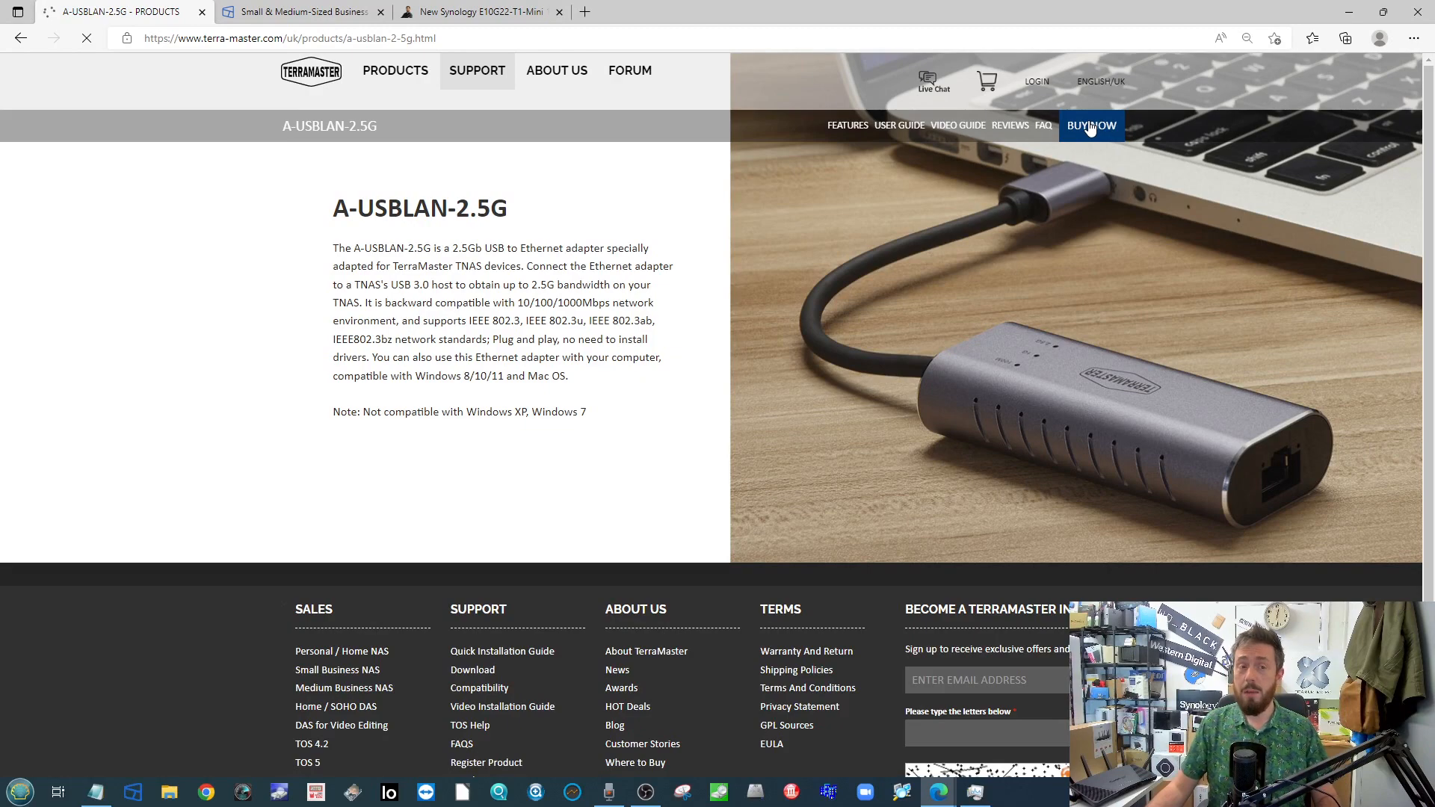
pyautogui.moveTo(1036, 228)
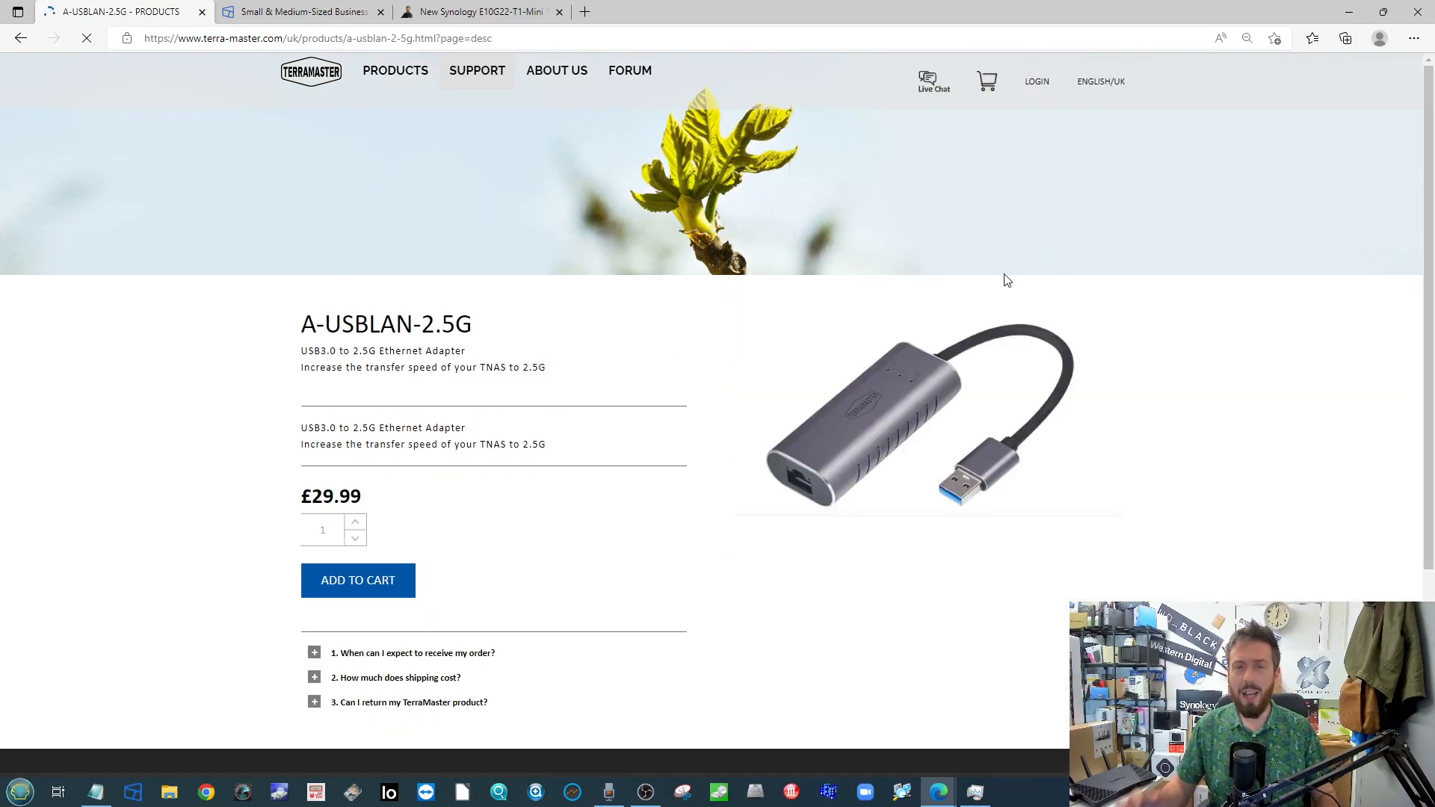
# Switch to the TerraMaster Small & Medium-Sized Business NAS listing with T12-423 and T9-423 prices
pyautogui.click(86, 37)
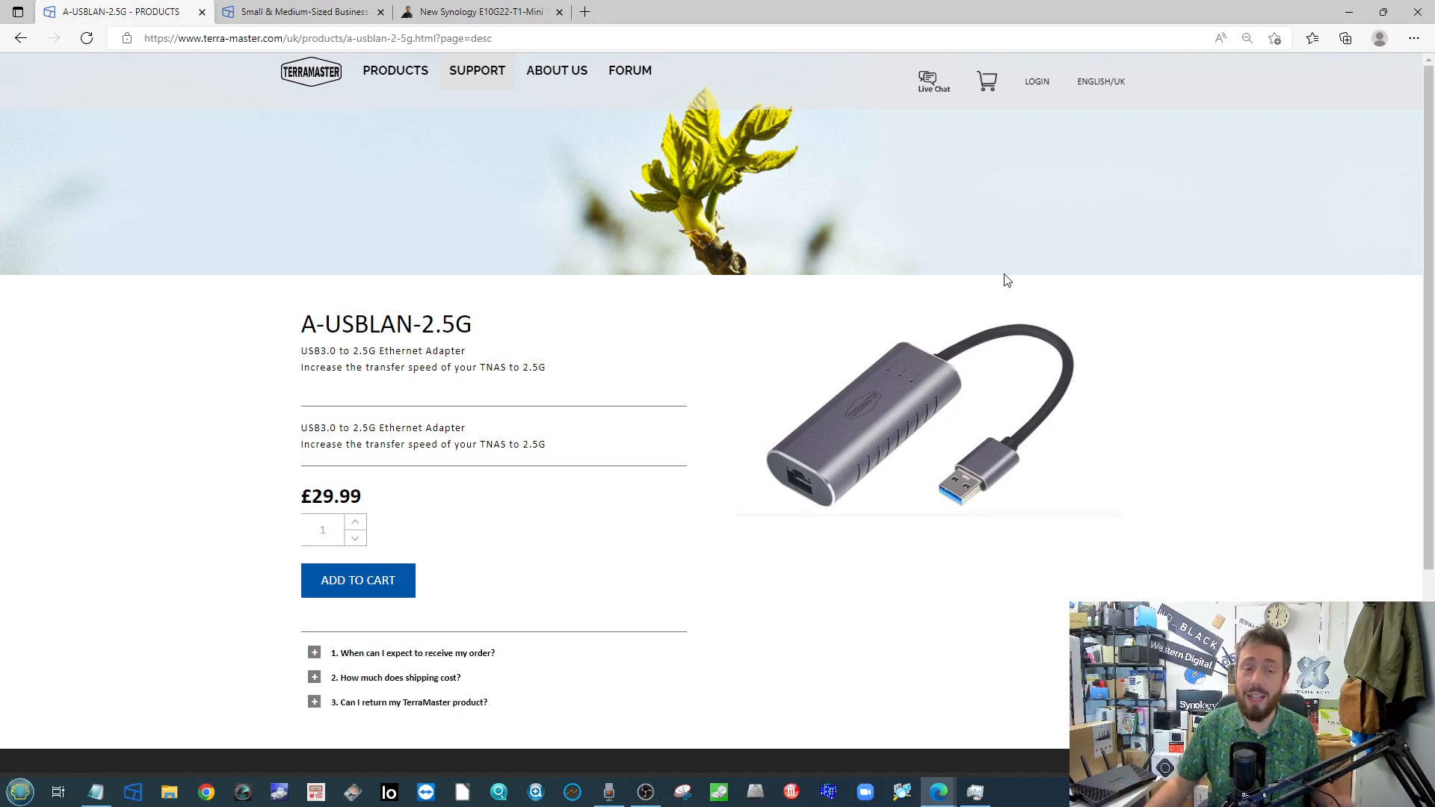
pyautogui.moveTo(986, 281)
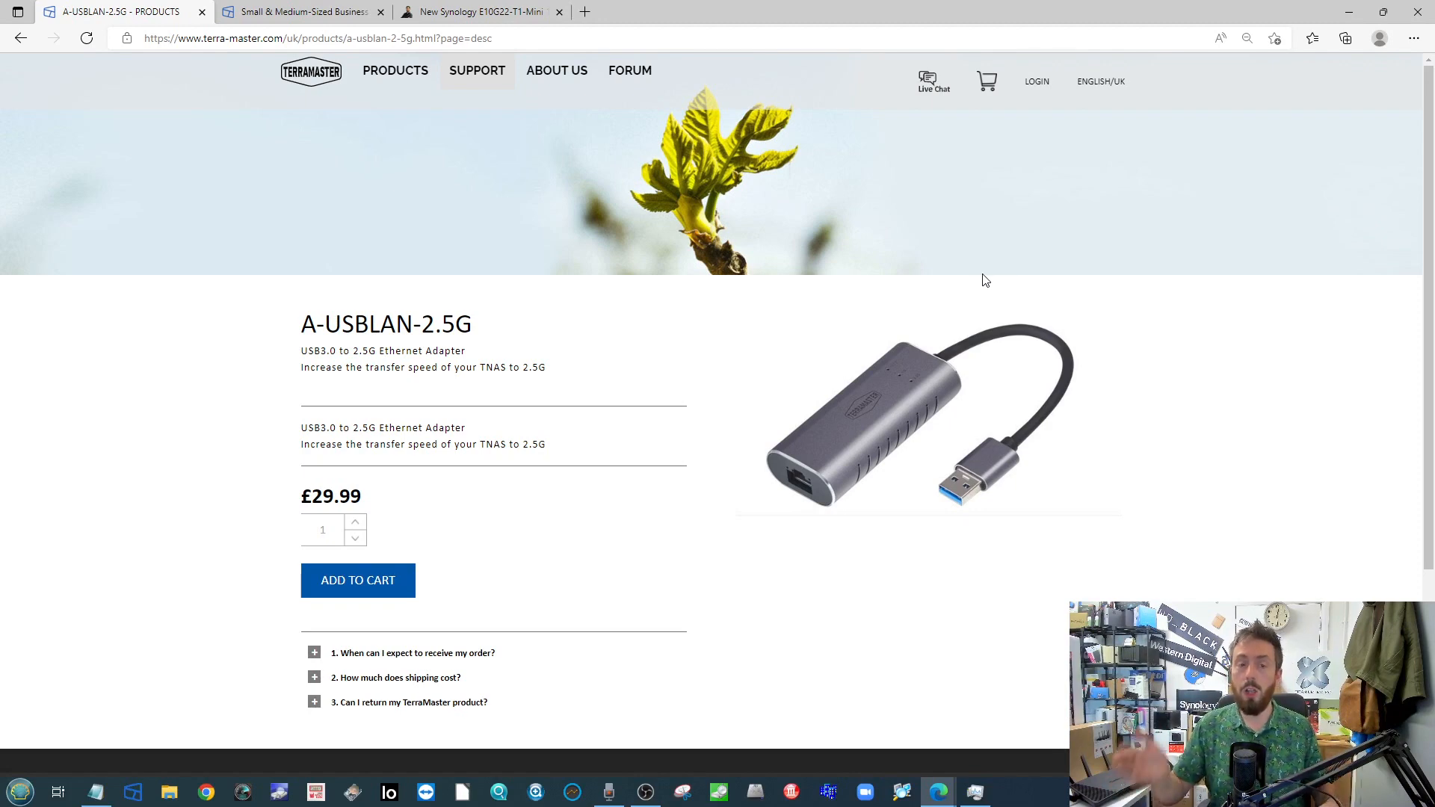
pyautogui.moveTo(975, 271)
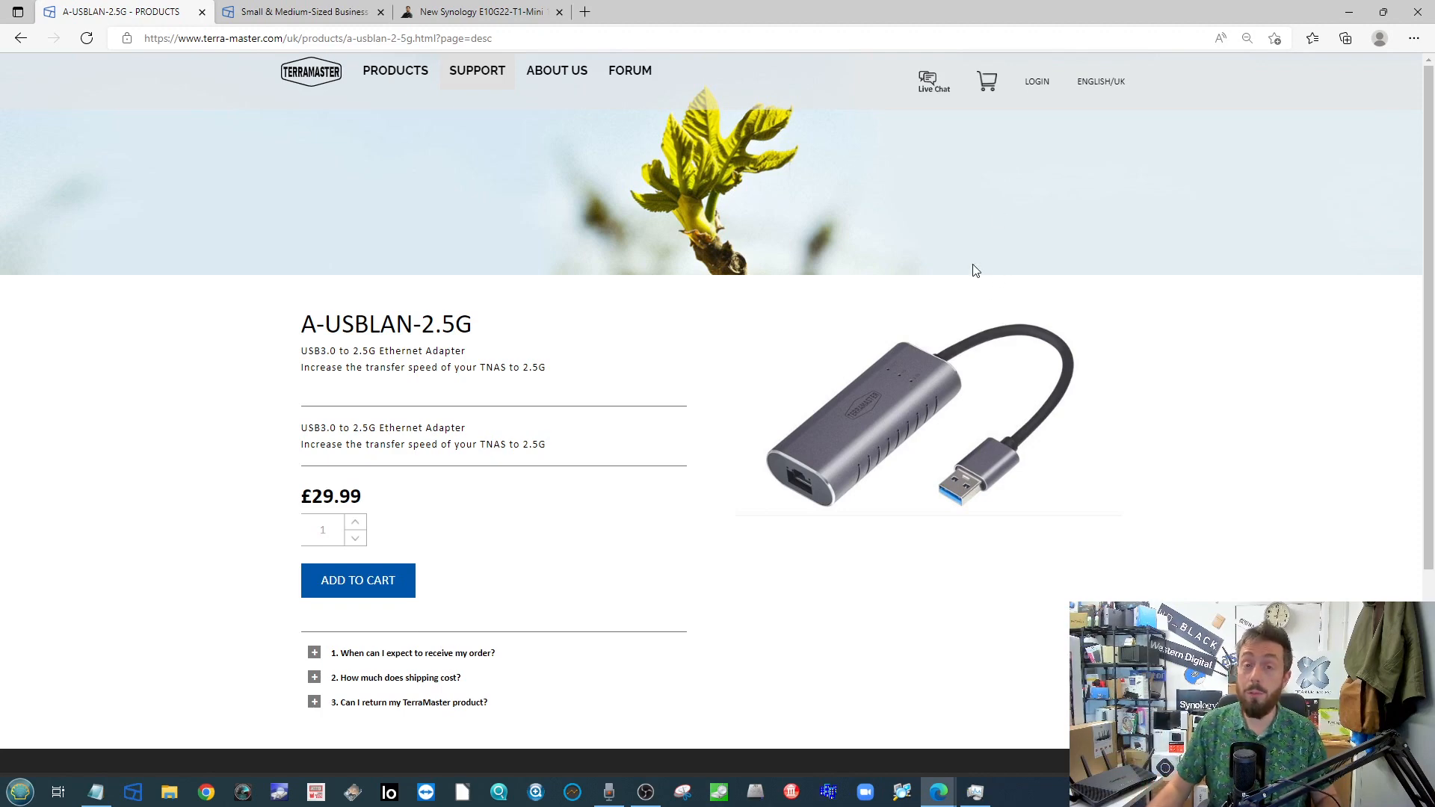
pyautogui.moveTo(959, 325)
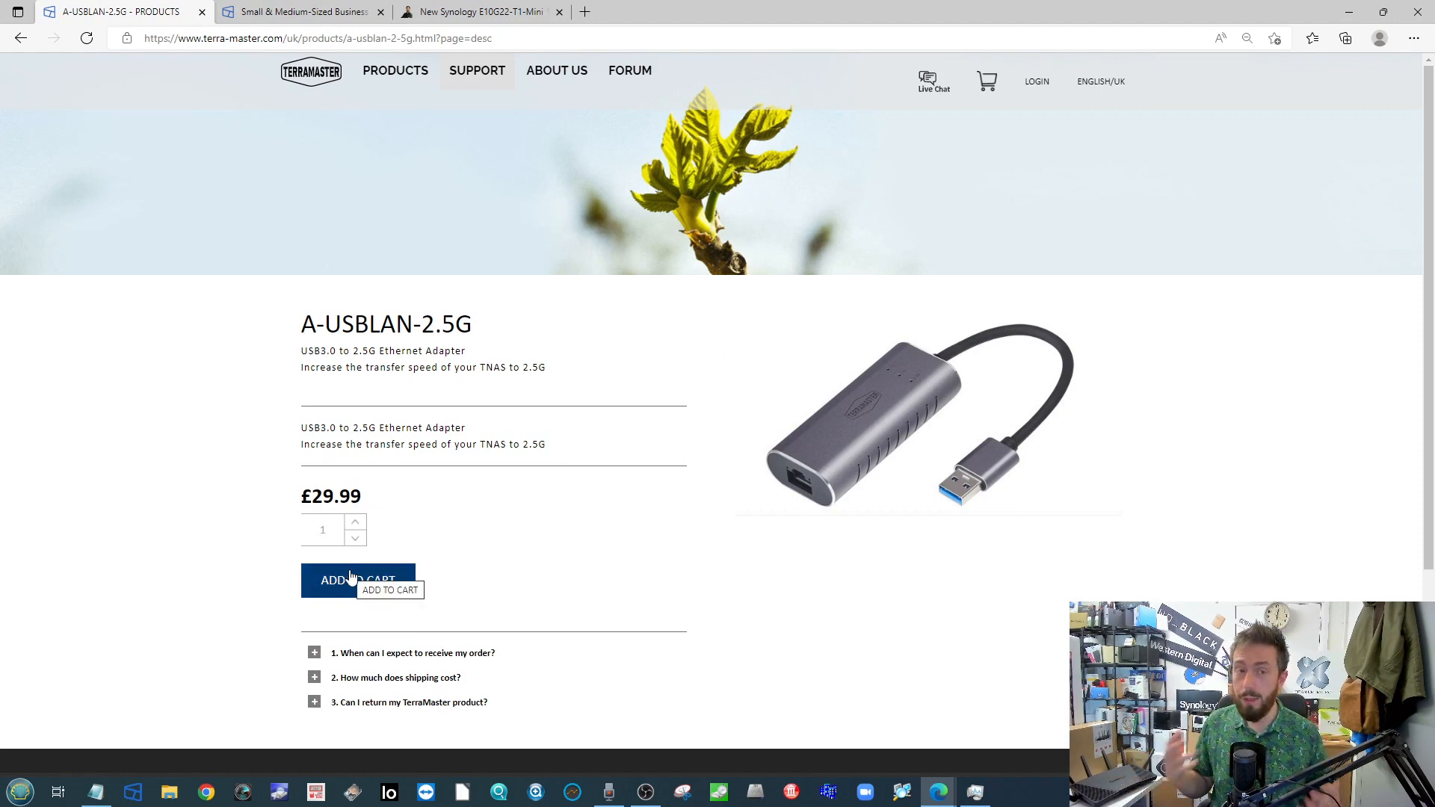
pyautogui.moveTo(775, 367)
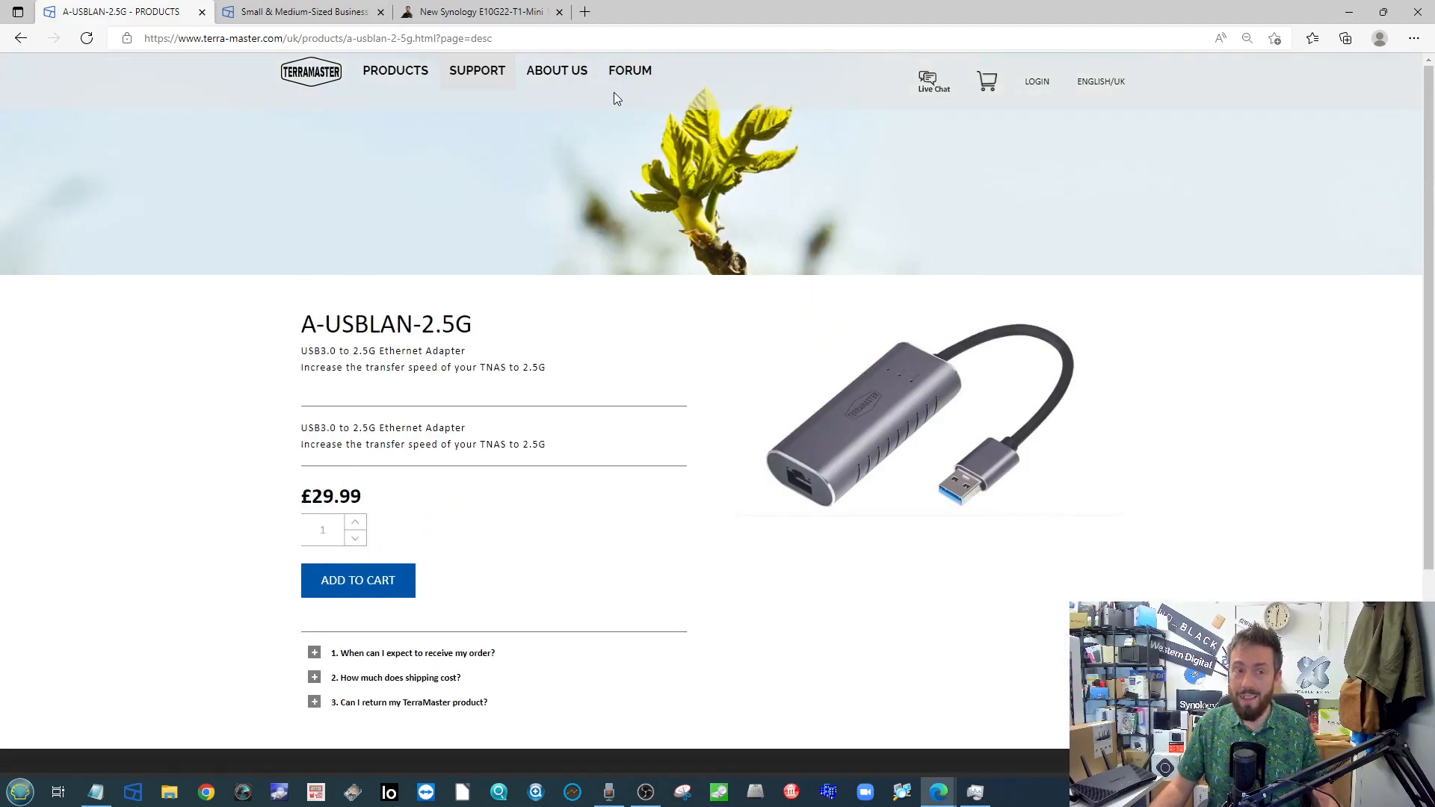
pyautogui.moveTo(623, 99)
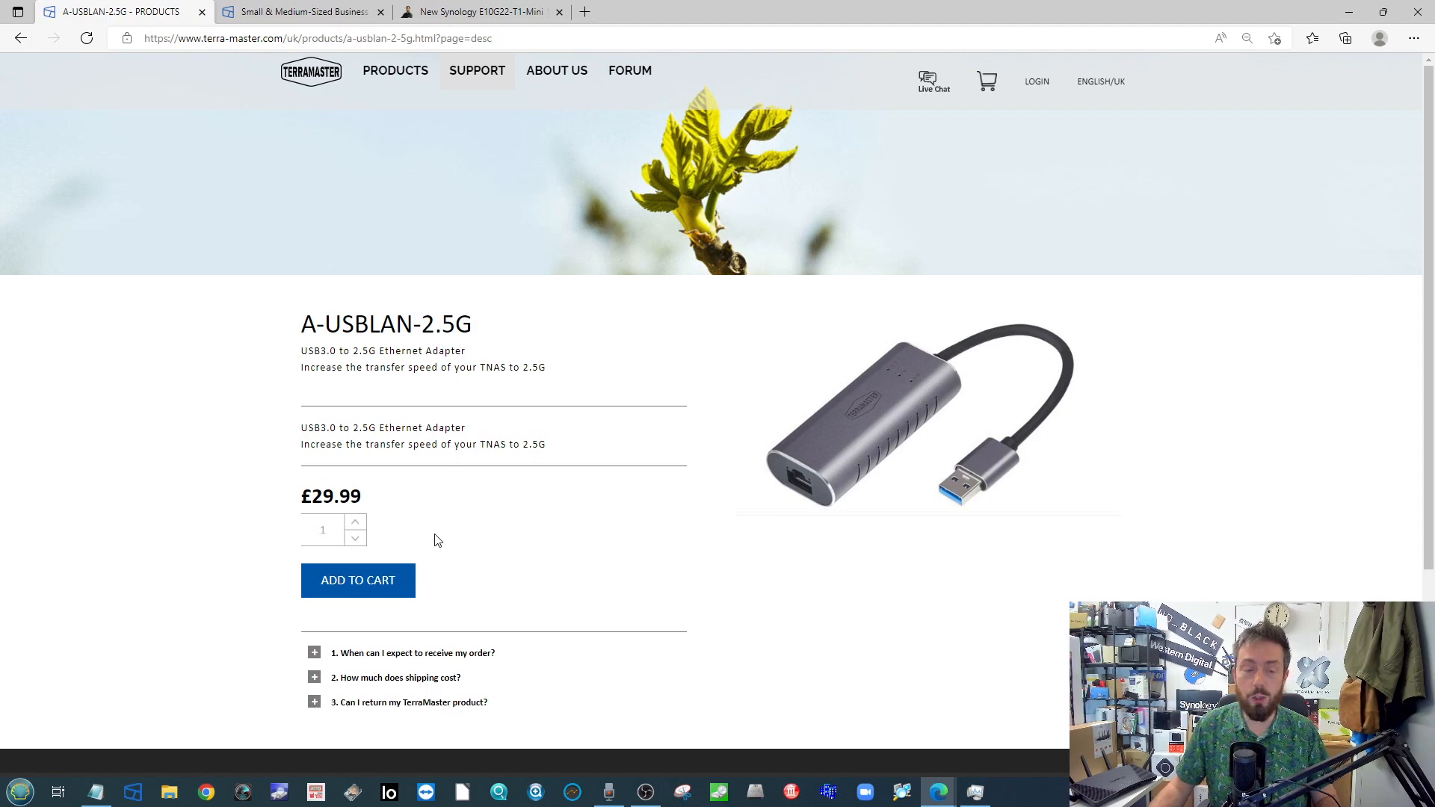
pyautogui.click(301, 12)
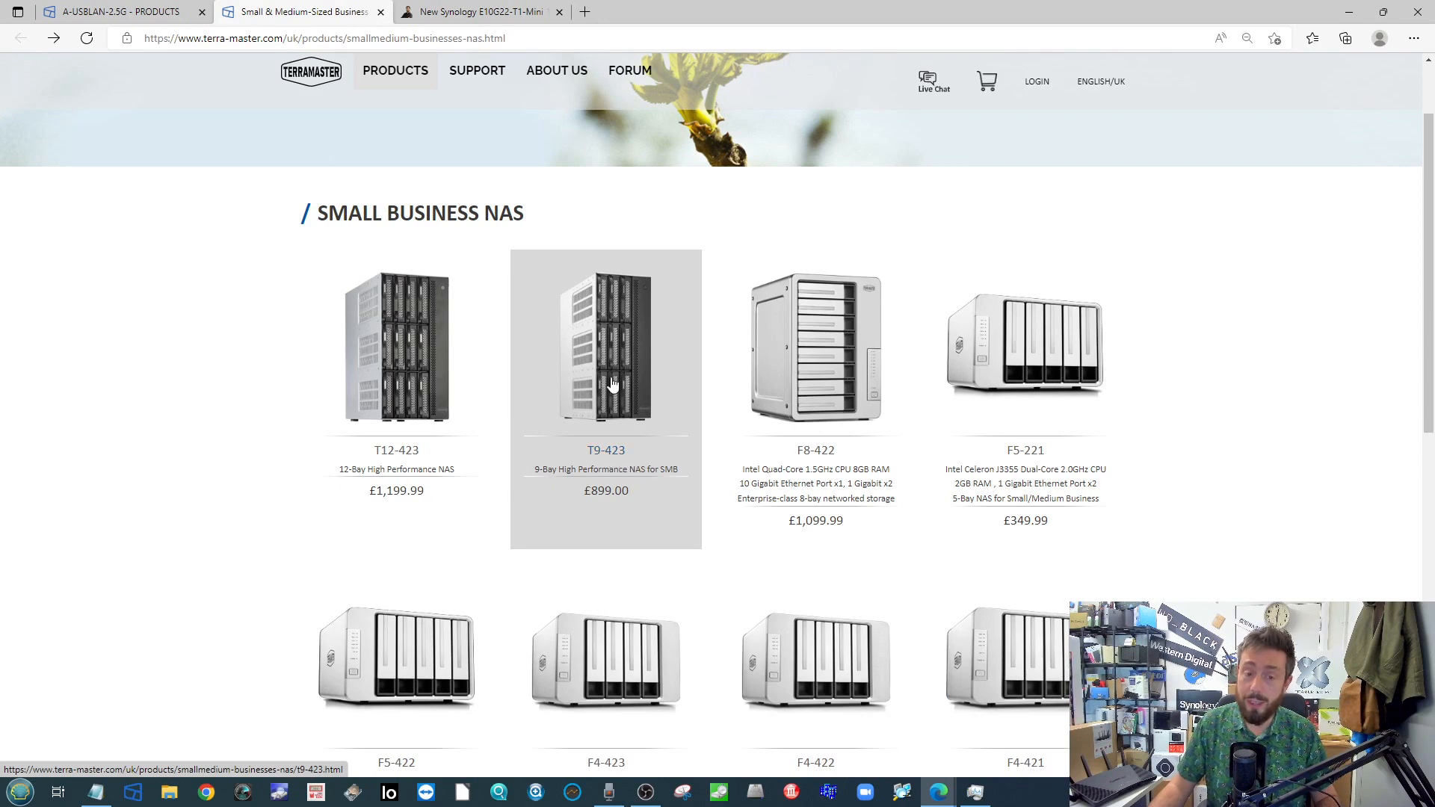
# Scroll TerraMaster's NAS listing, then switch to the E10G22-T1-Mini 10GbE adapter article
pyautogui.scroll(-3)
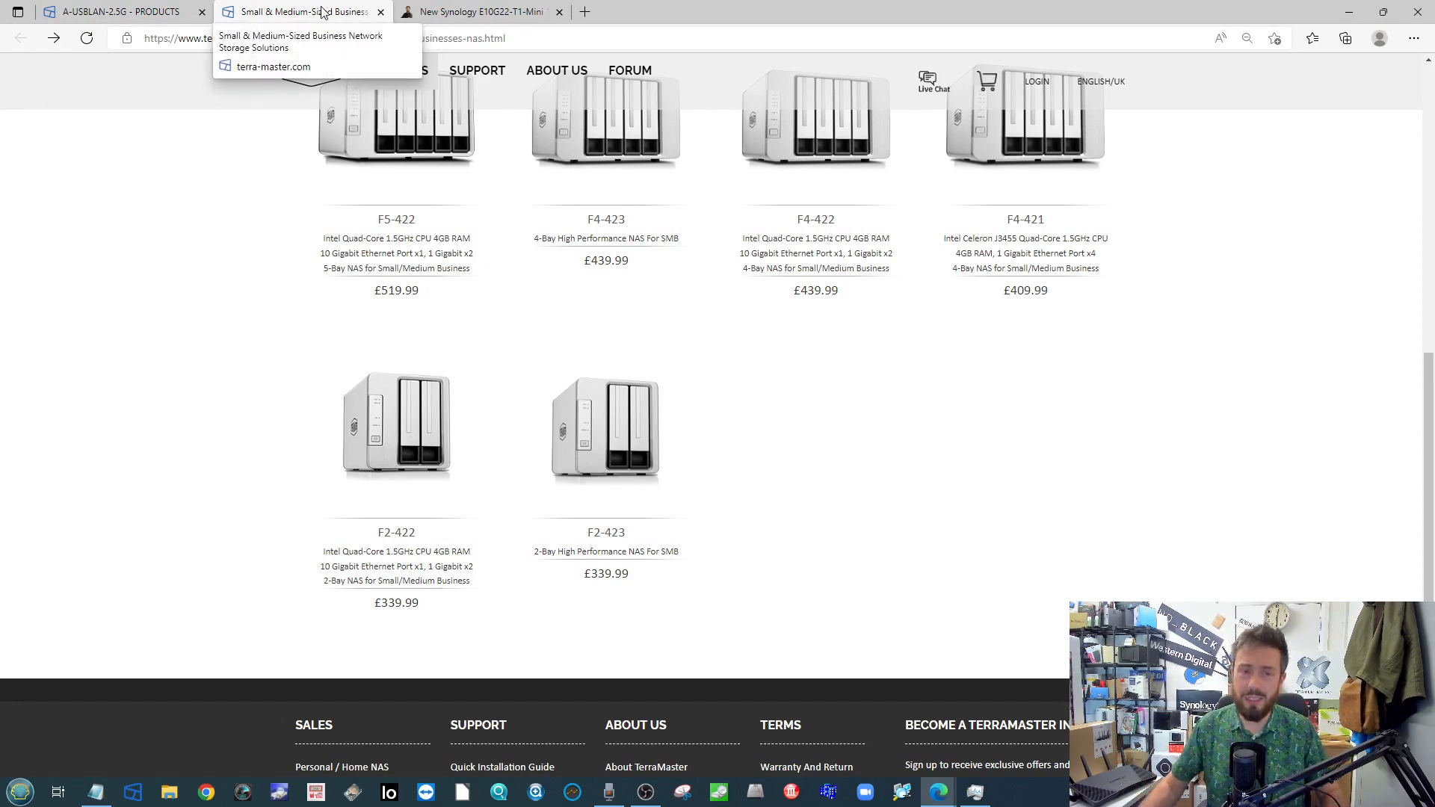
pyautogui.click(476, 11)
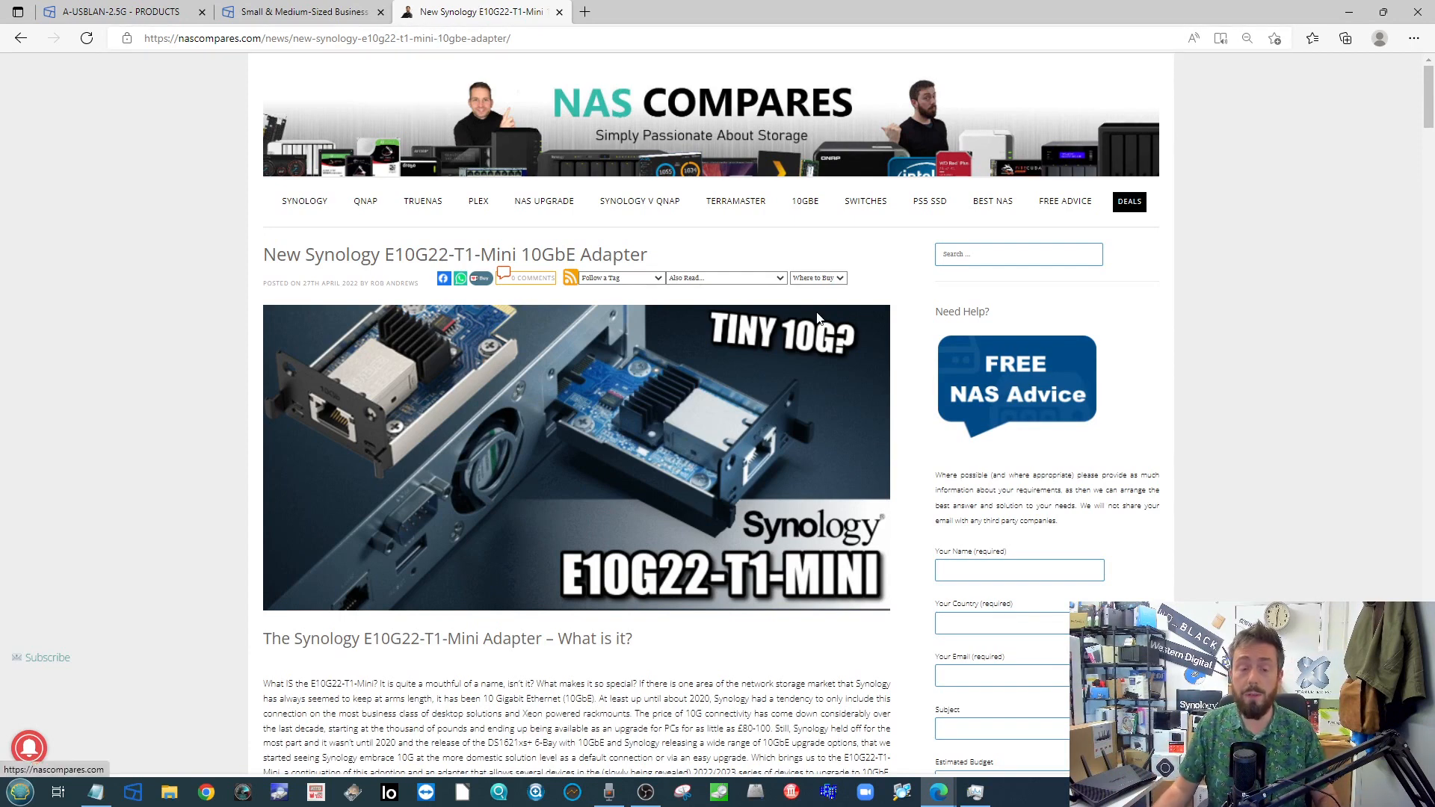
pyautogui.moveTo(593, 407)
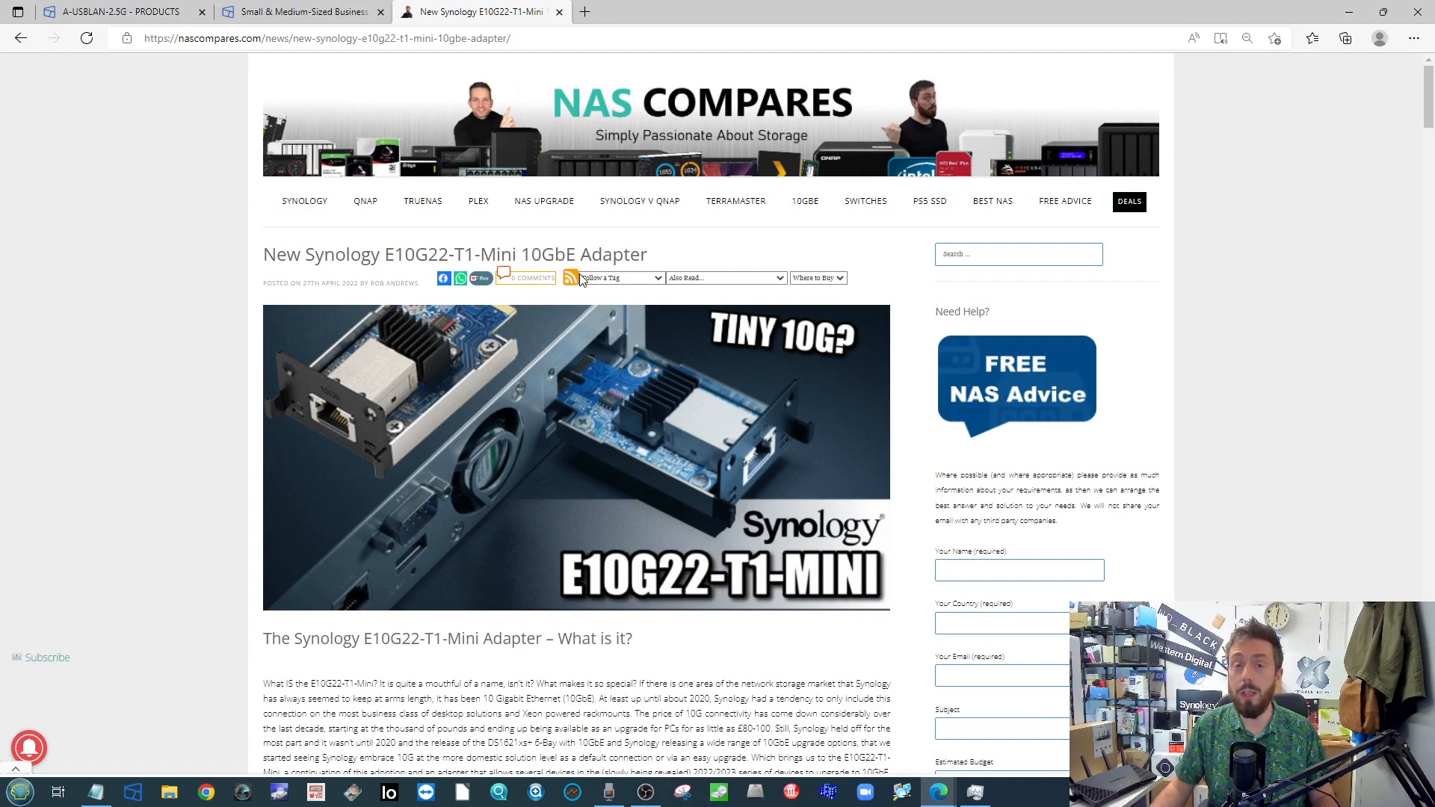
pyautogui.moveTo(607, 313)
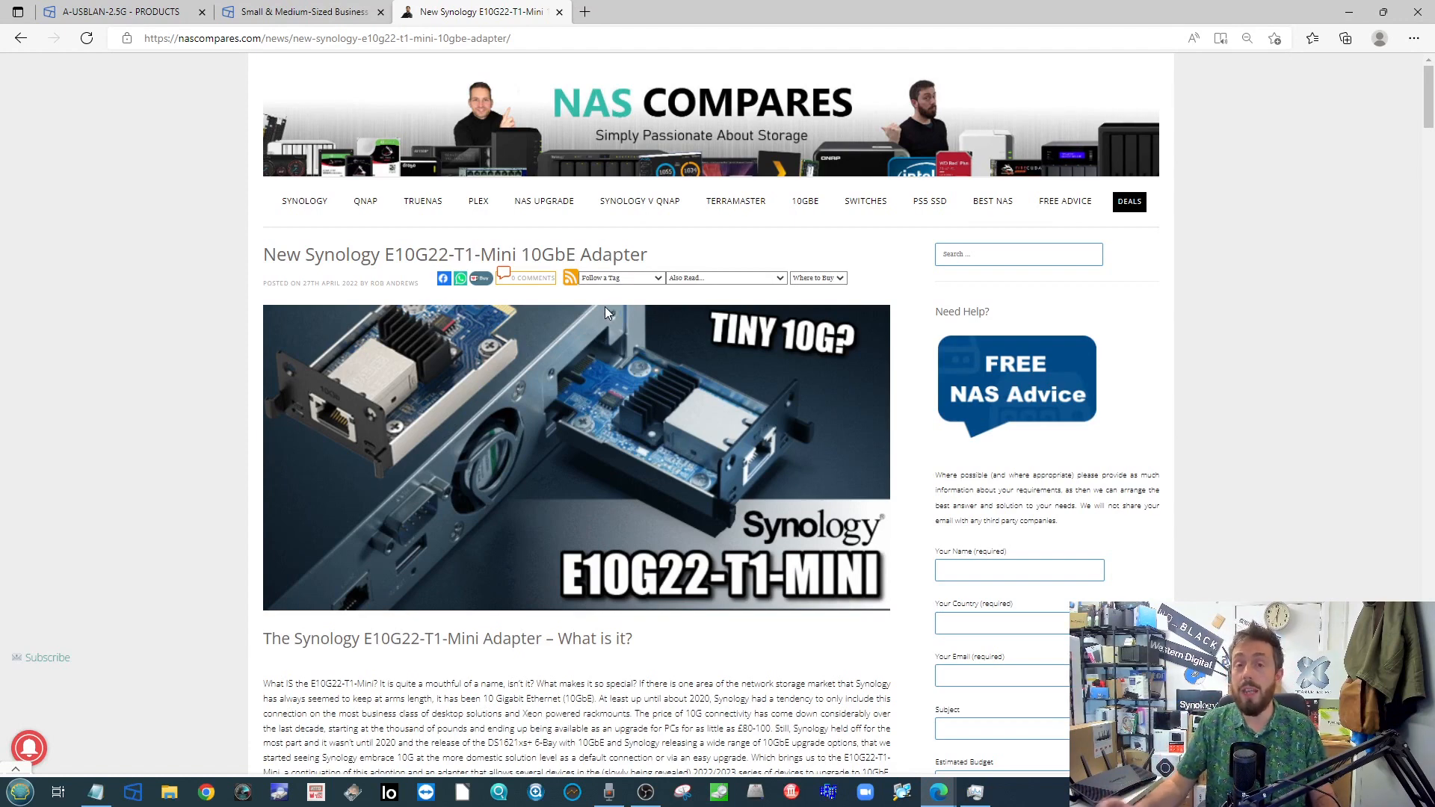
pyautogui.moveTo(554, 329)
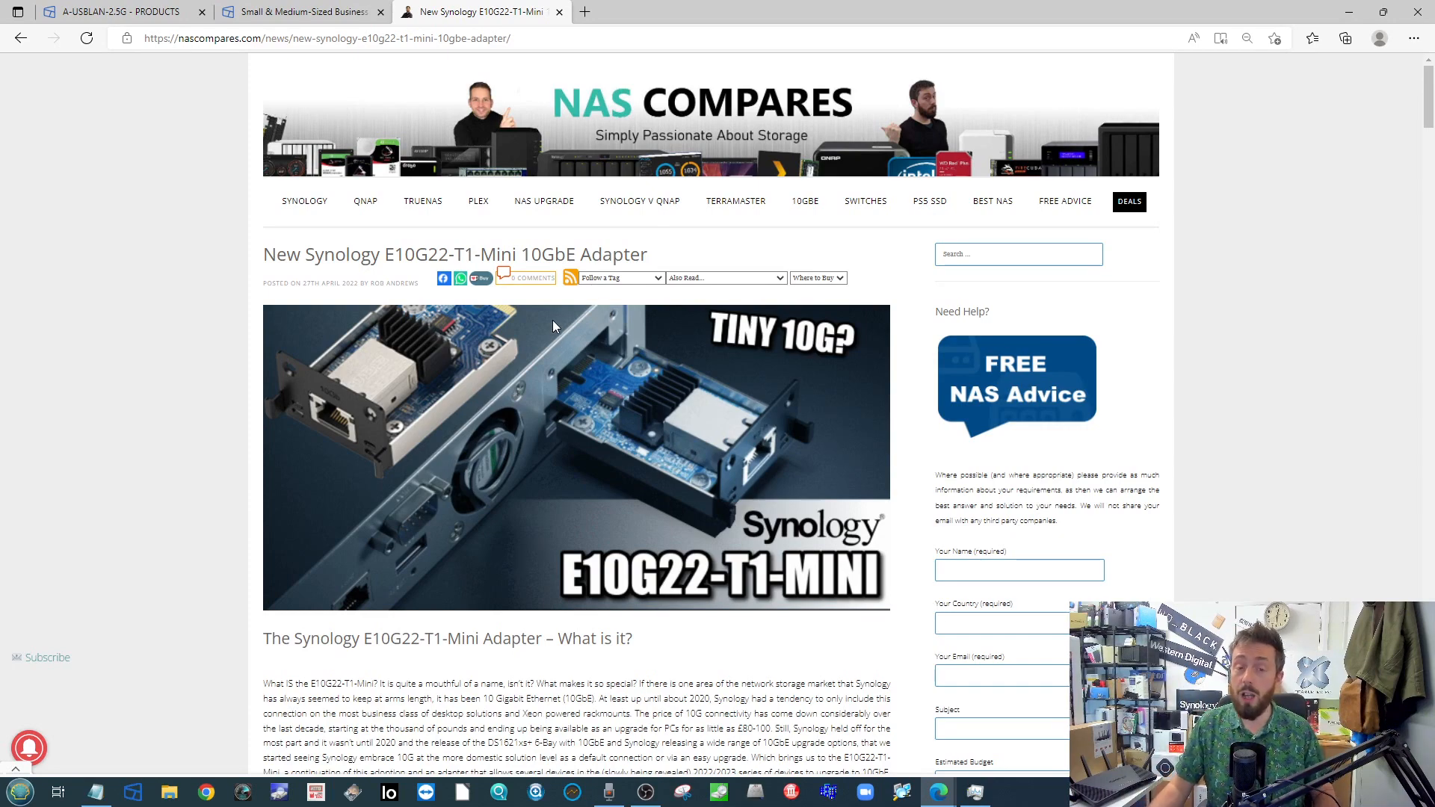
pyautogui.scroll(-3)
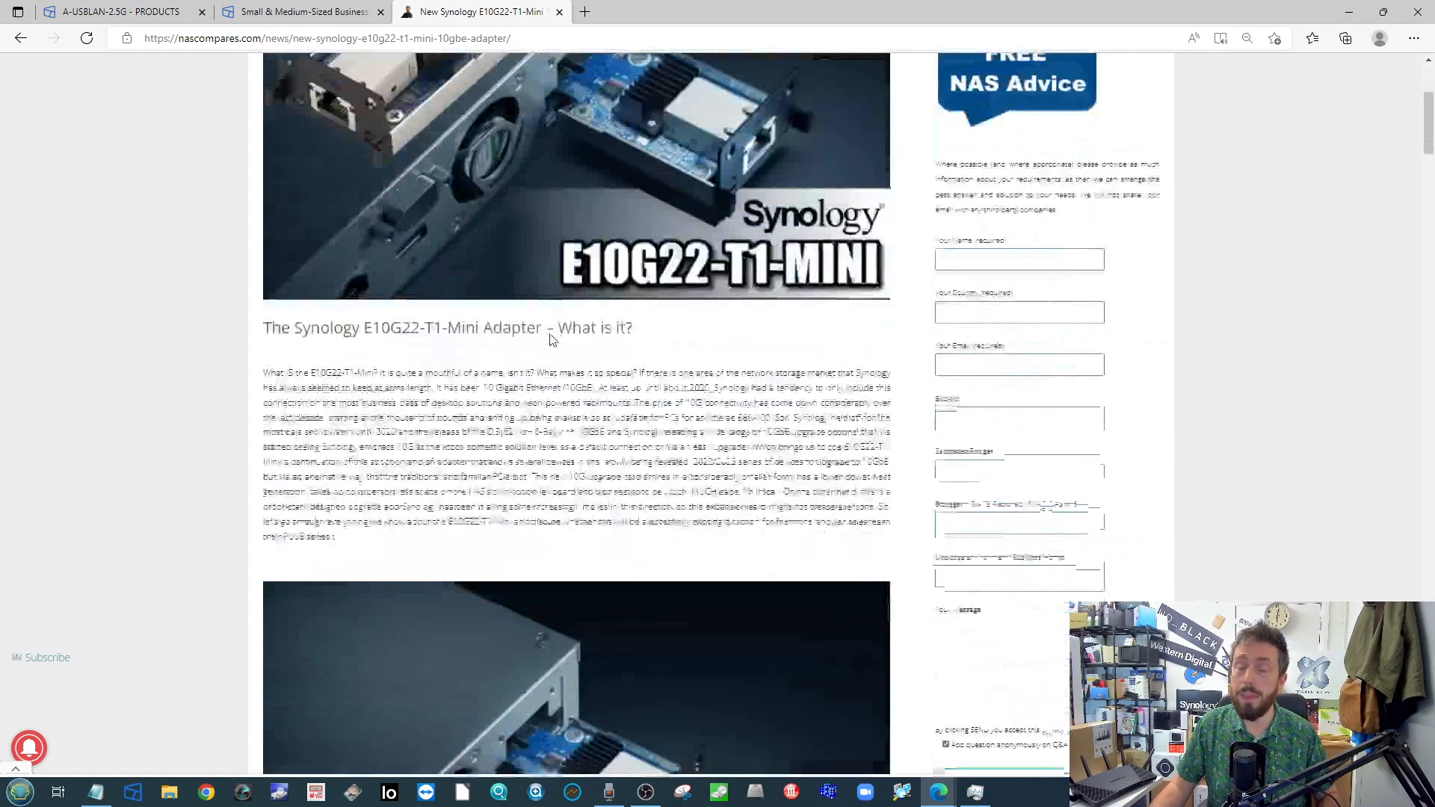
pyautogui.scroll(-3)
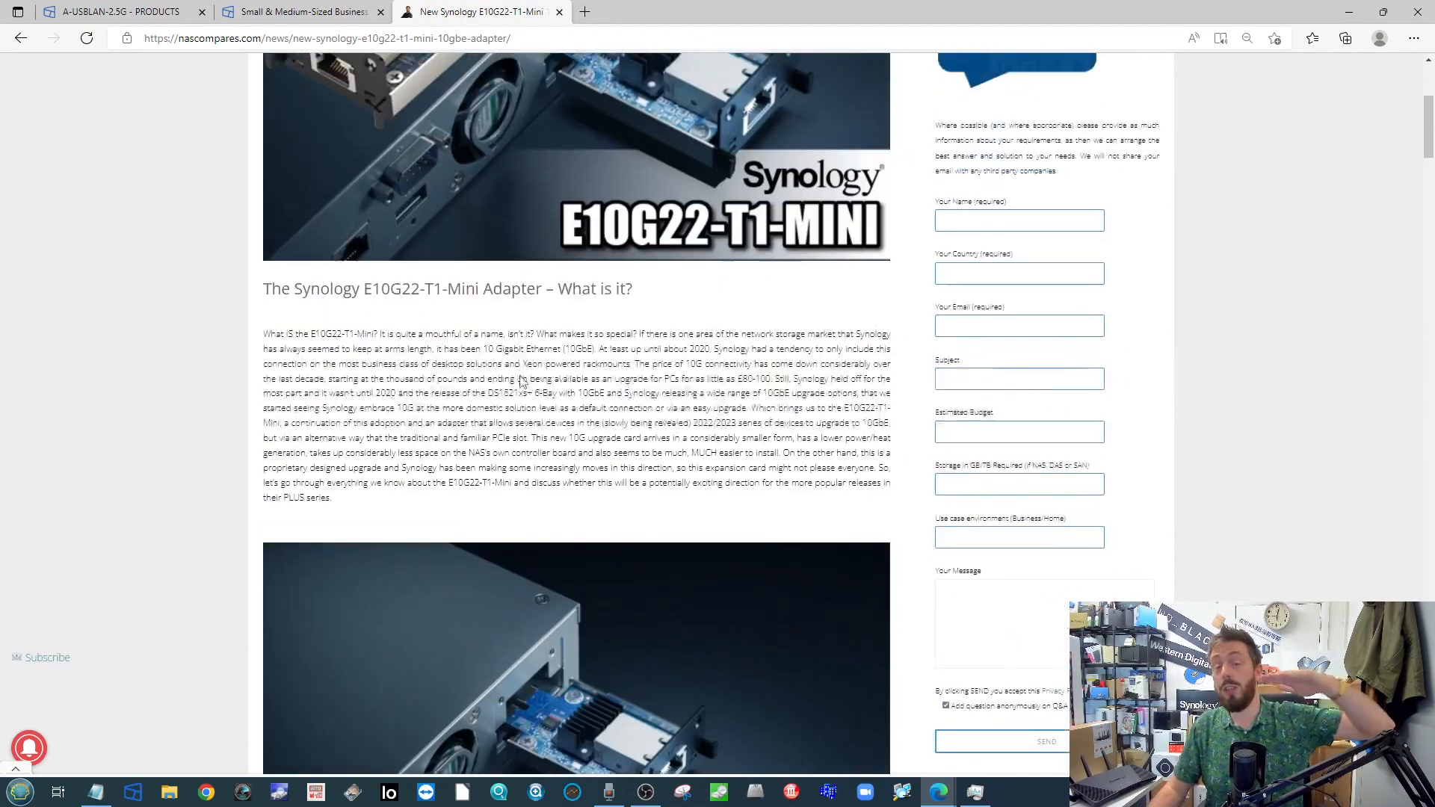
pyautogui.scroll(-3)
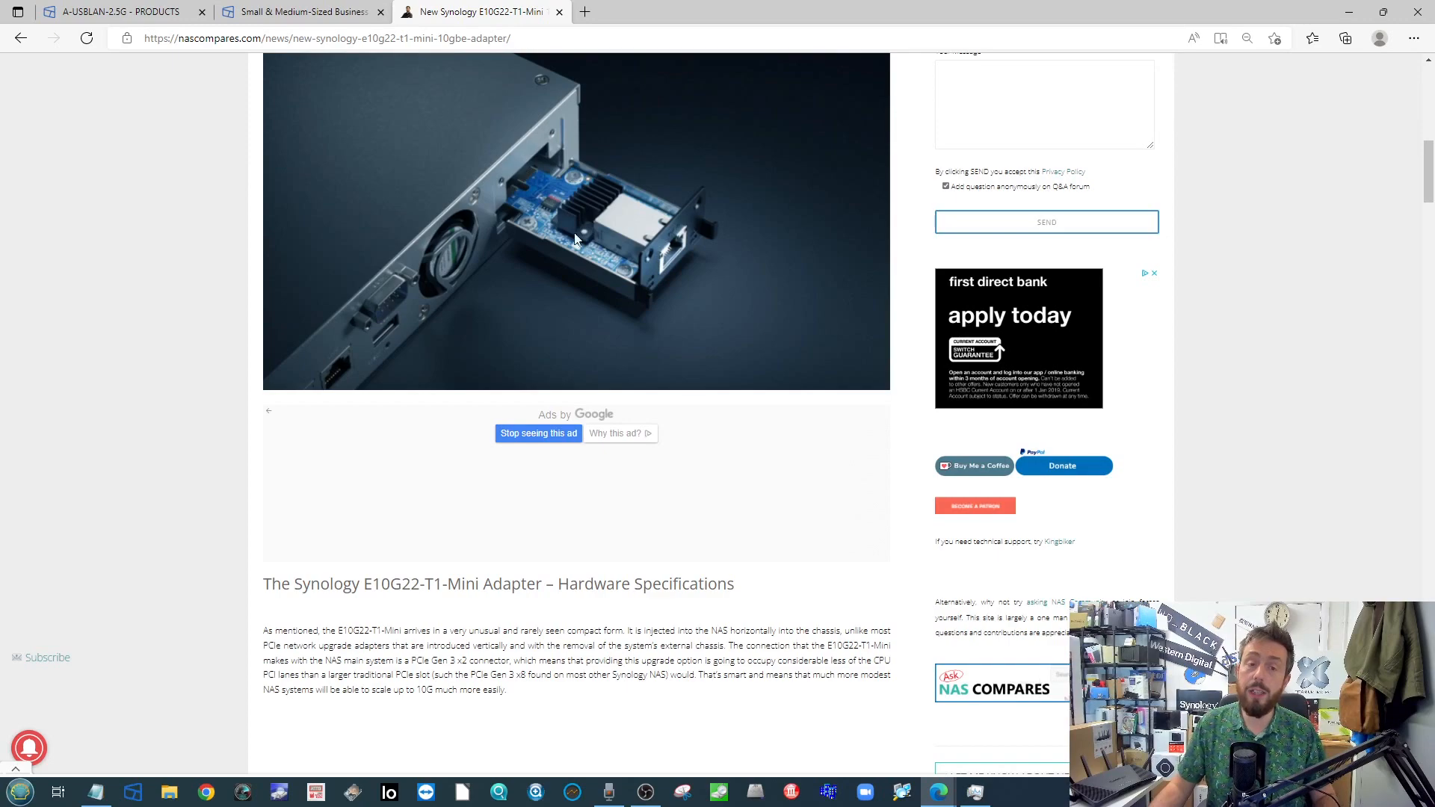
pyautogui.scroll(-3)
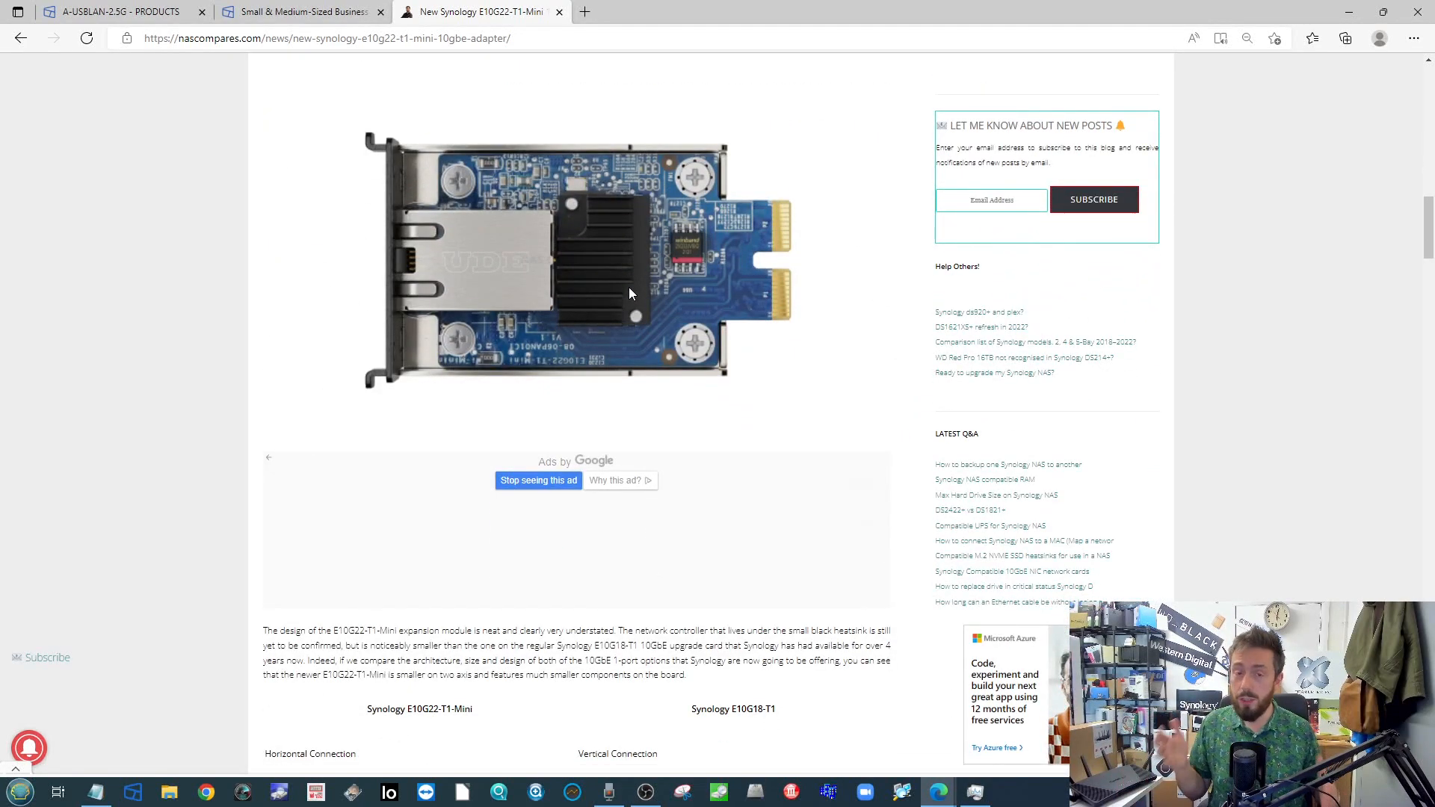
pyautogui.moveTo(615, 247)
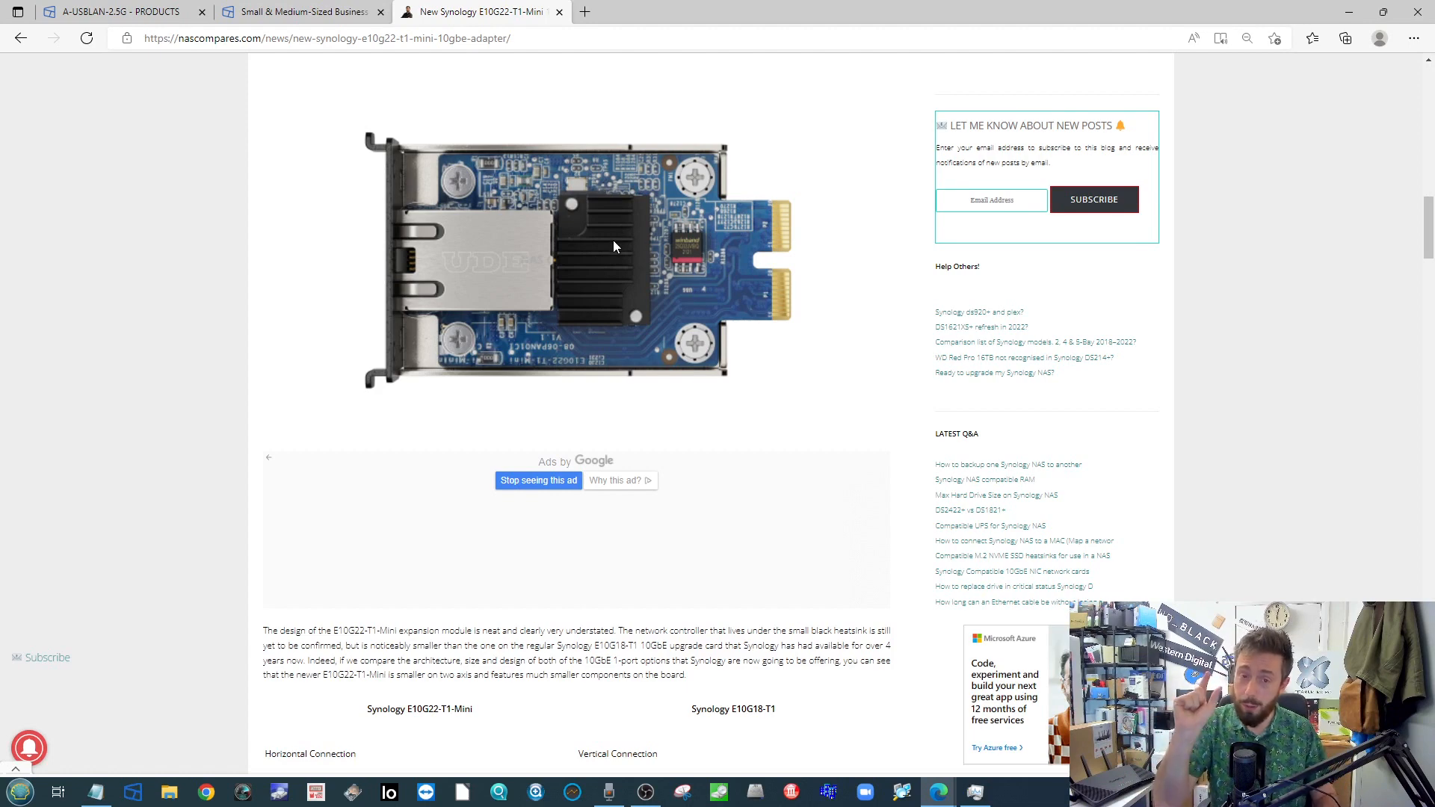
pyautogui.moveTo(752, 264)
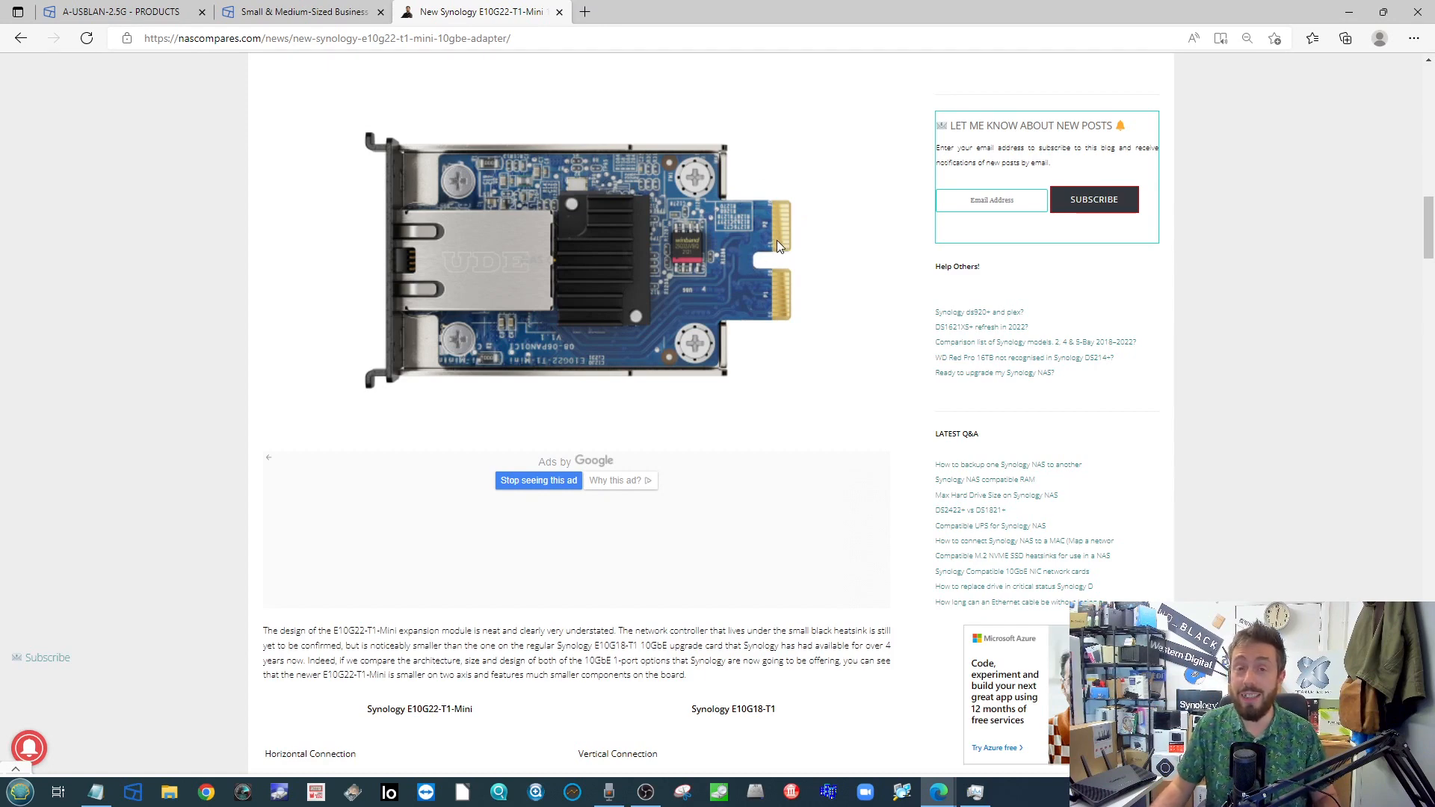
pyautogui.moveTo(746, 586)
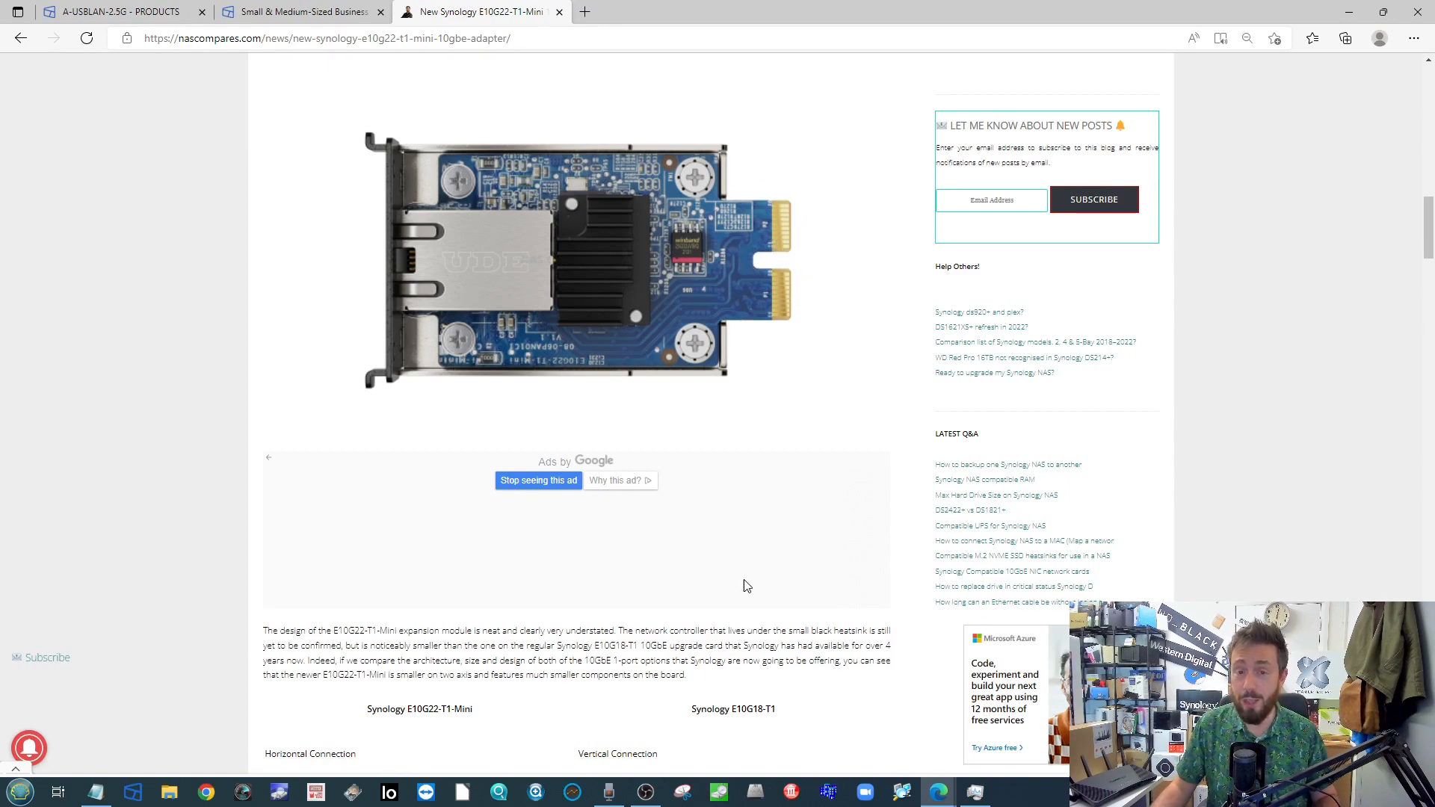
pyautogui.scroll(-3)
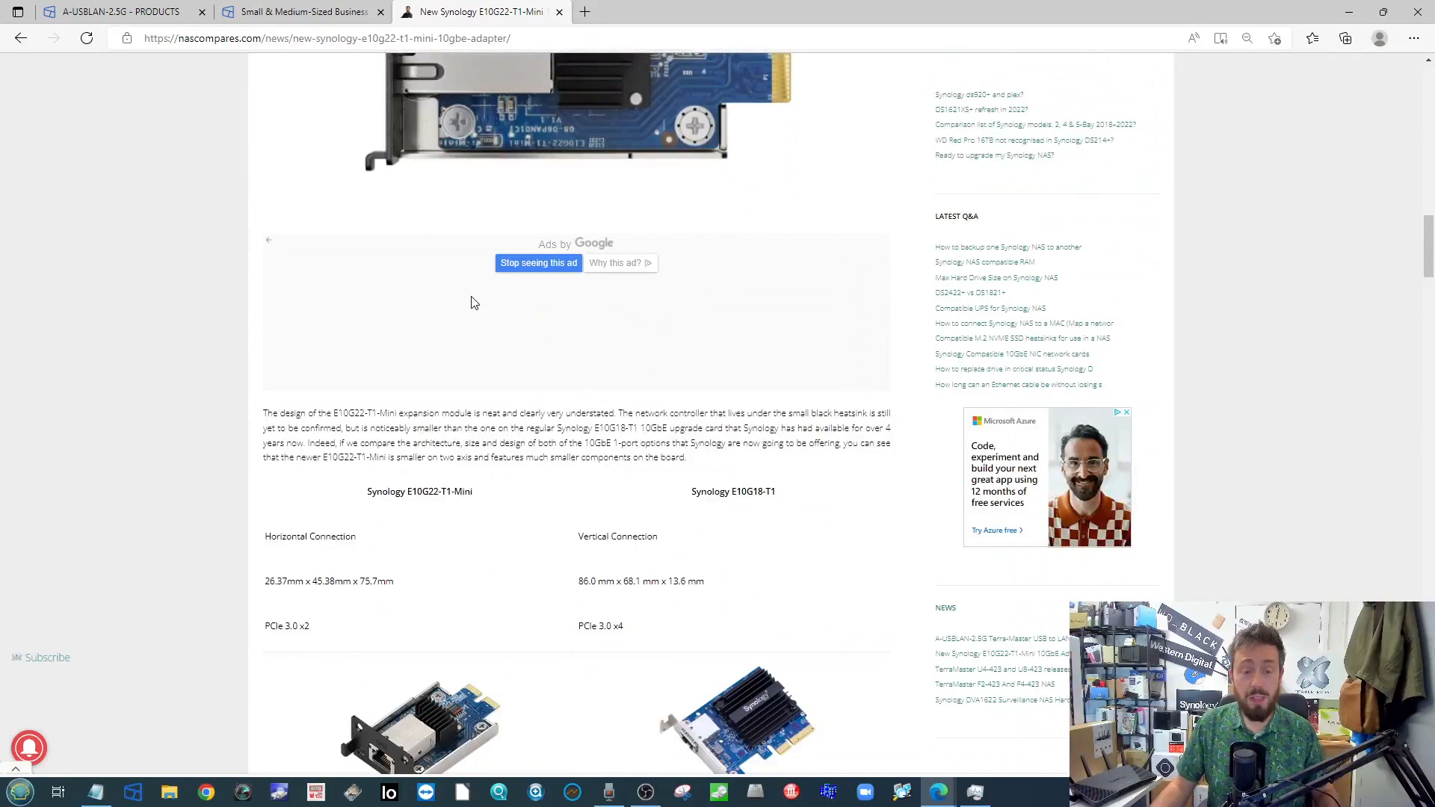
pyautogui.scroll(-3)
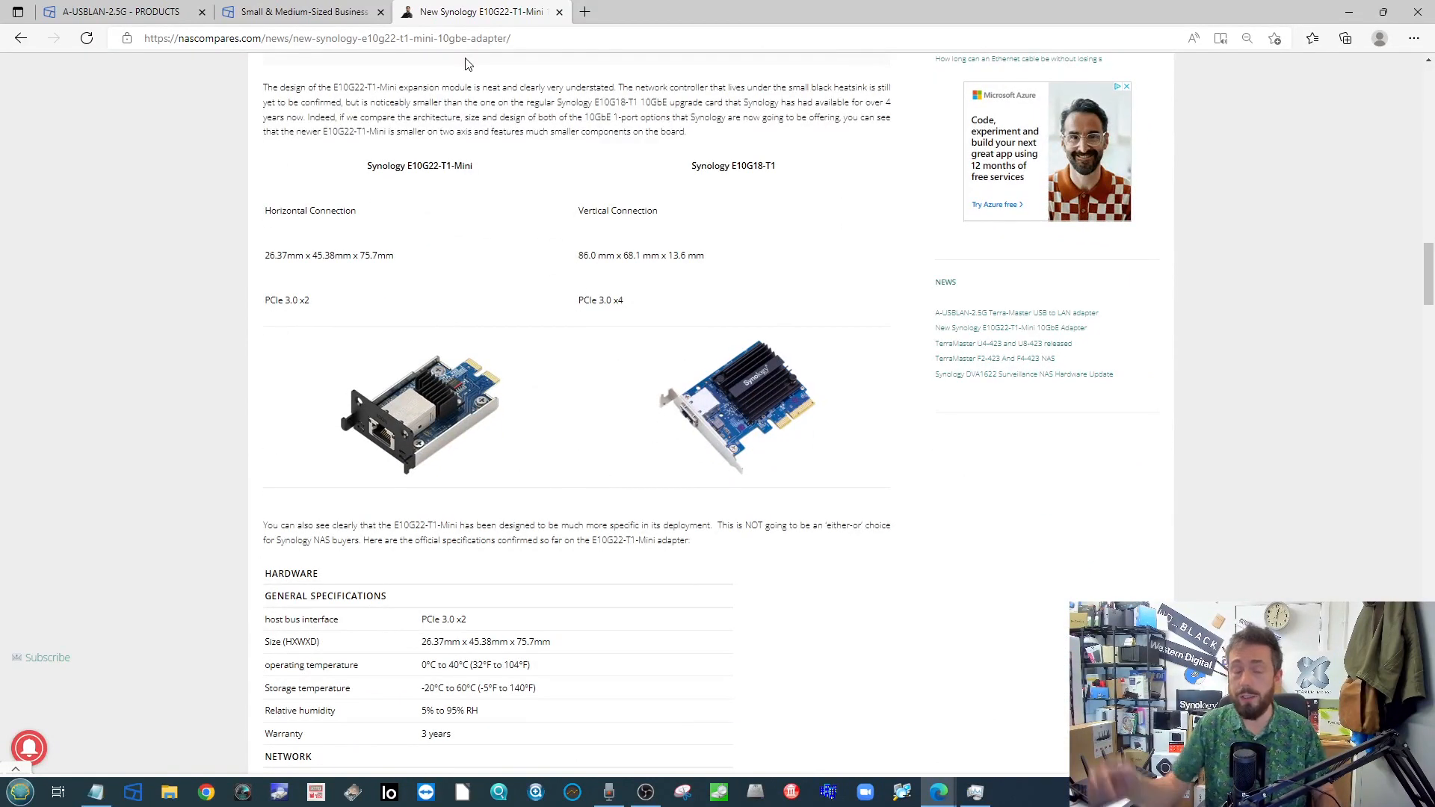
pyautogui.moveTo(820, 437)
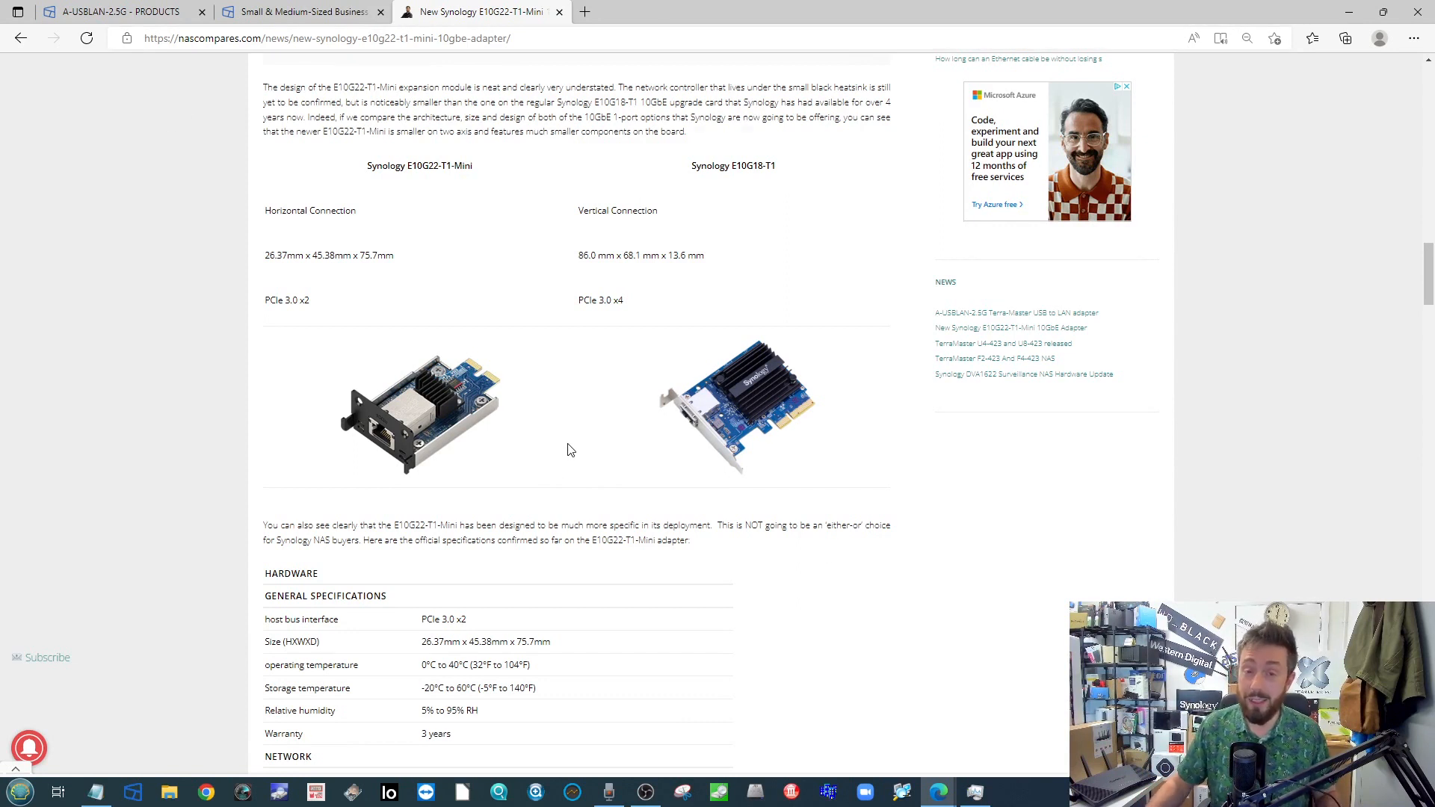
pyautogui.moveTo(626, 496)
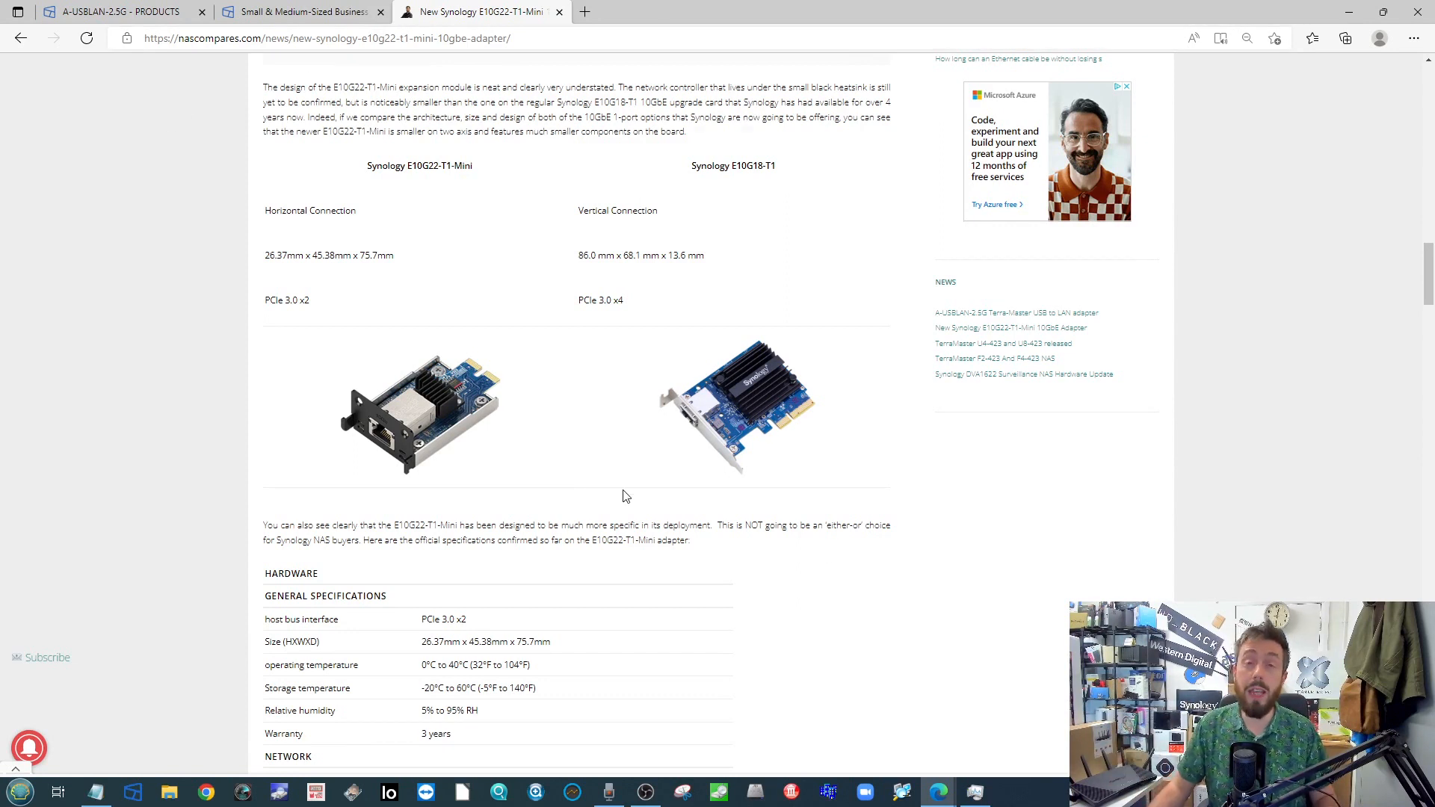
pyautogui.moveTo(578, 412)
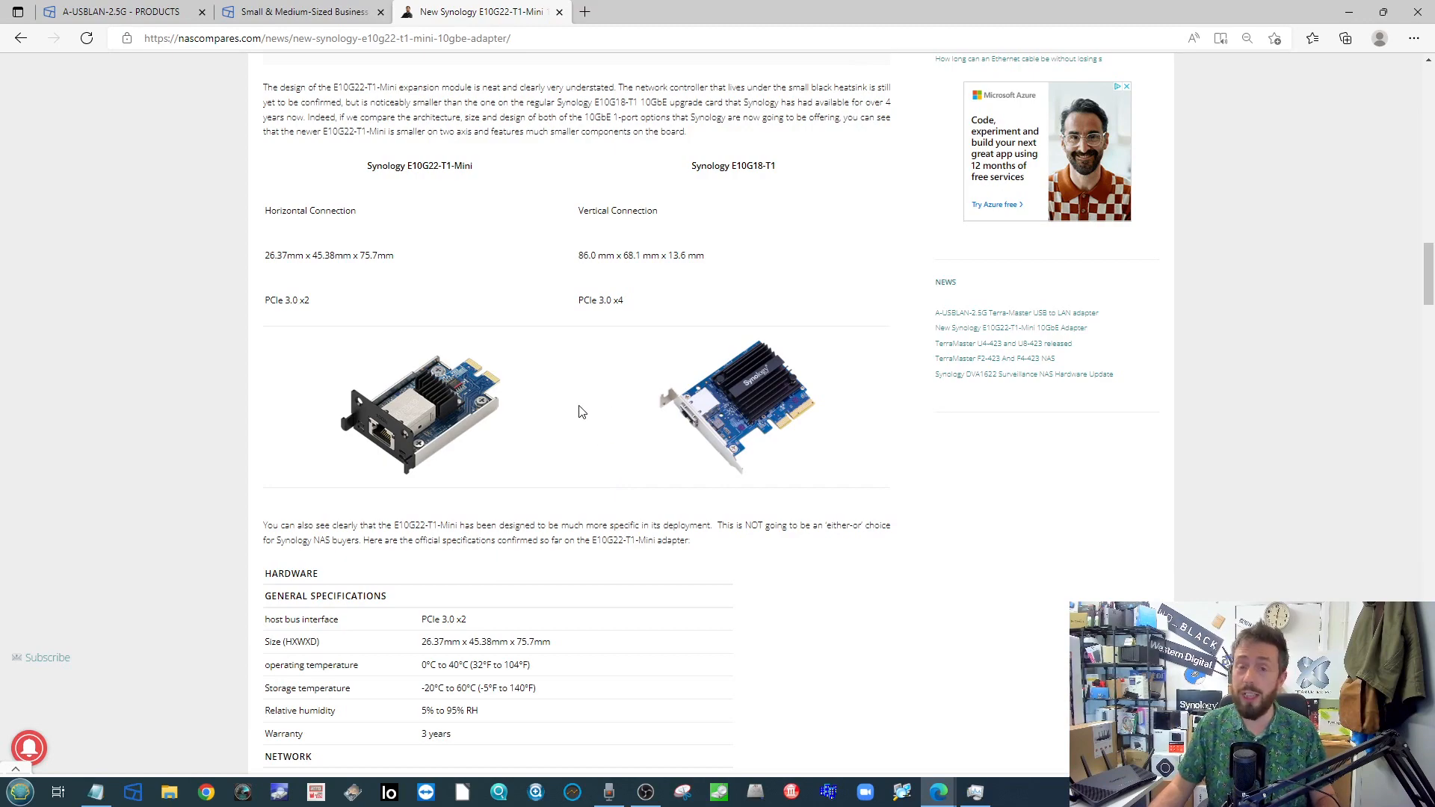
pyautogui.moveTo(582, 406)
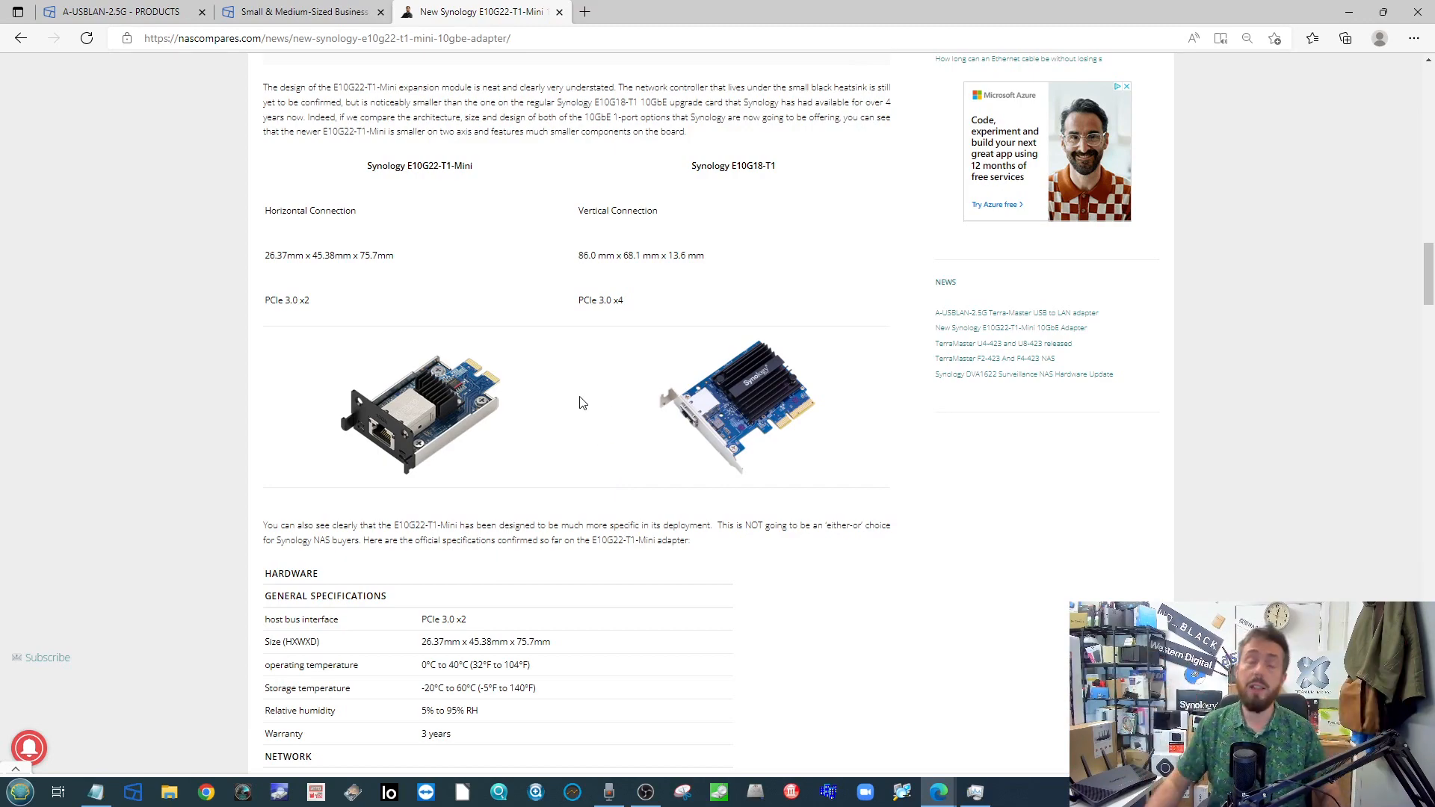